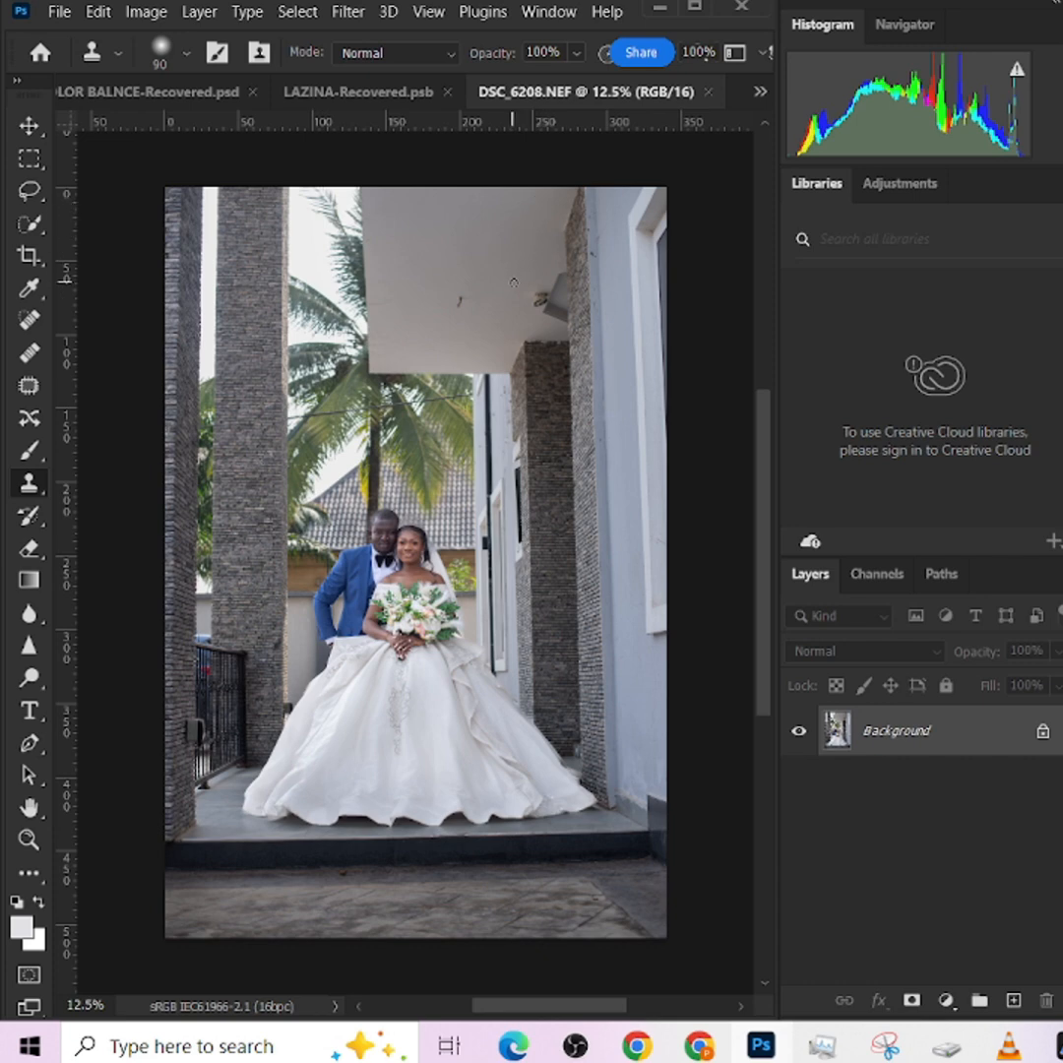
Crop the wedding photo to a 4:5 (8:10) portrait frame tight around the couple
click(29, 254)
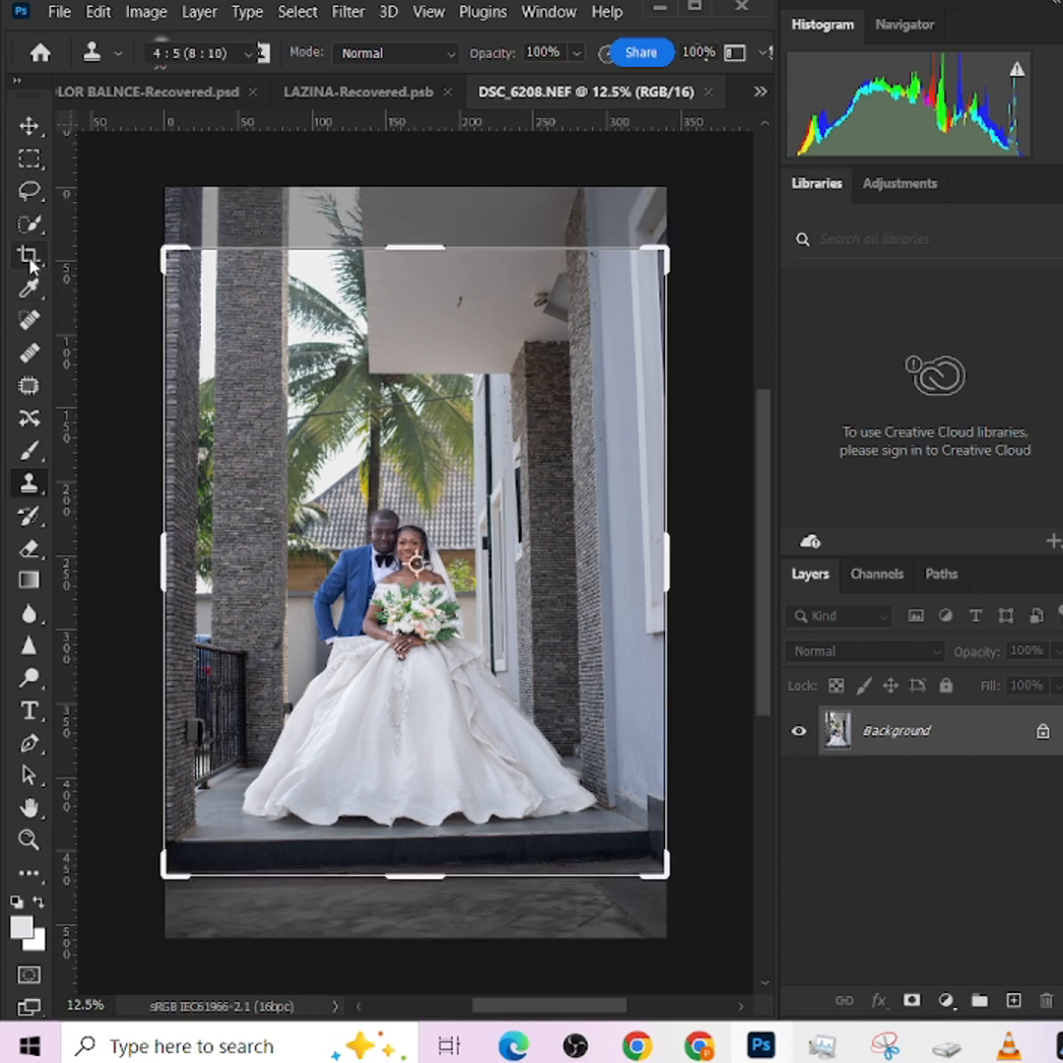
click(30, 256)
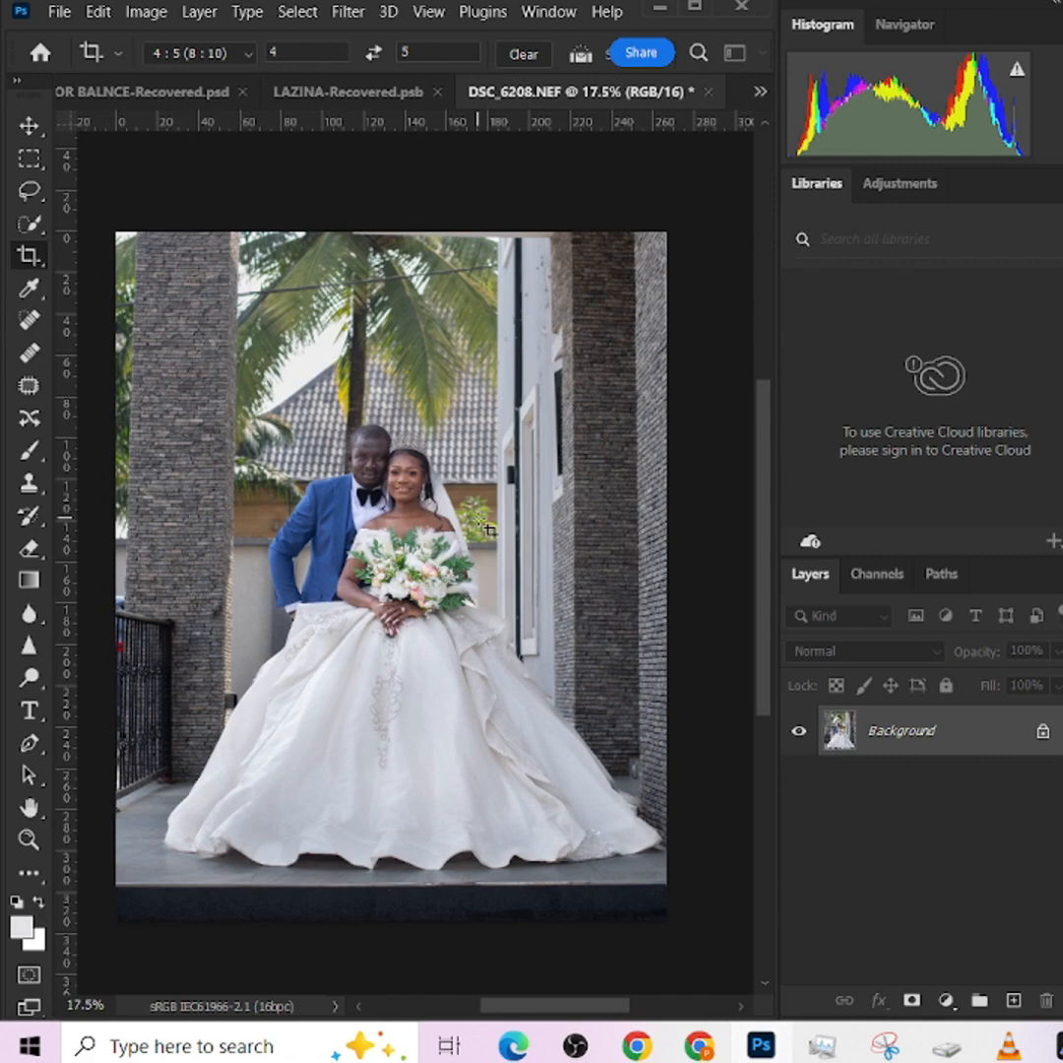
mouse_move(311, 490)
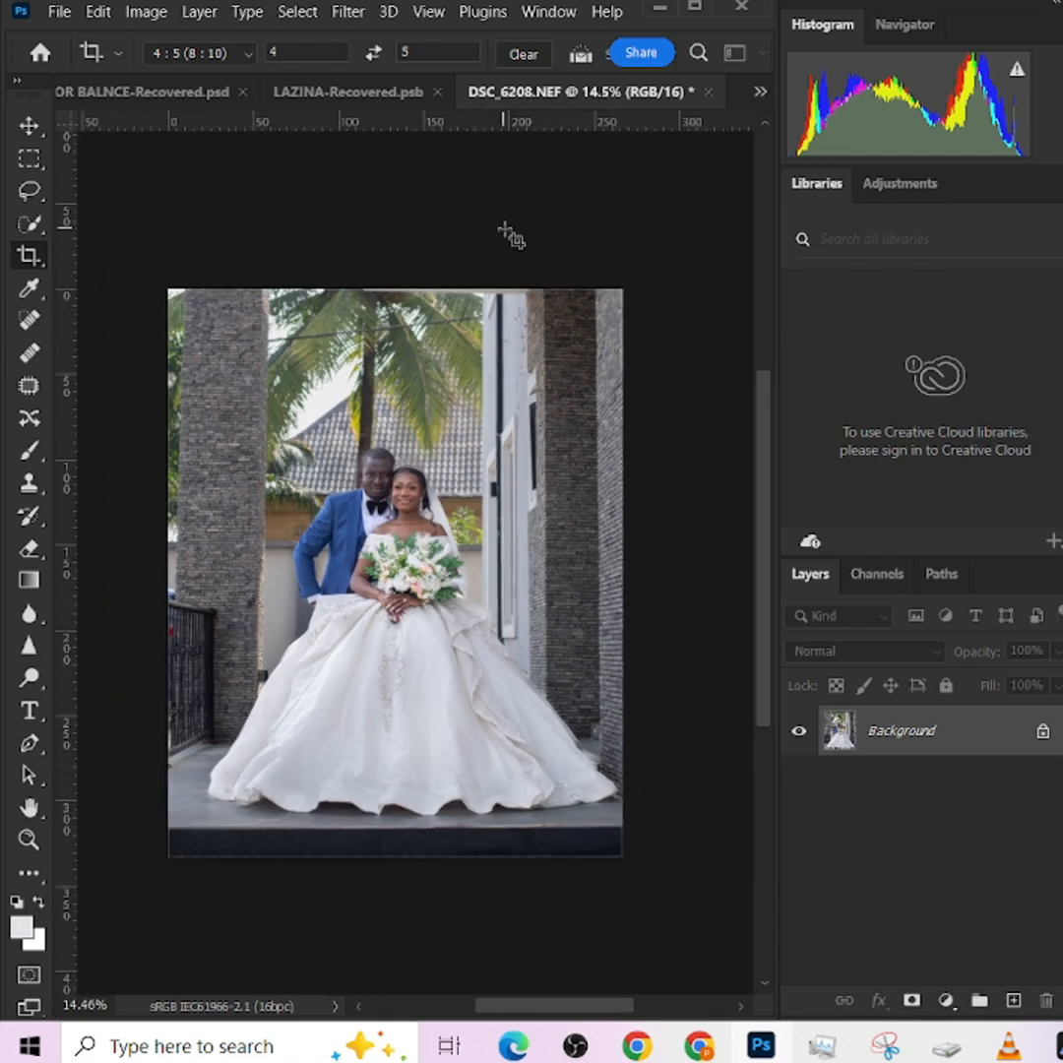
Quick-select the bride and groom, then invert so only the surrounding background is selected
click(27, 225)
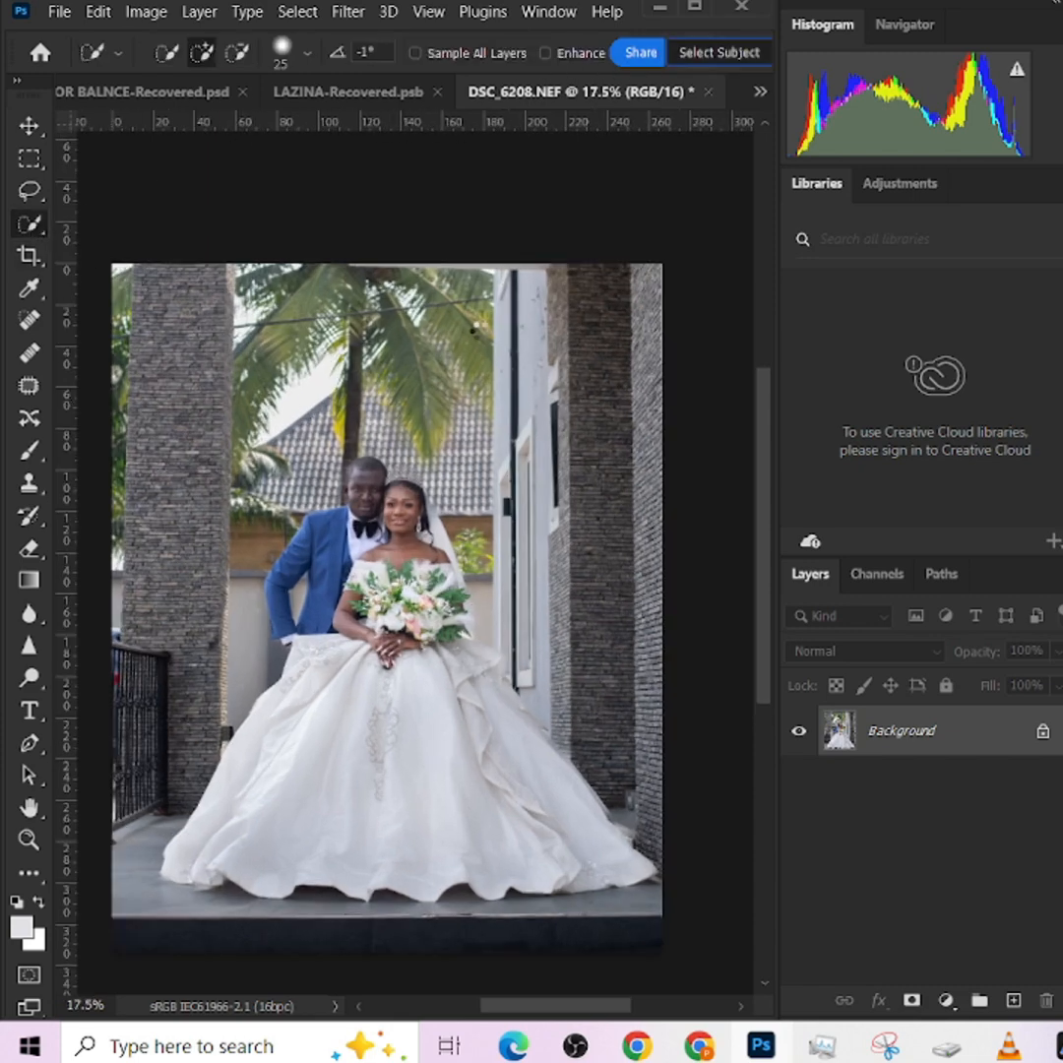
click(718, 51)
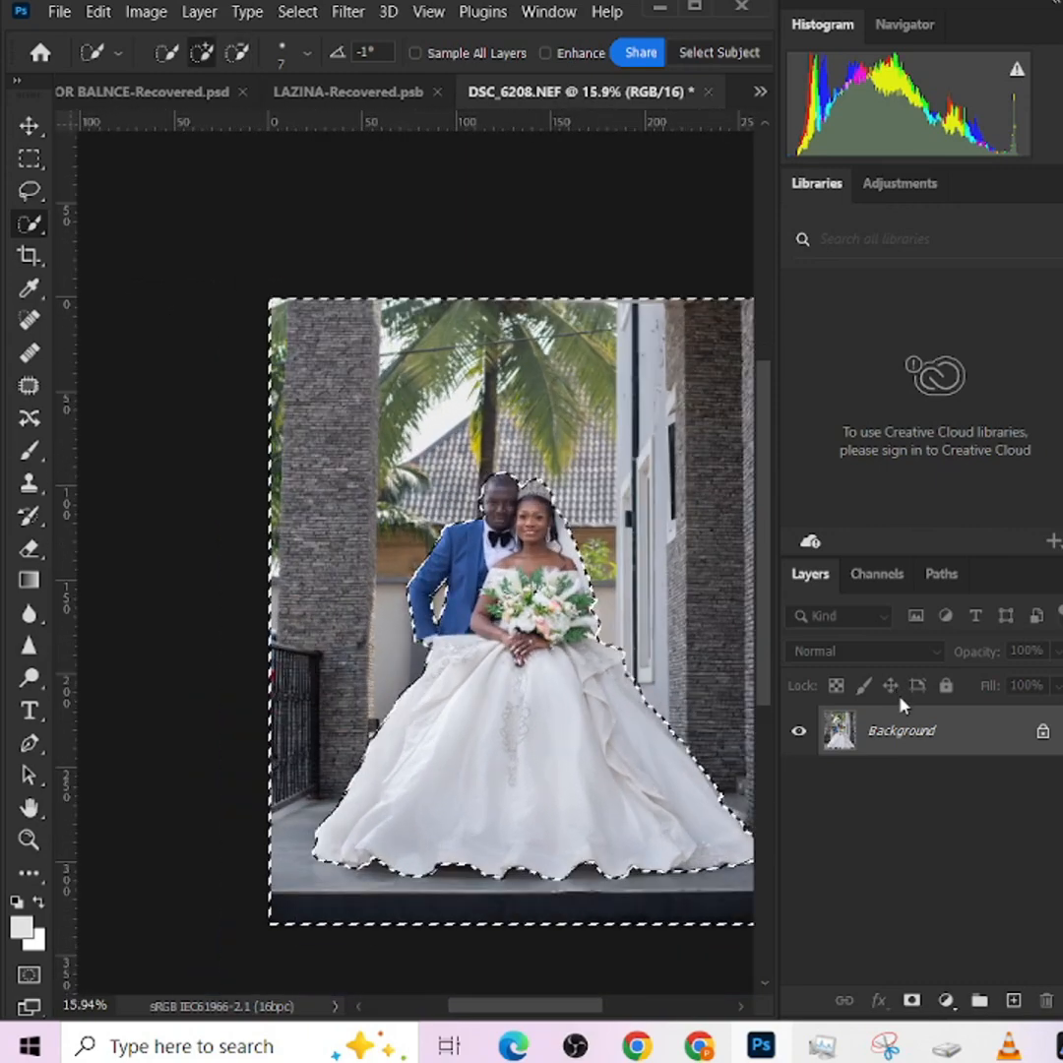
key(ctrl+j)
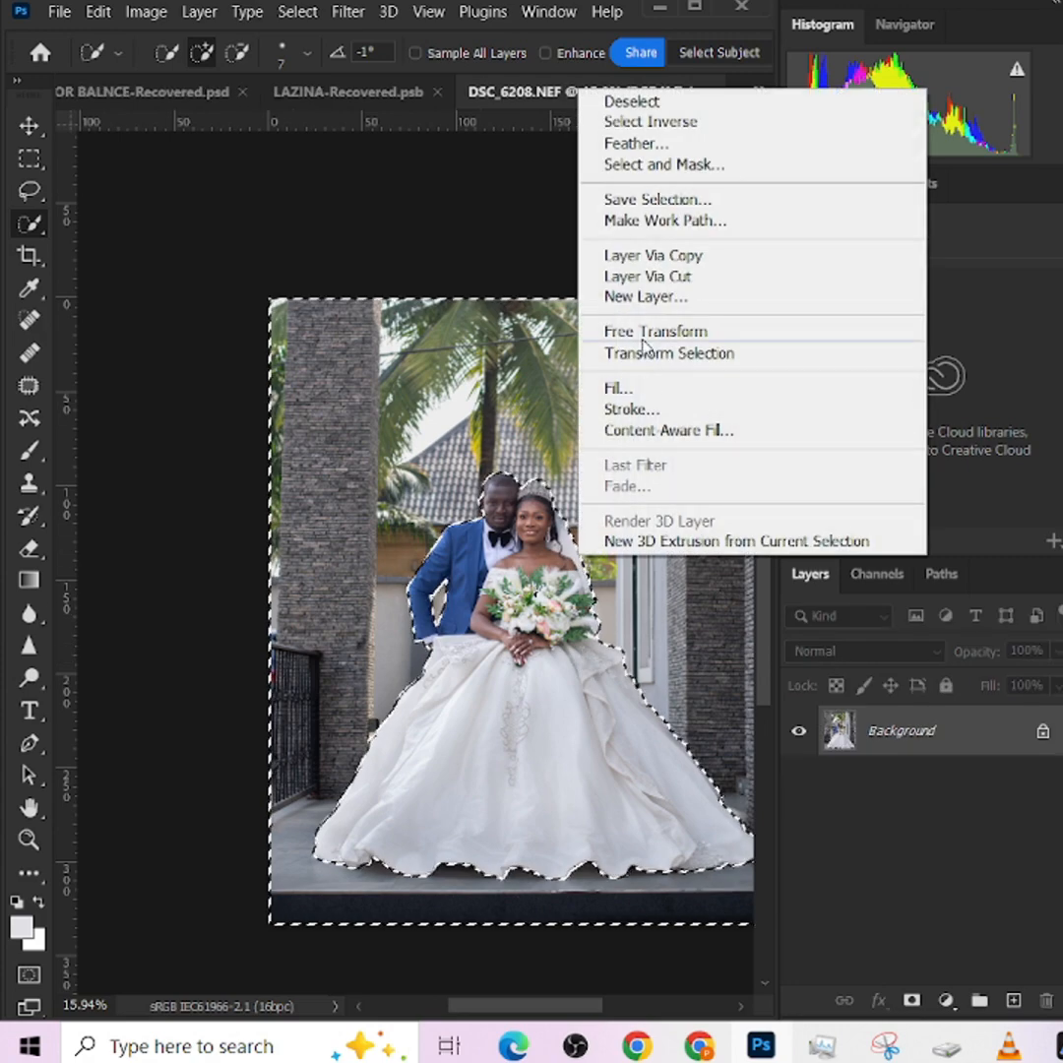
Copy the background selection to its own layer and add a Curves layer pulled down to darken
click(635, 143)
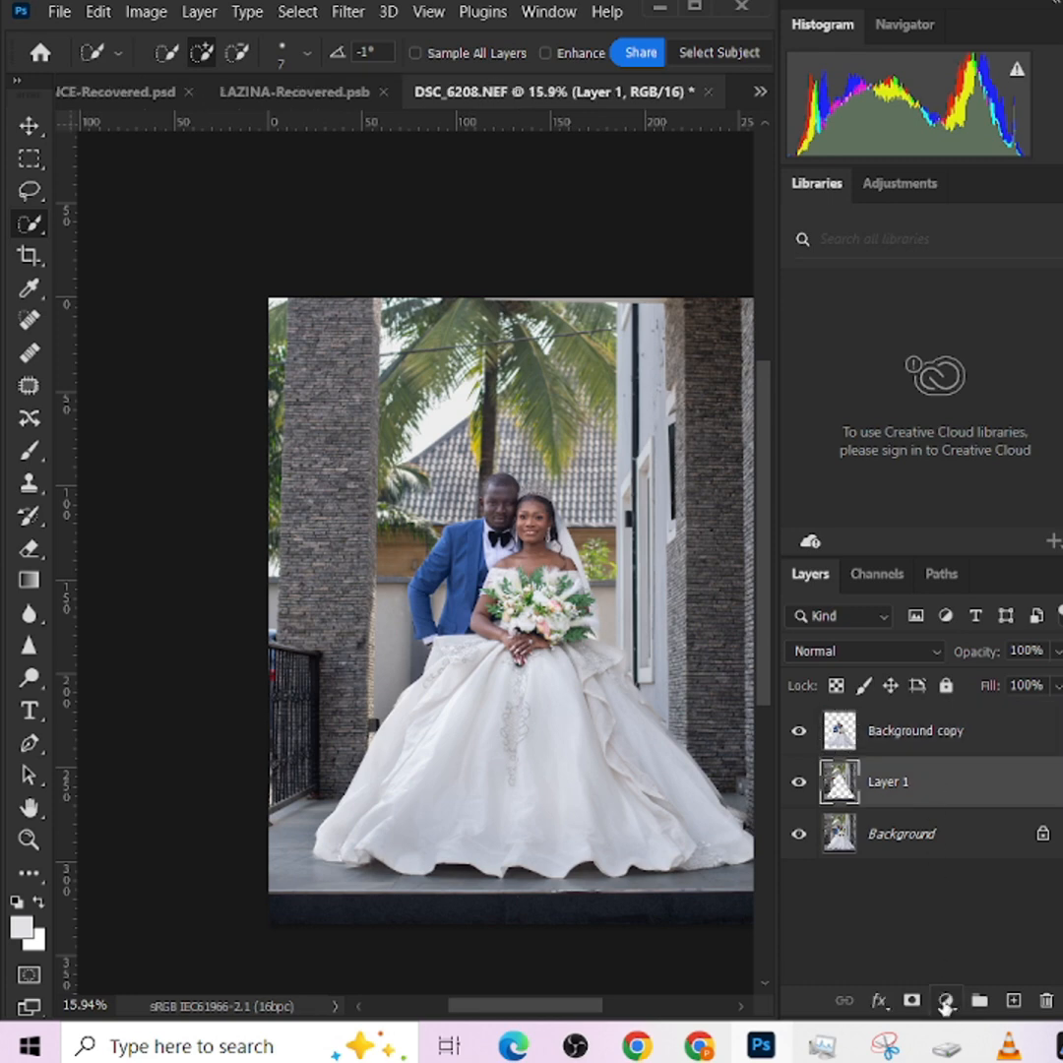
click(944, 1000)
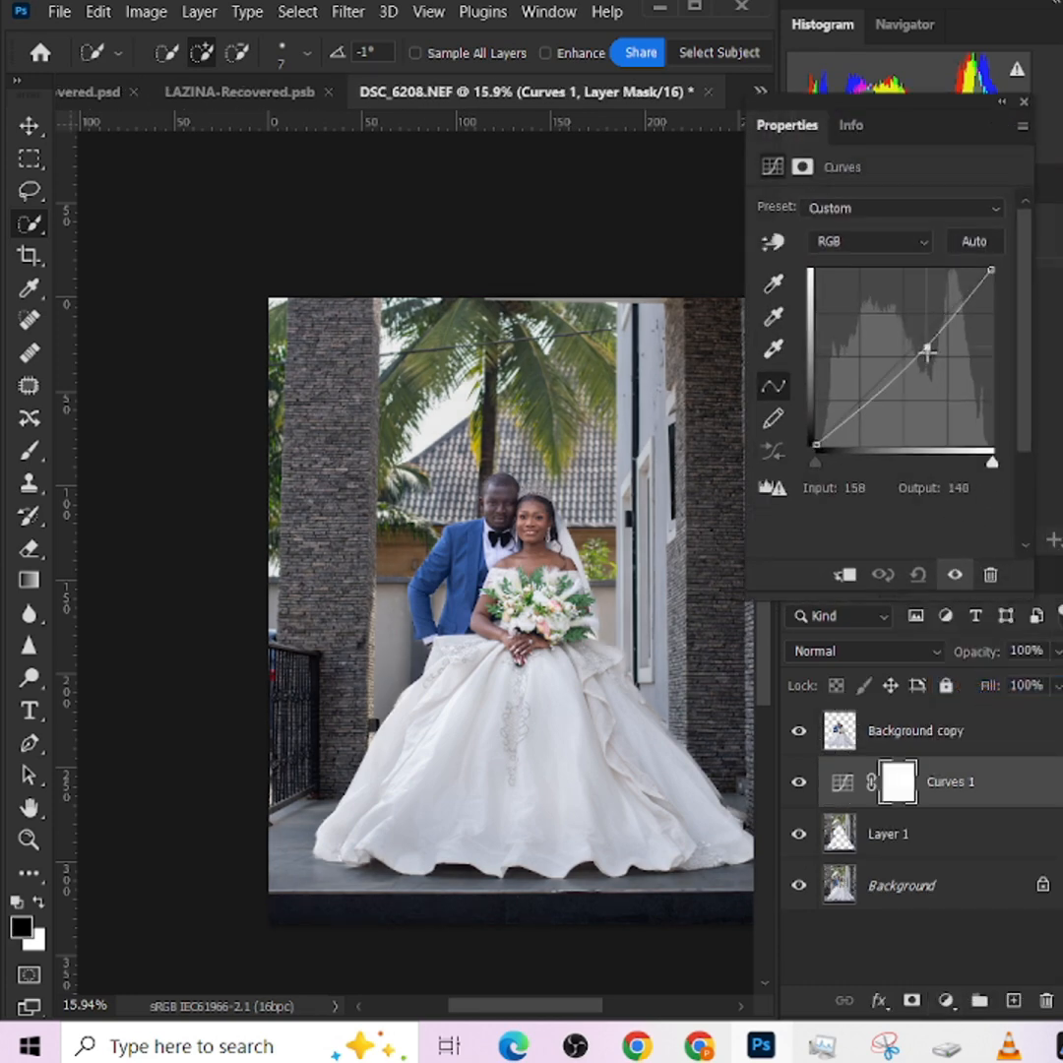
drag(925, 352, 926, 356)
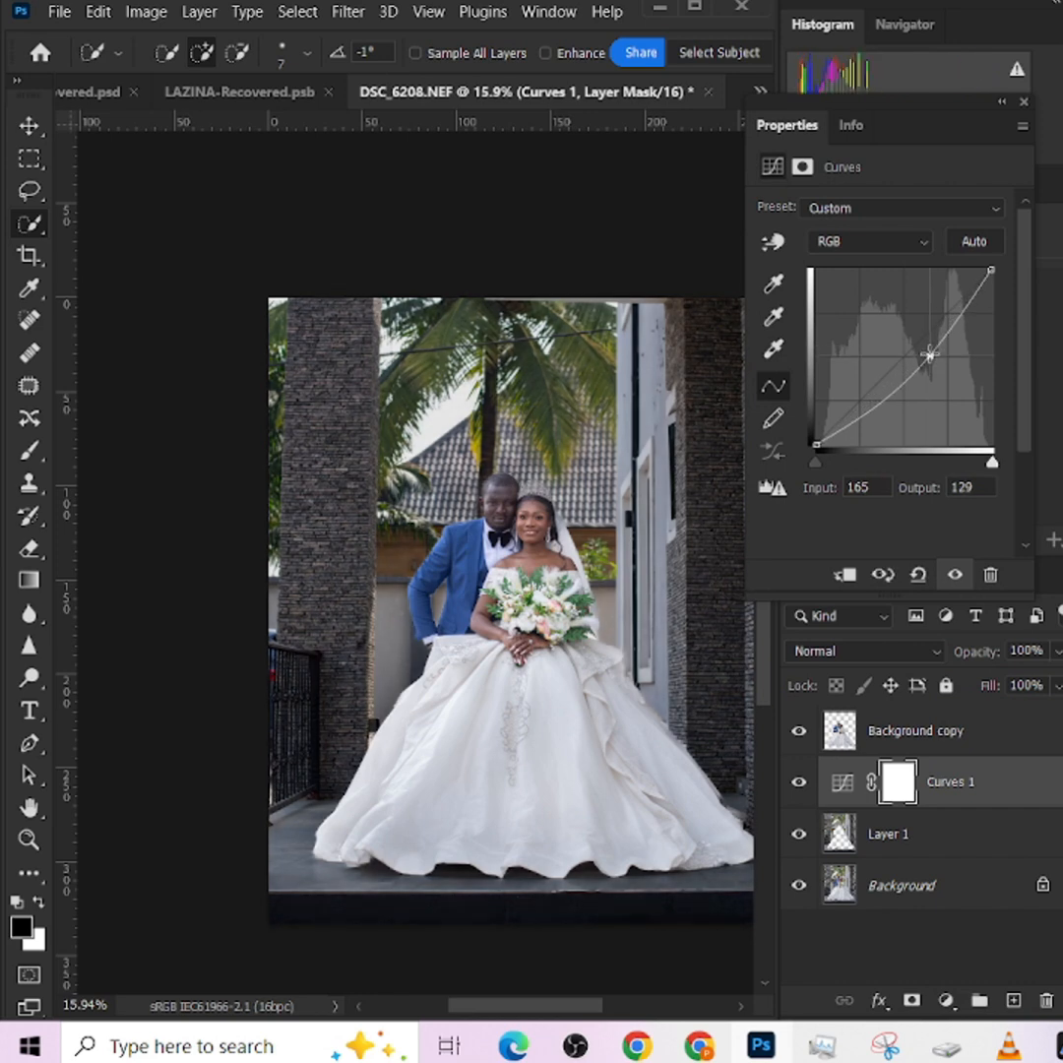
drag(929, 354, 924, 356)
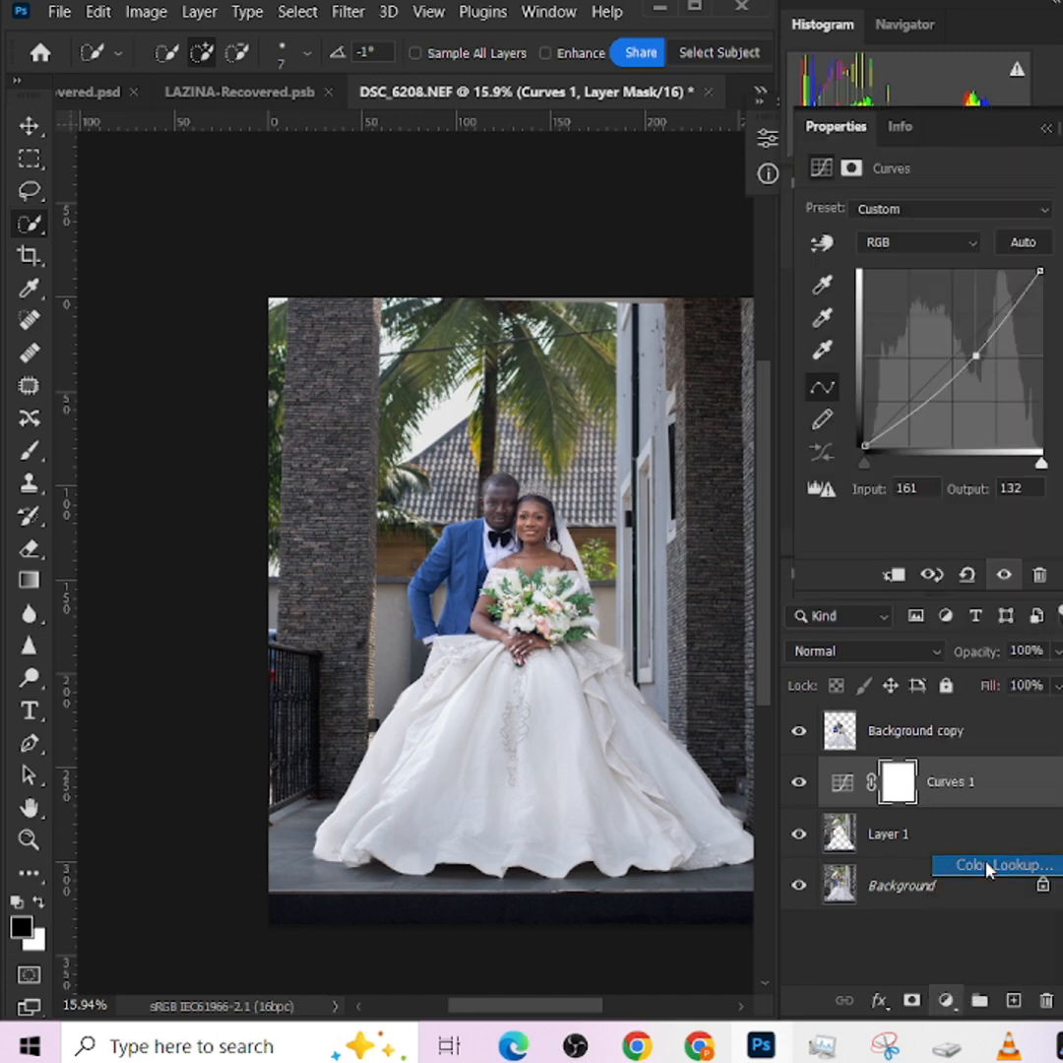
Add a Color Lookup layer, cycling through Candlelight, Crisp Winter, Fuji and Kodak looks to a warm one
click(994, 865)
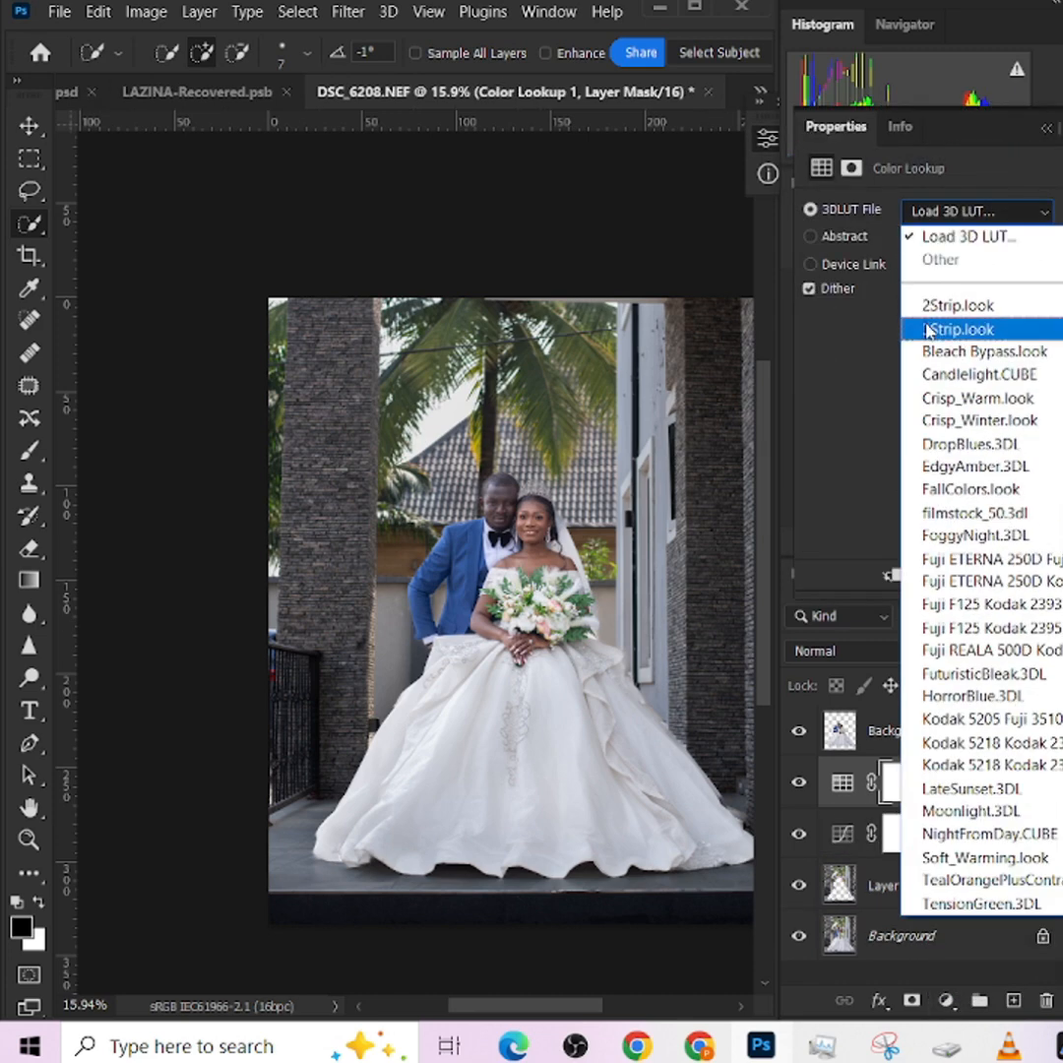
click(978, 374)
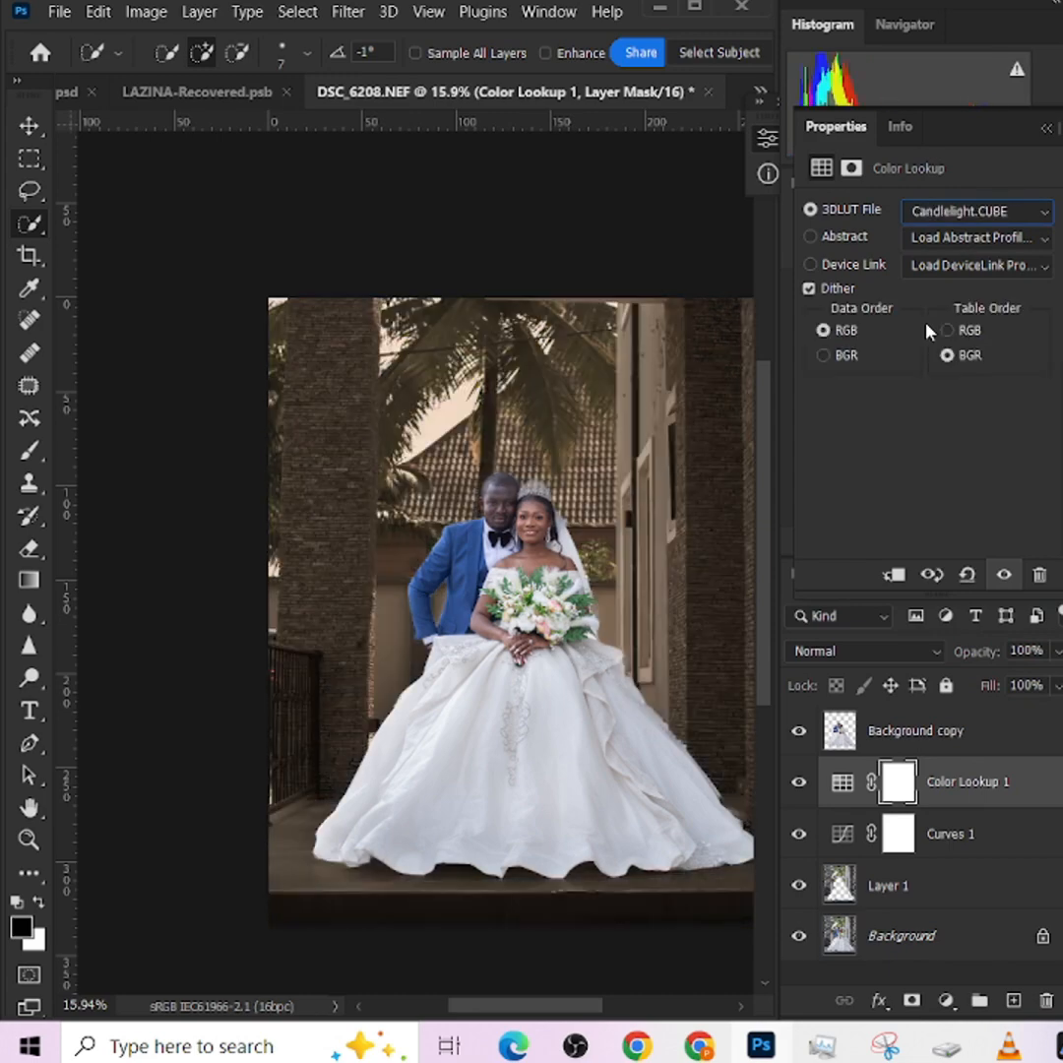
click(974, 211)
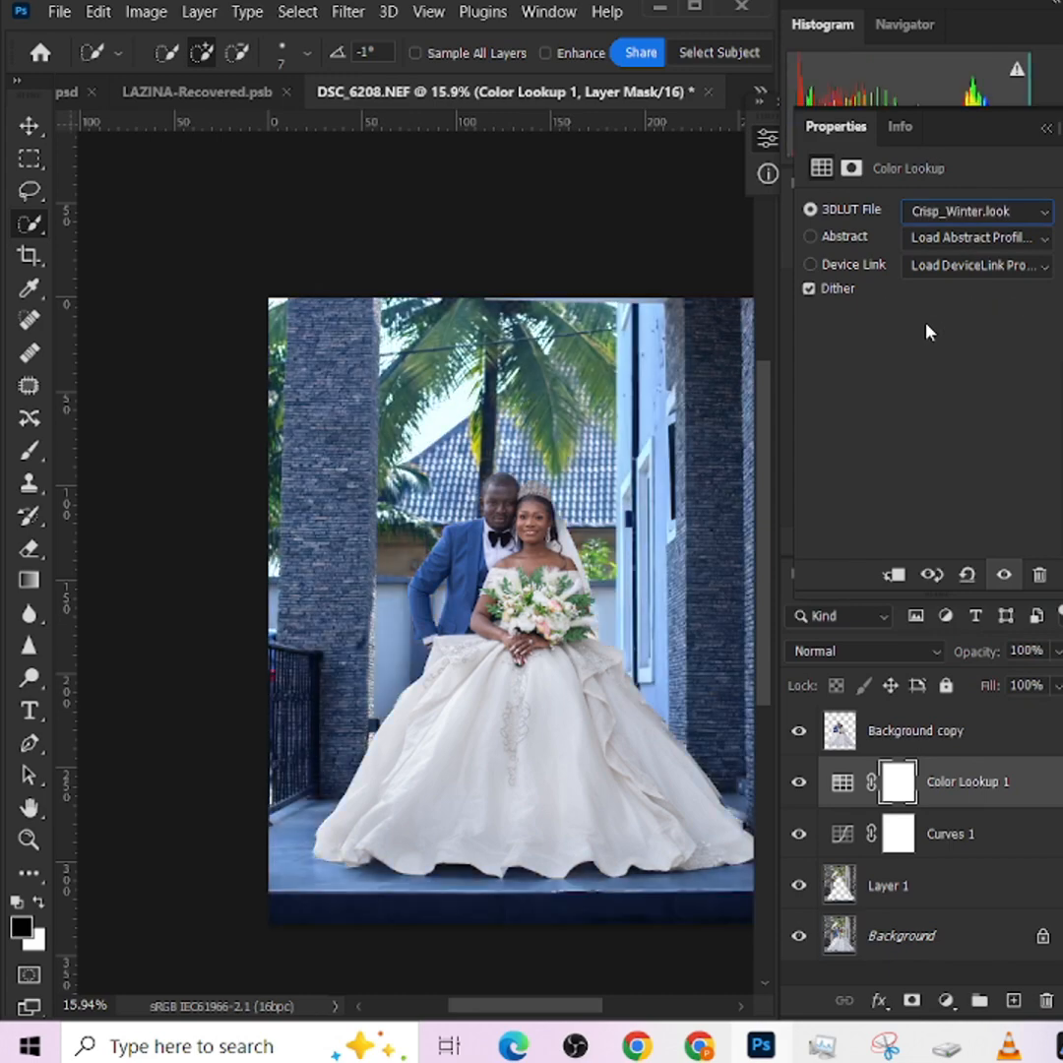
click(977, 211)
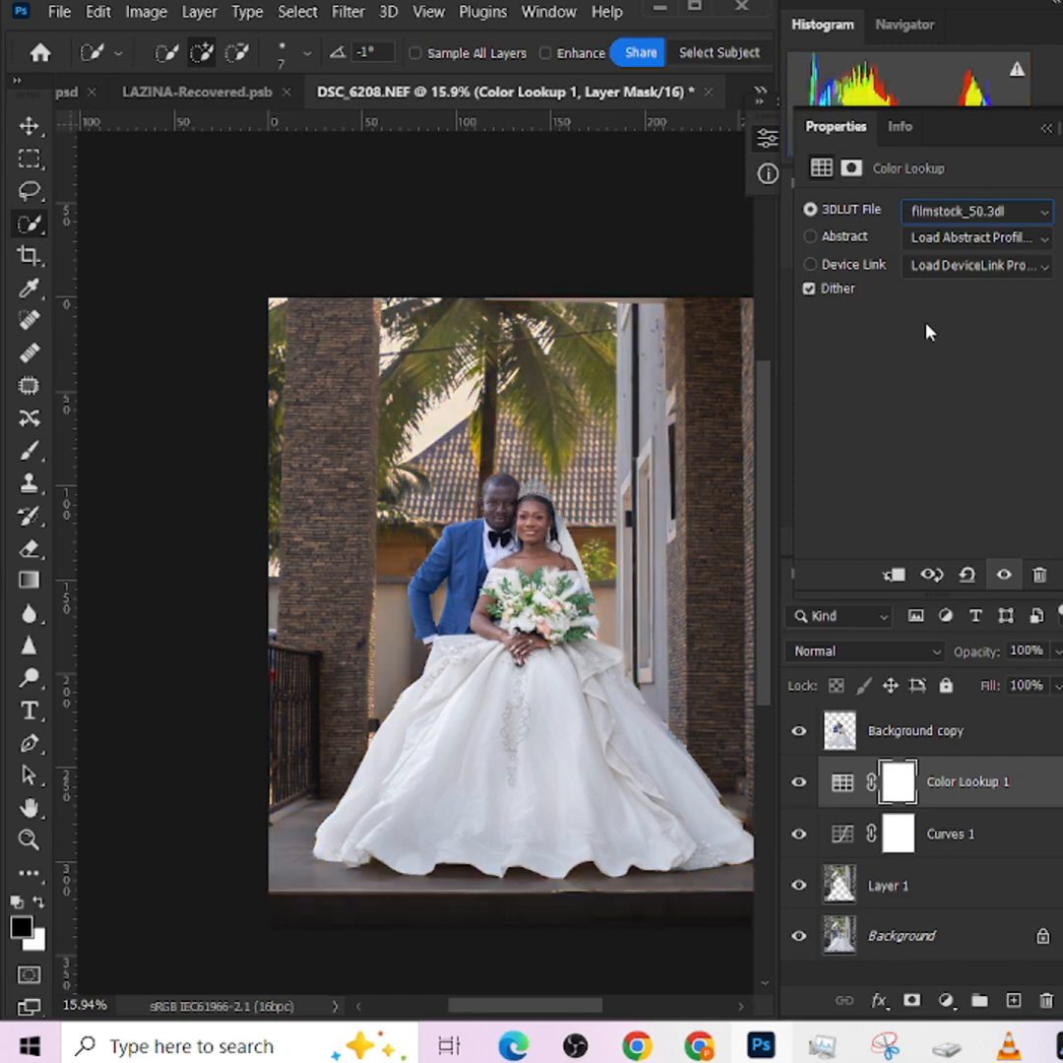
click(971, 211)
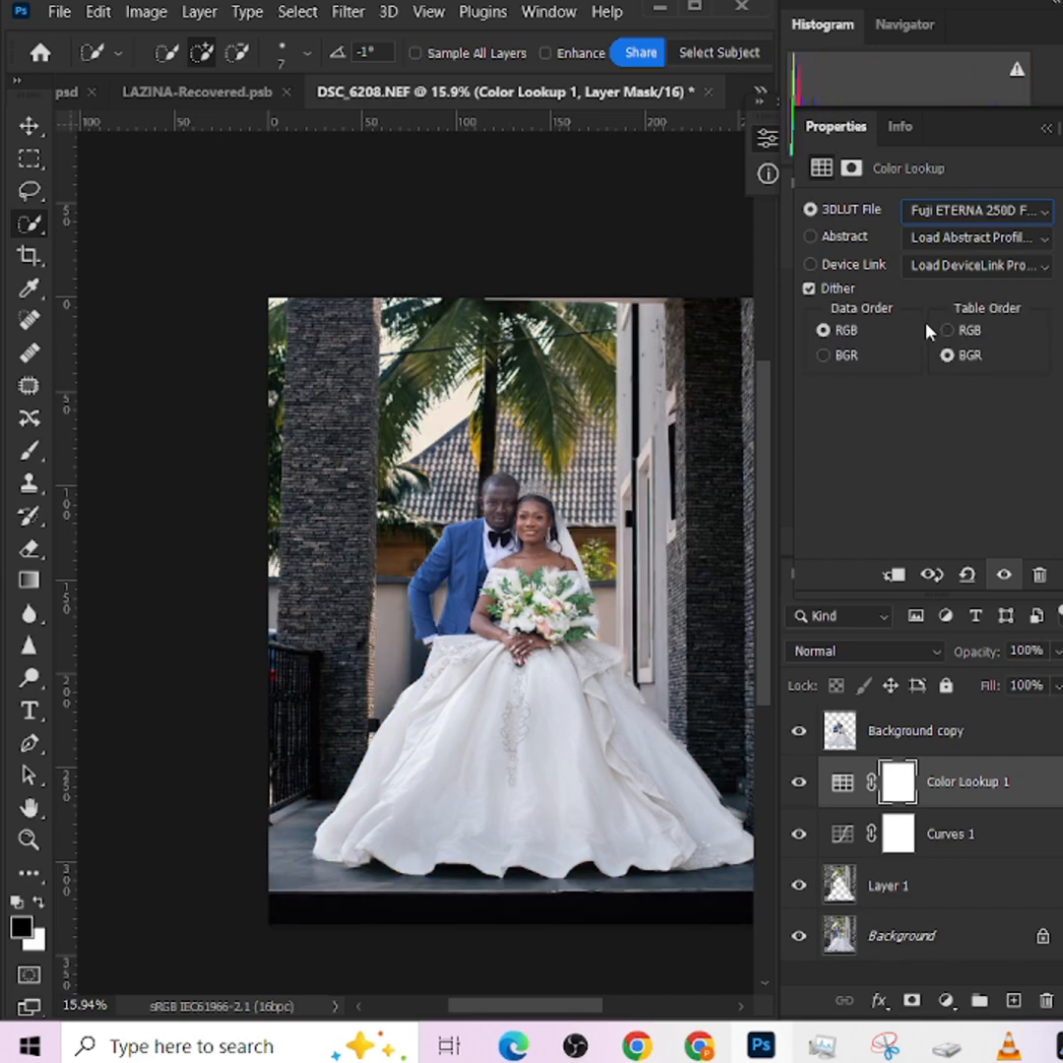
click(973, 211)
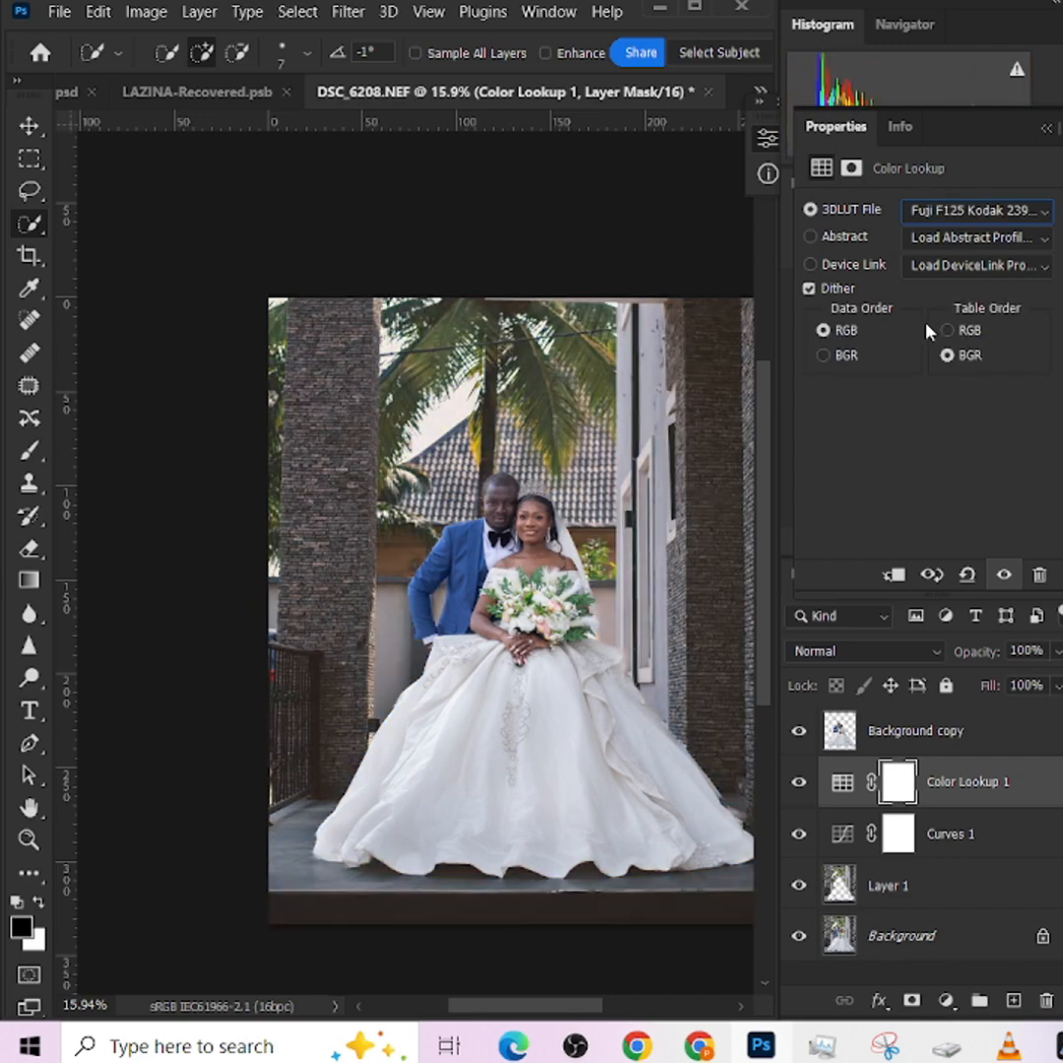
click(976, 210)
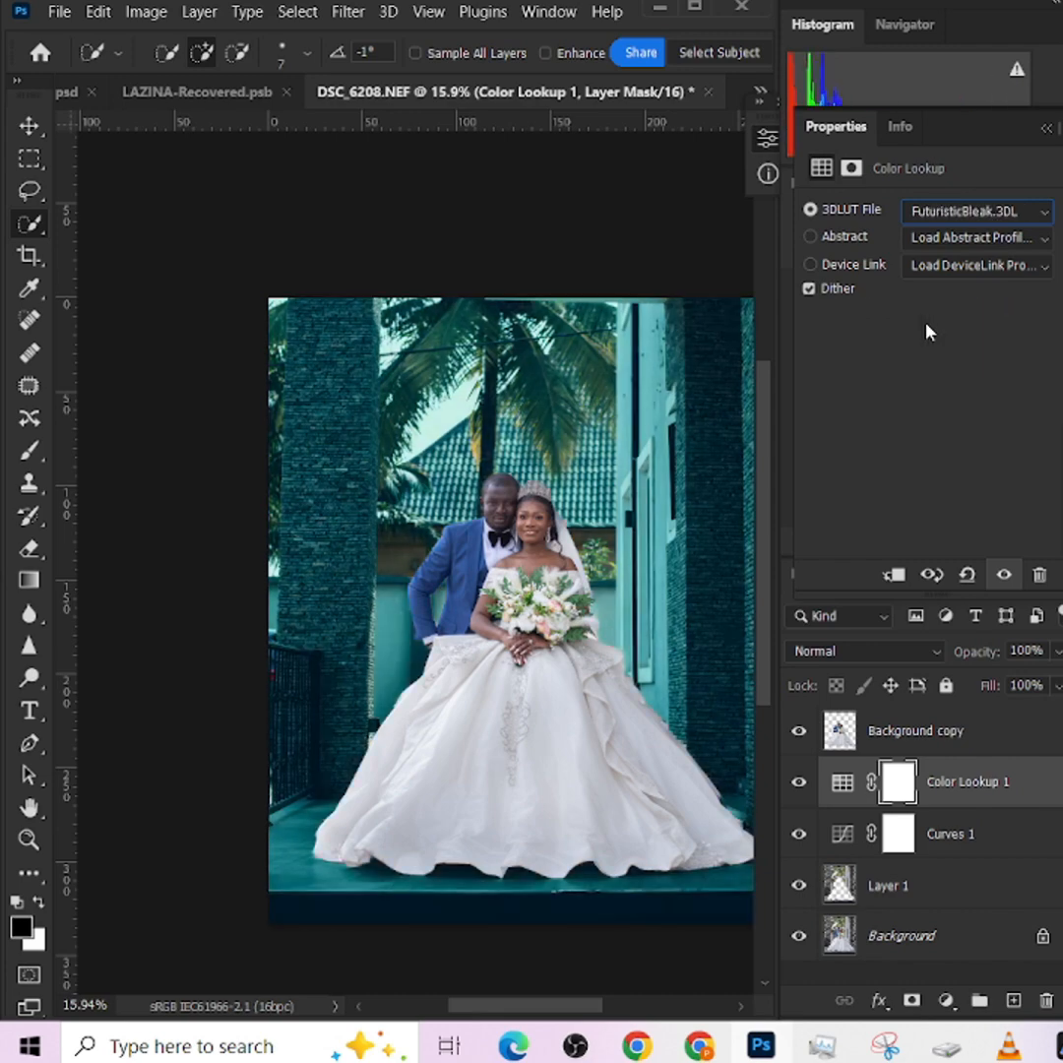
click(976, 210)
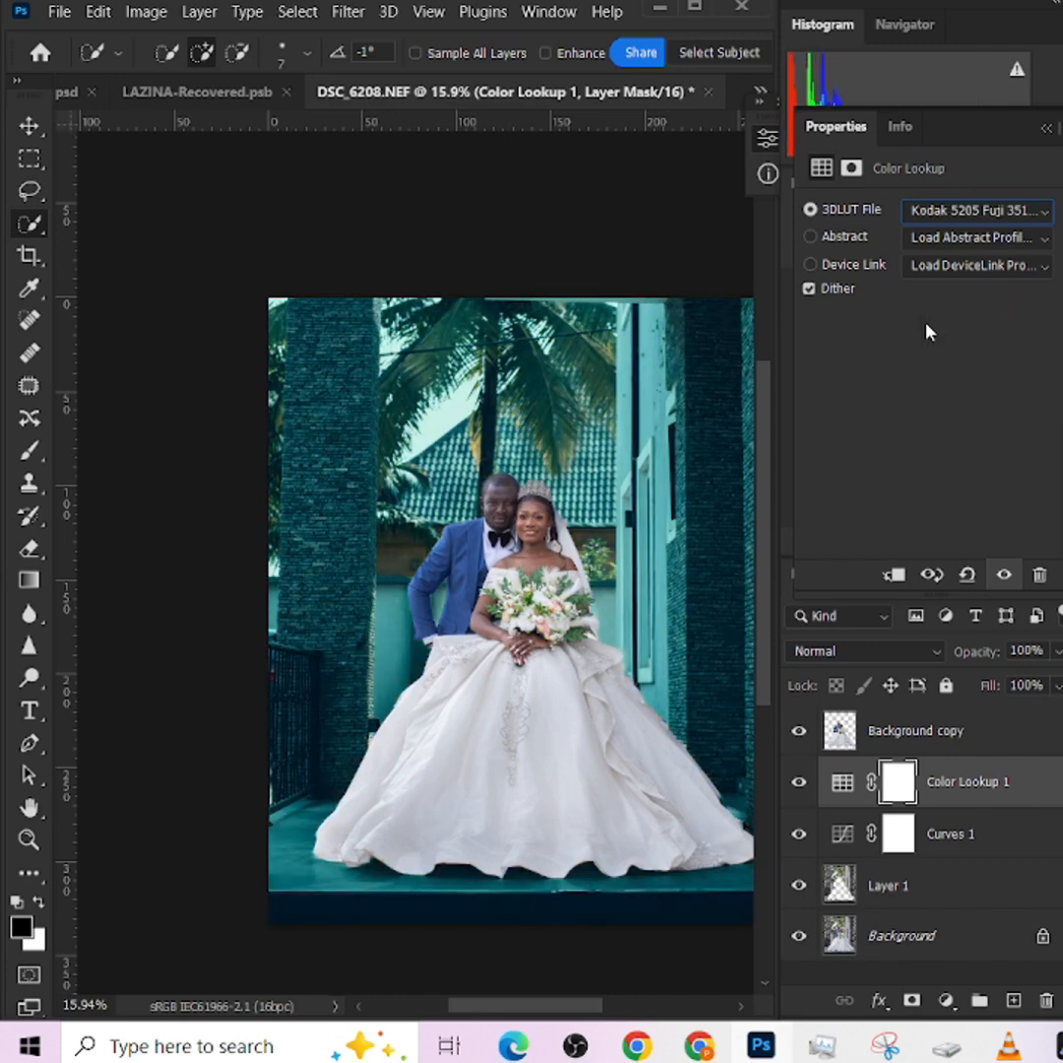
click(975, 211)
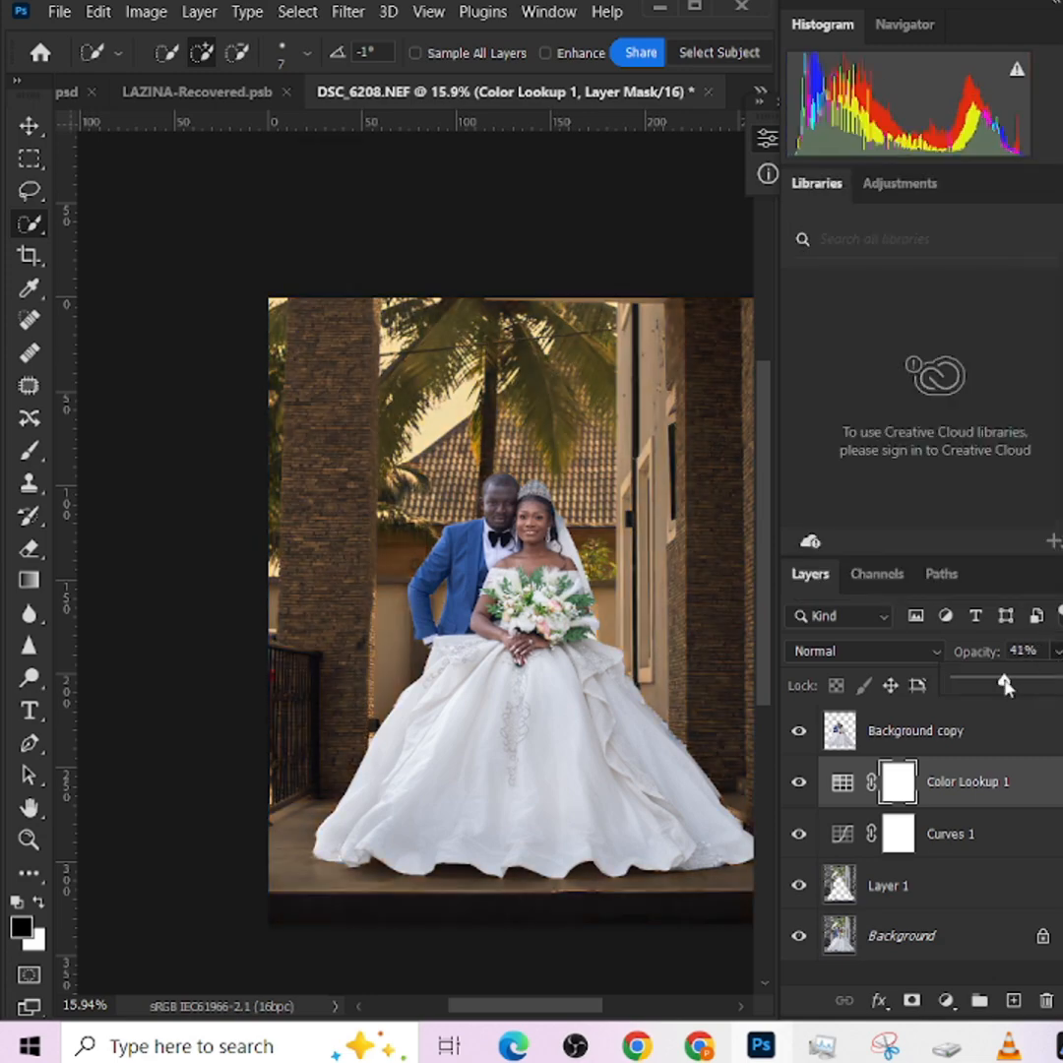
Lower the Color Lookup layer's opacity to 22% for a subtle warm grade
drag(1004, 679, 981, 679)
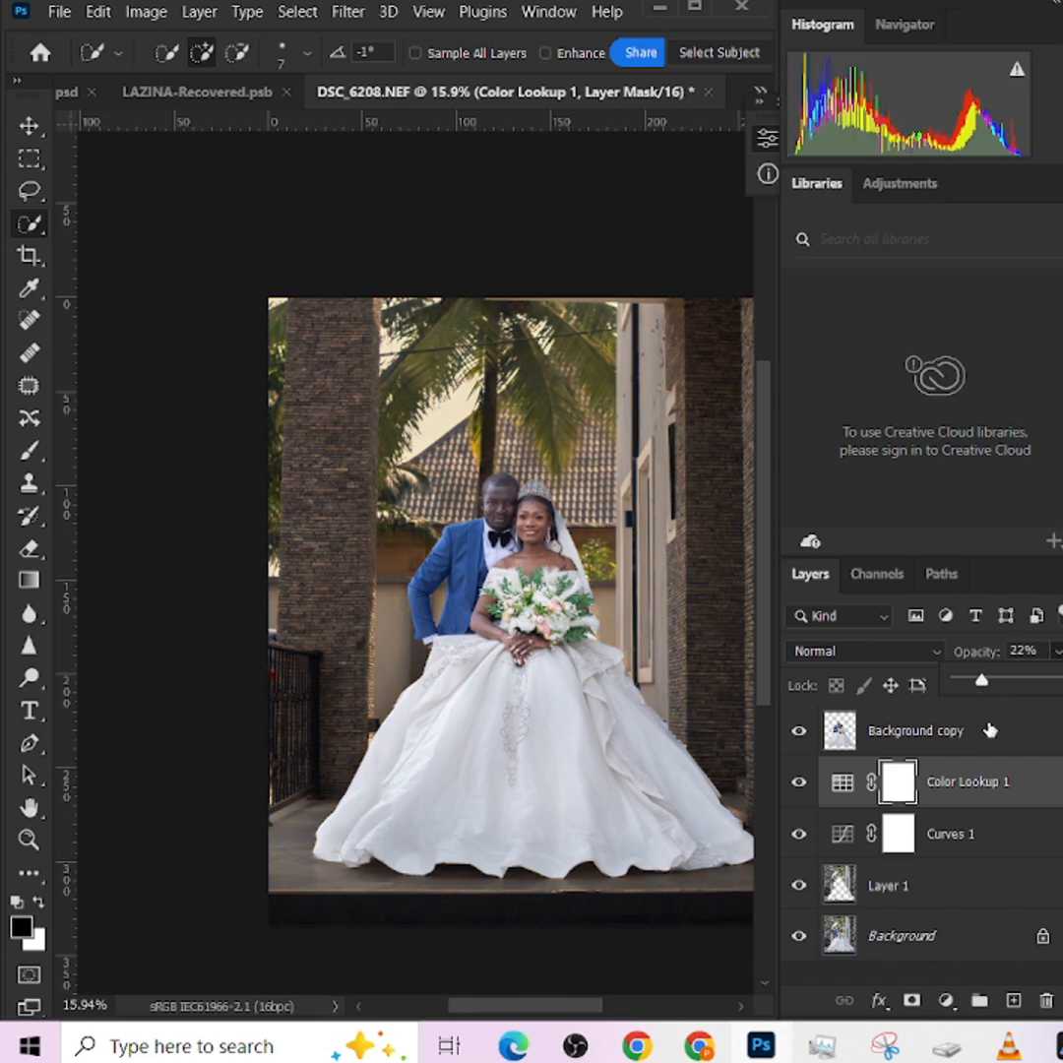
mouse_move(878, 616)
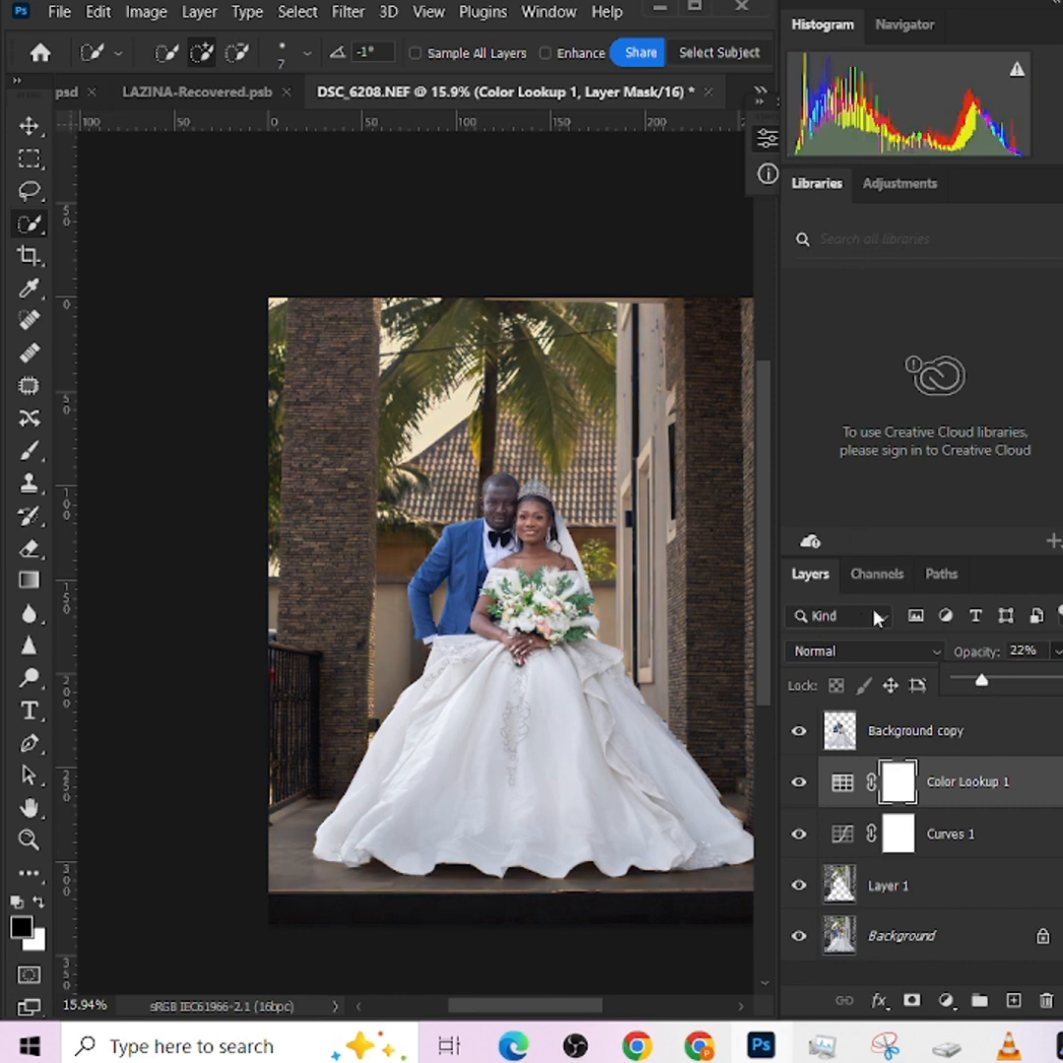
click(843, 780)
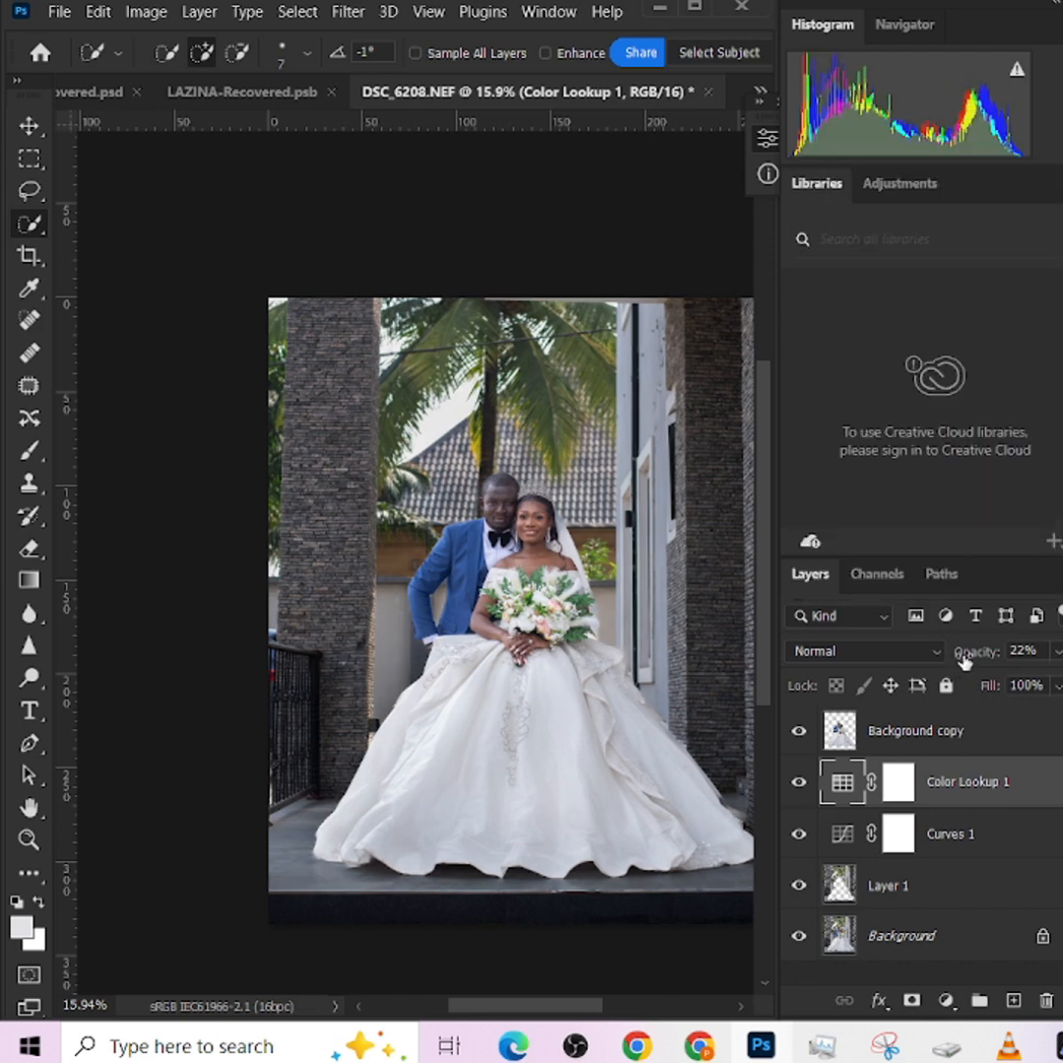
Run the Camera Raw Filter on the copied background layer and expand the Color Mixer saturation controls
click(890, 885)
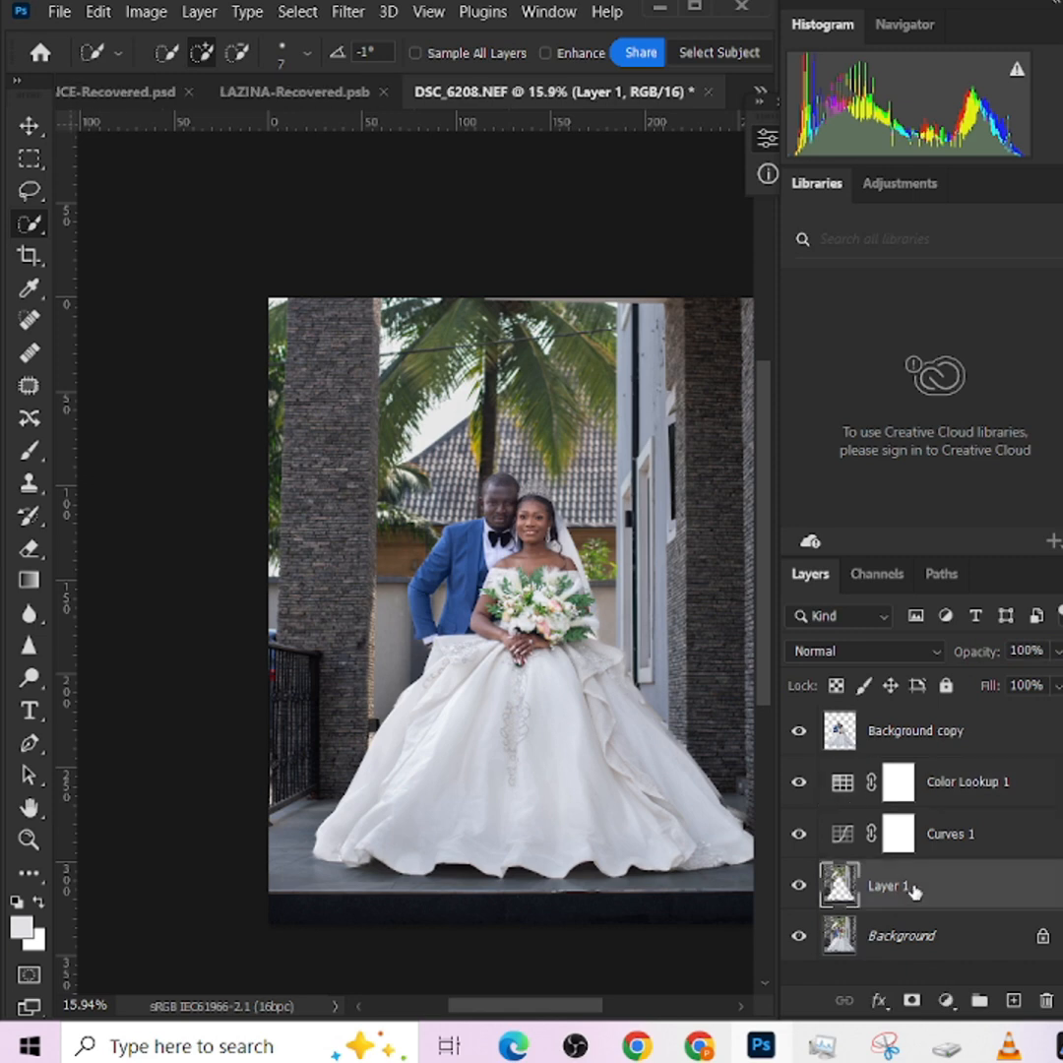
mouse_move(870, 814)
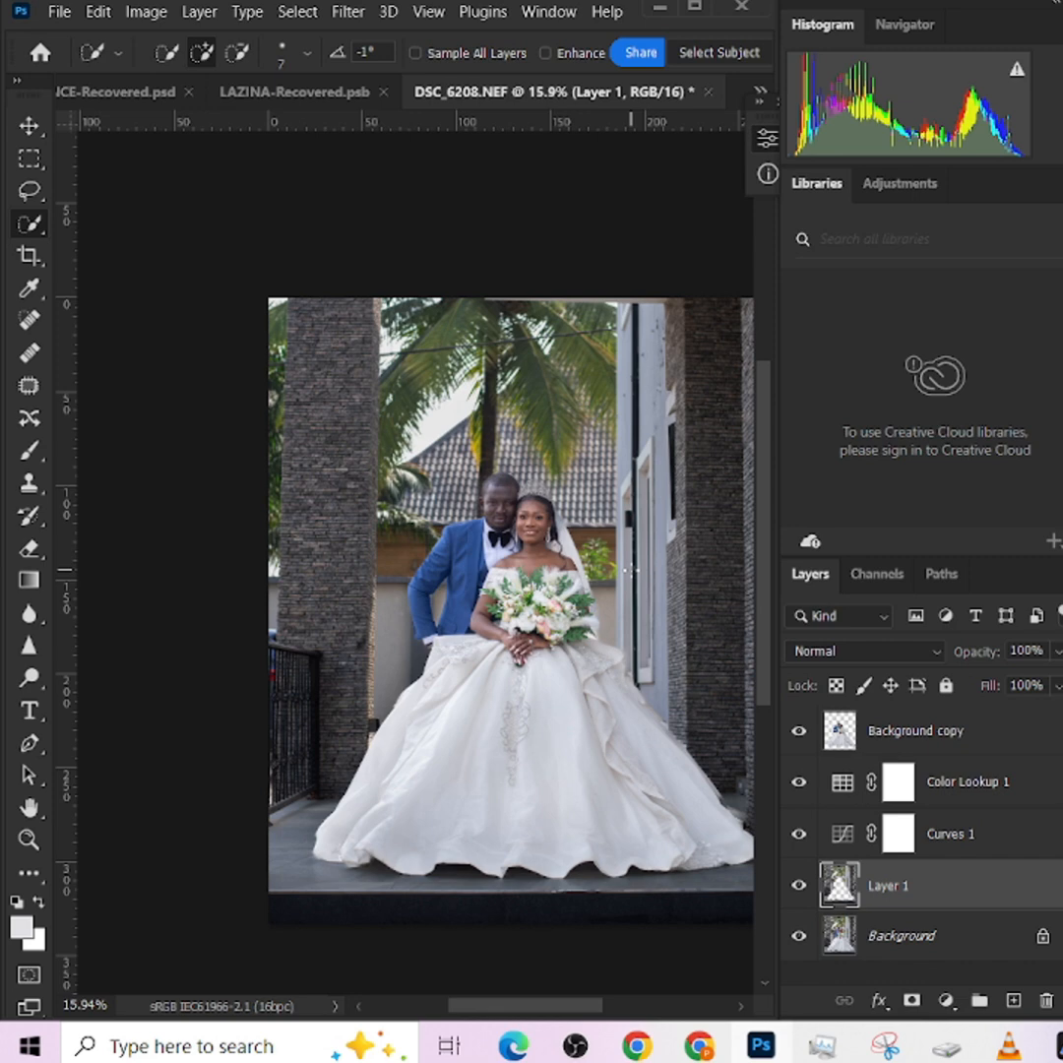
mouse_move(144, 21)
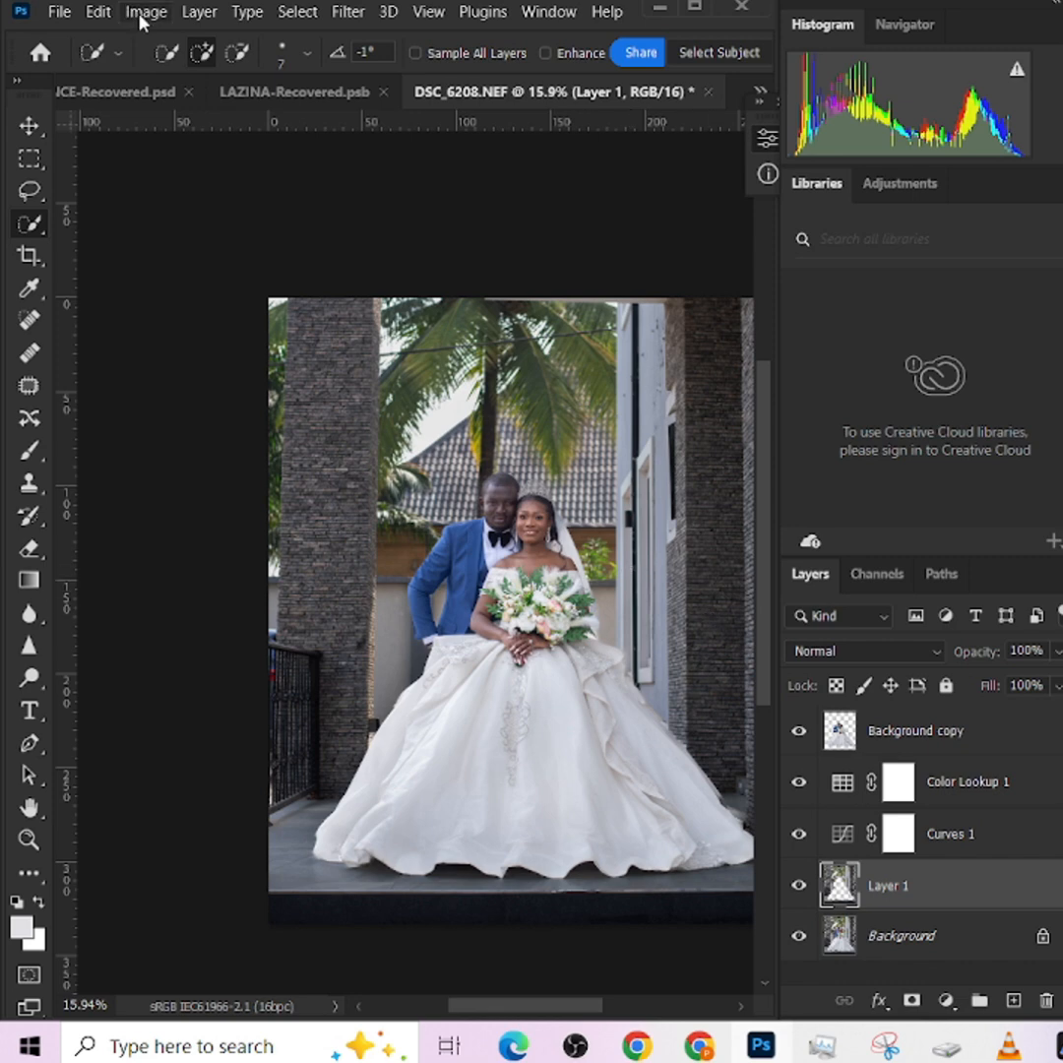
click(346, 12)
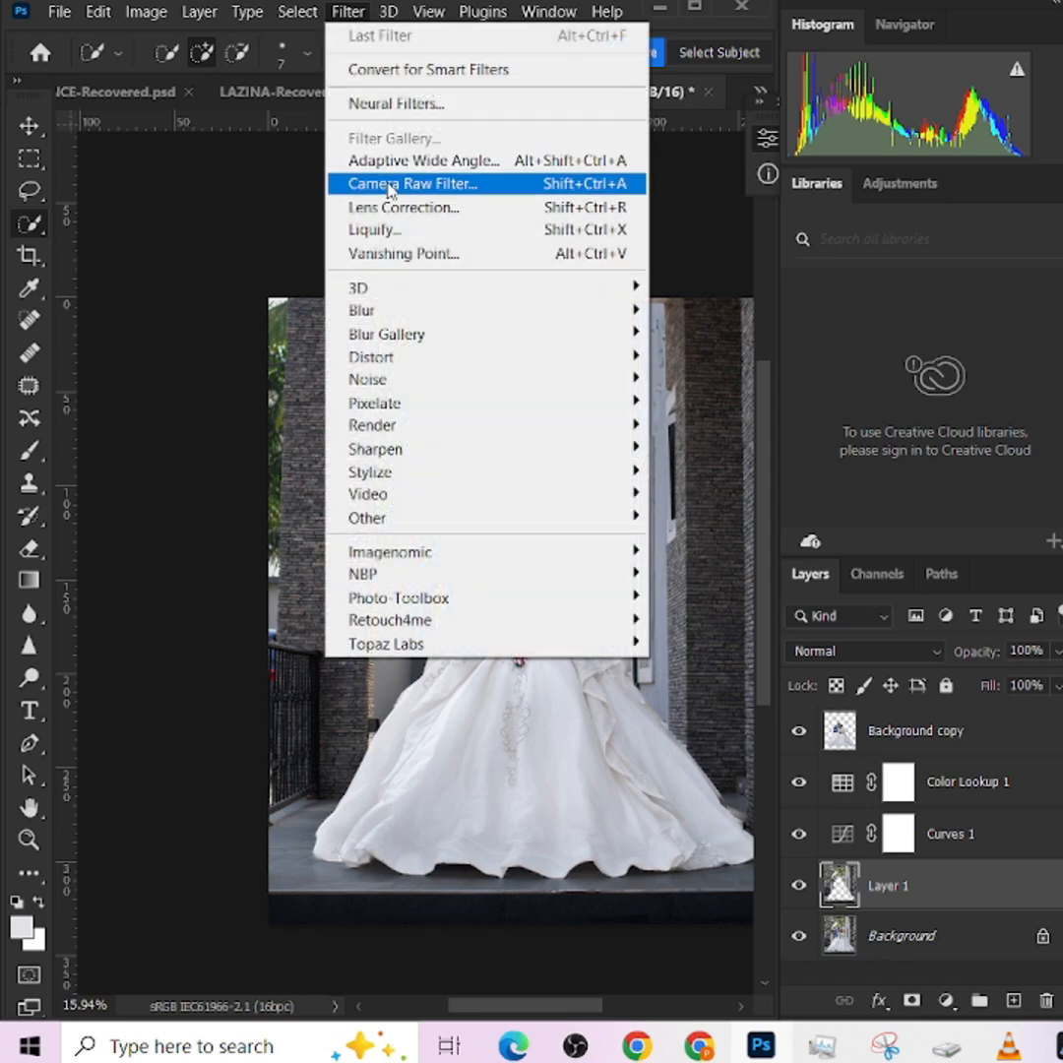
click(411, 183)
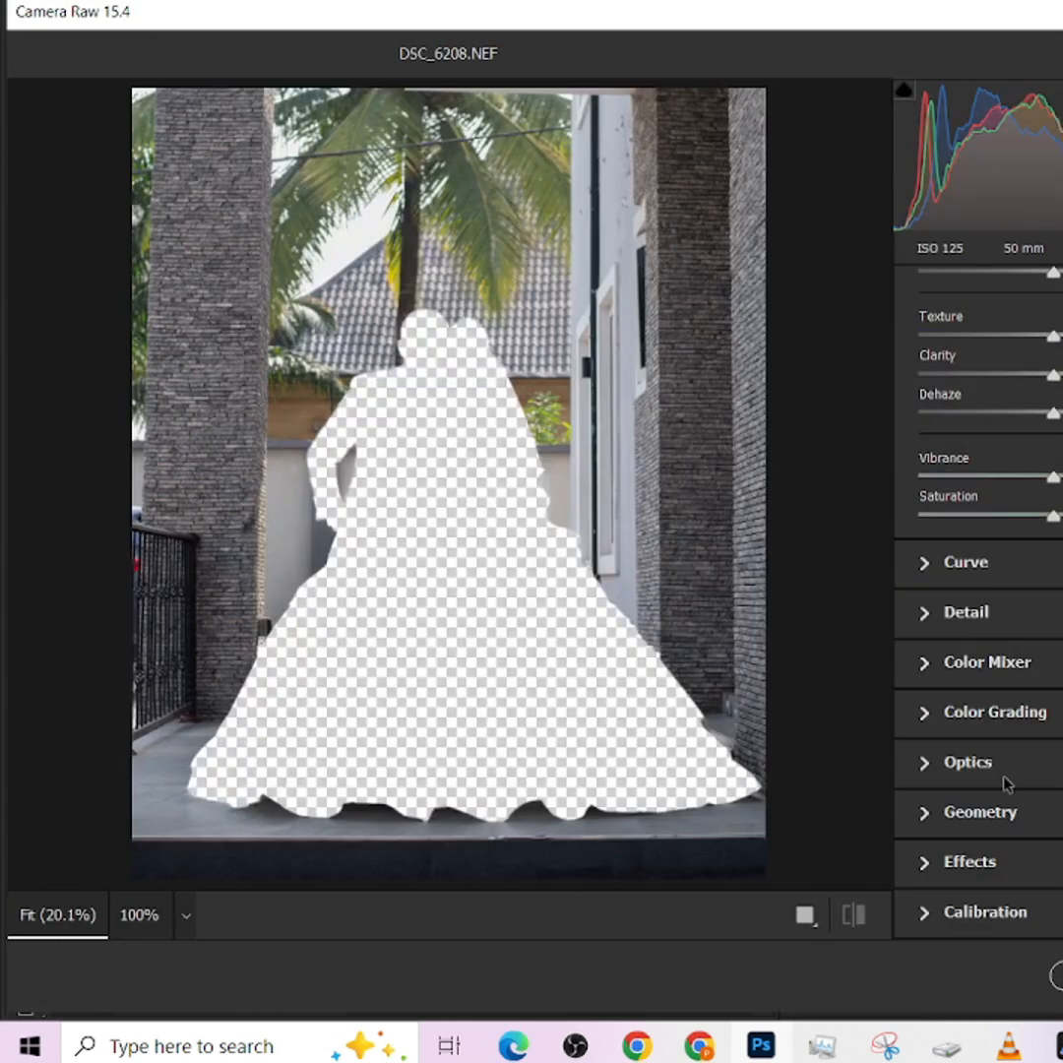
click(988, 661)
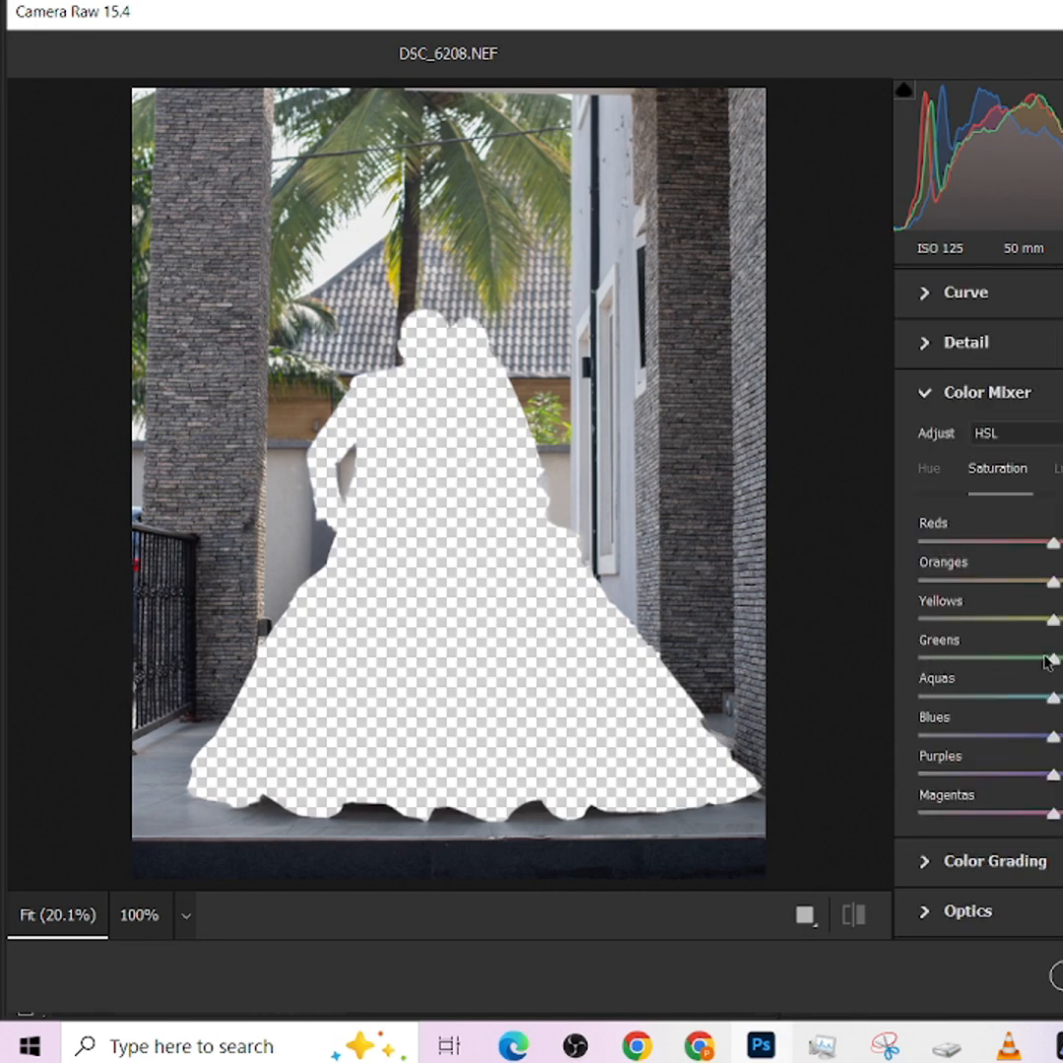
drag(1053, 657, 943, 657)
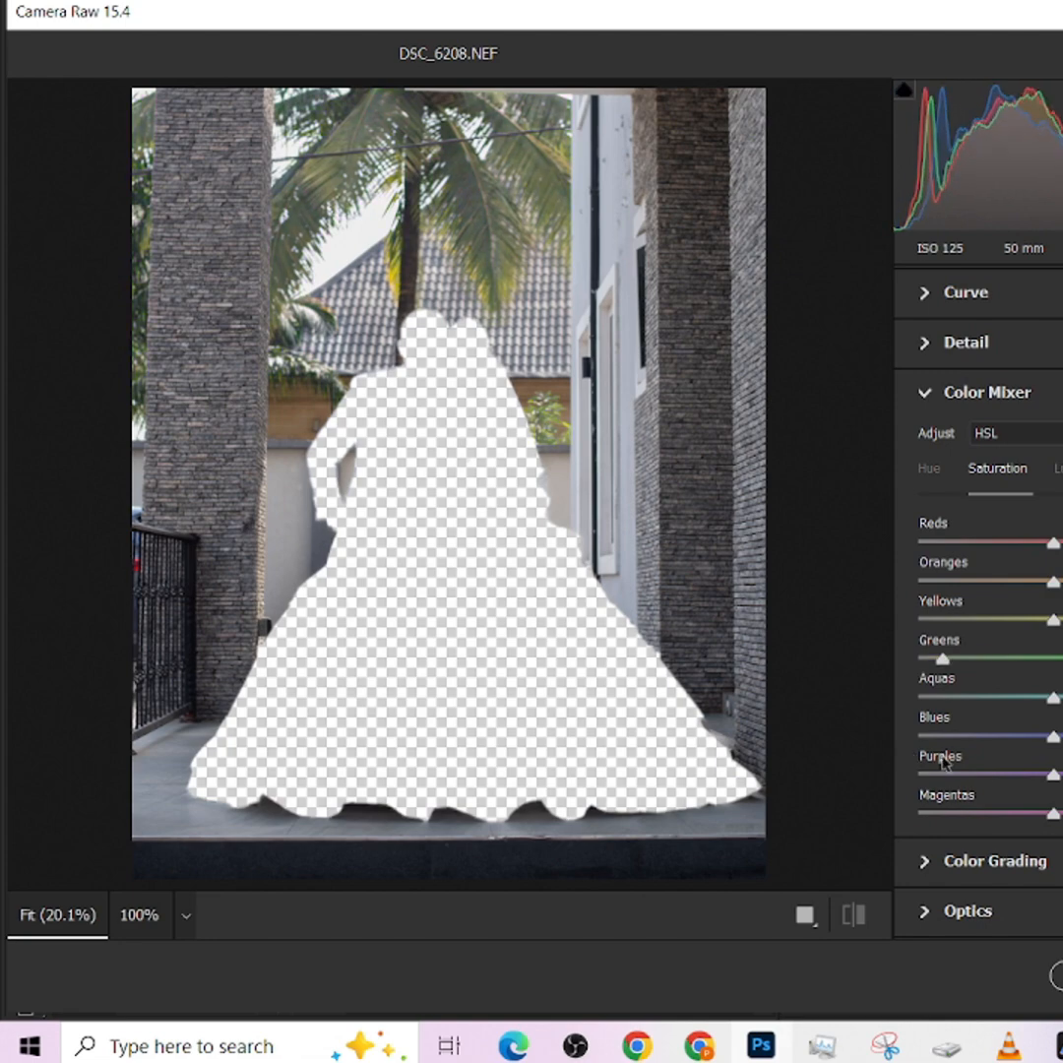
mouse_move(657, 279)
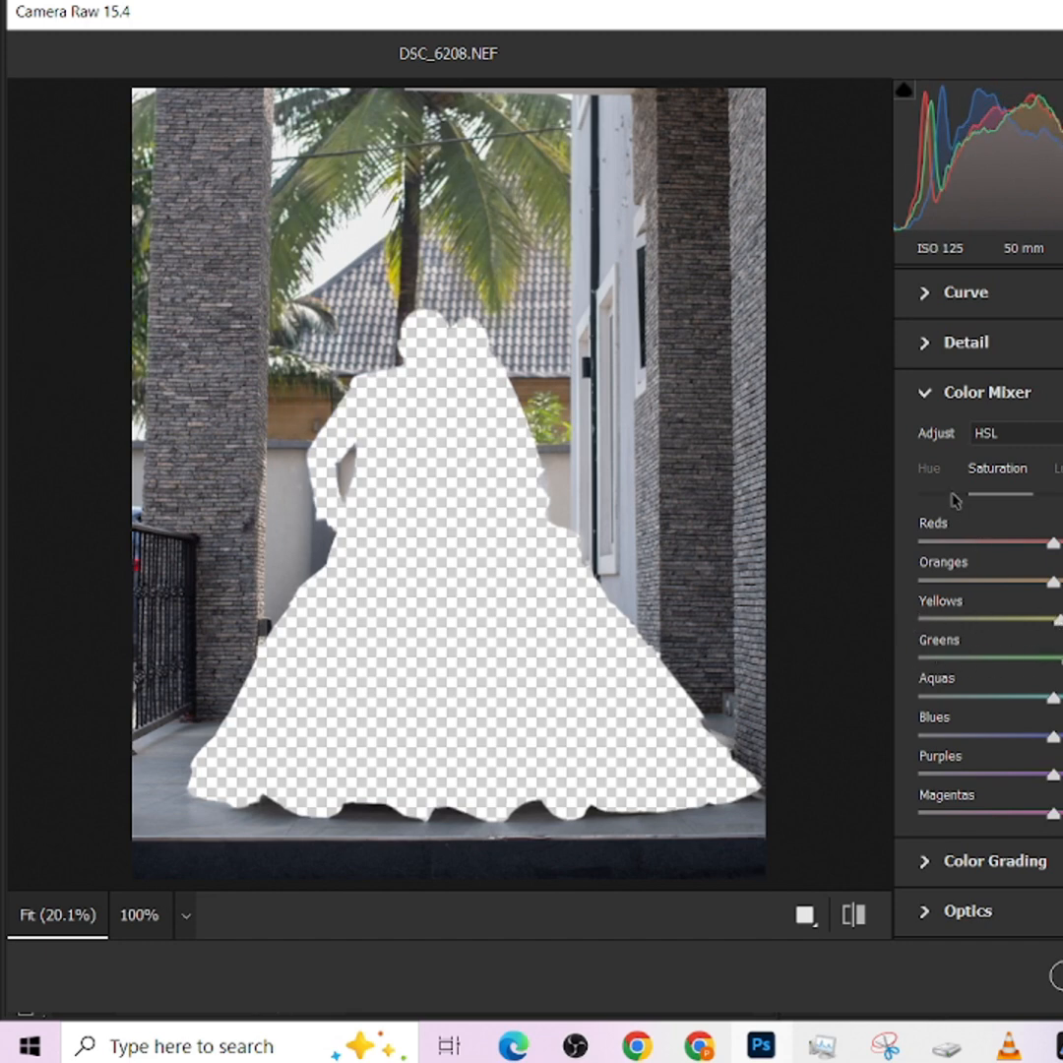
Shift the yellow/green foliage hues toward orange, lower the exposure slightly and apply the filter
click(929, 469)
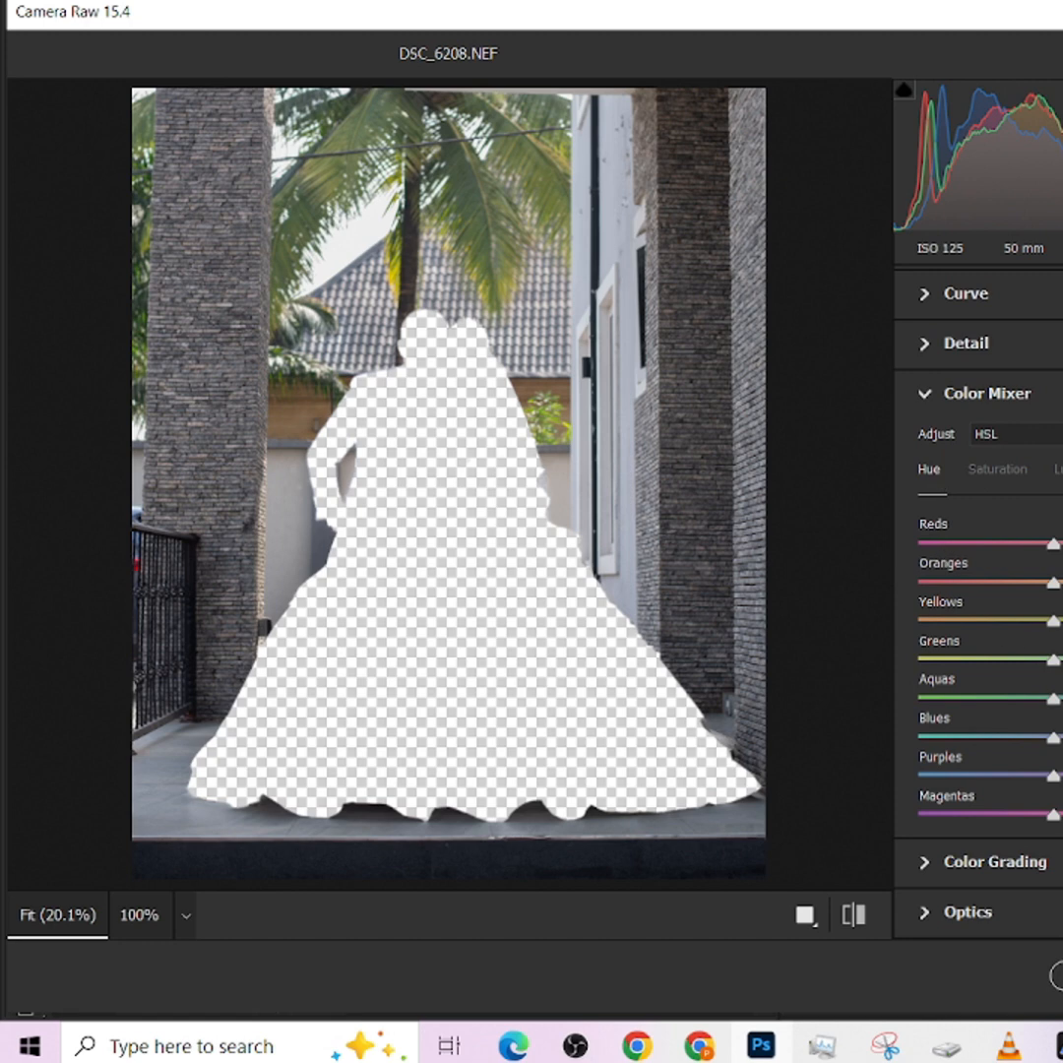
mouse_move(468, 311)
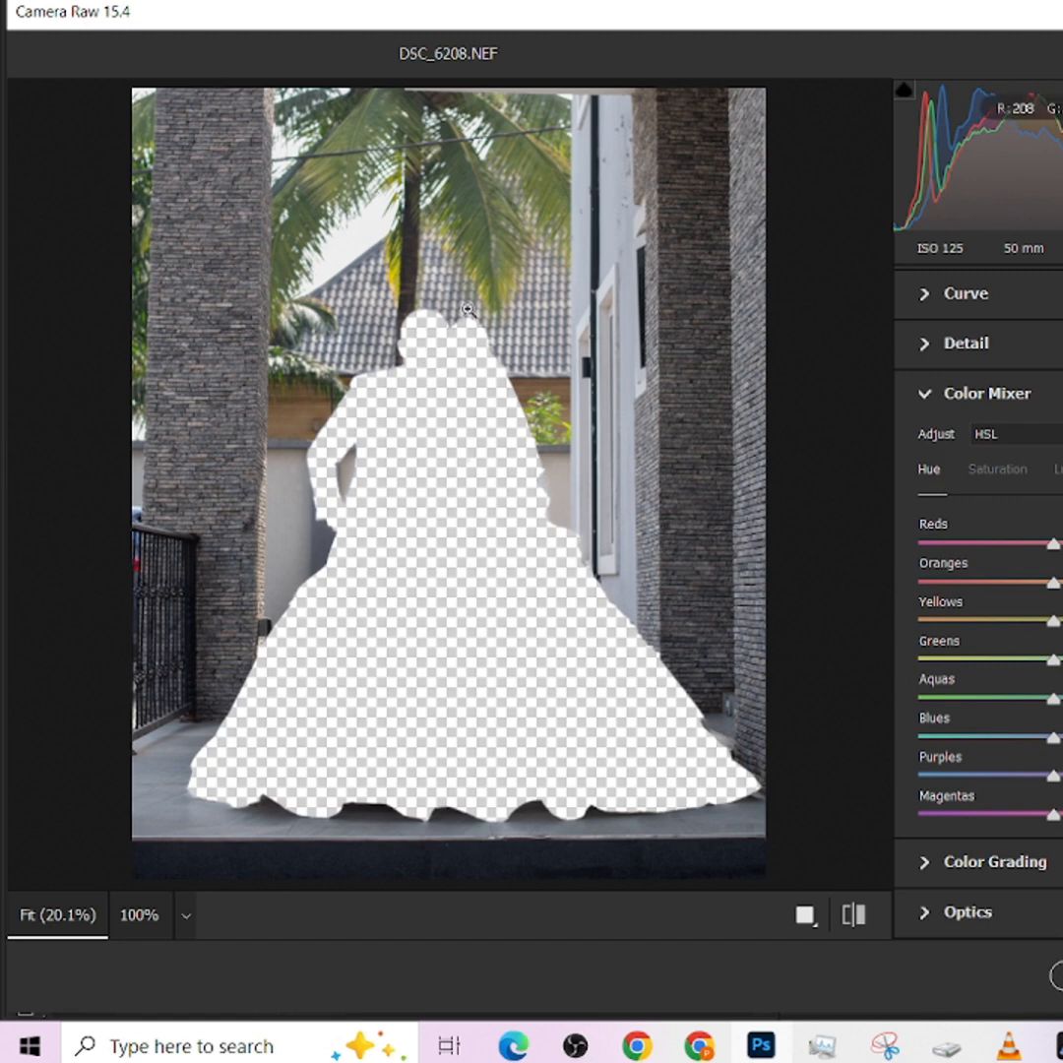
mouse_move(439, 167)
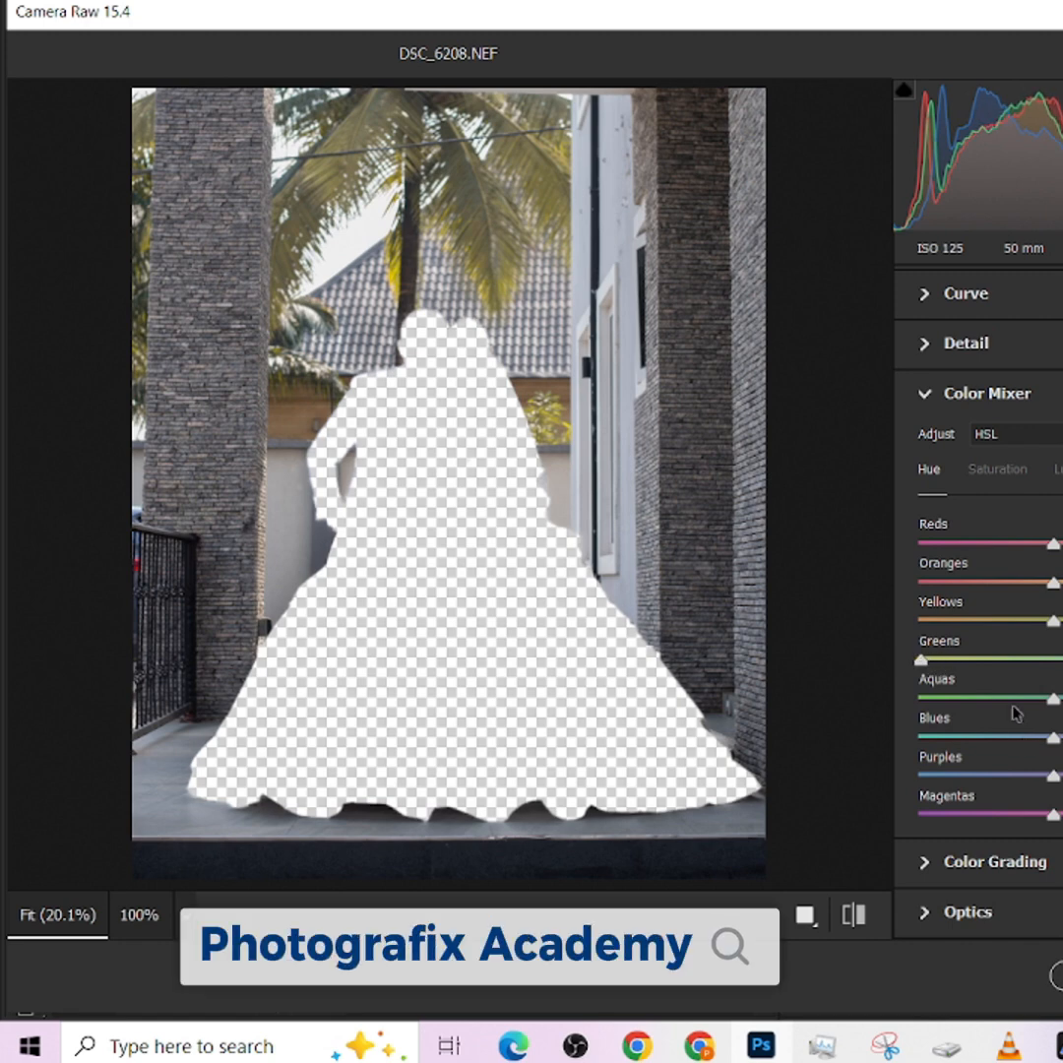
mouse_move(1034, 624)
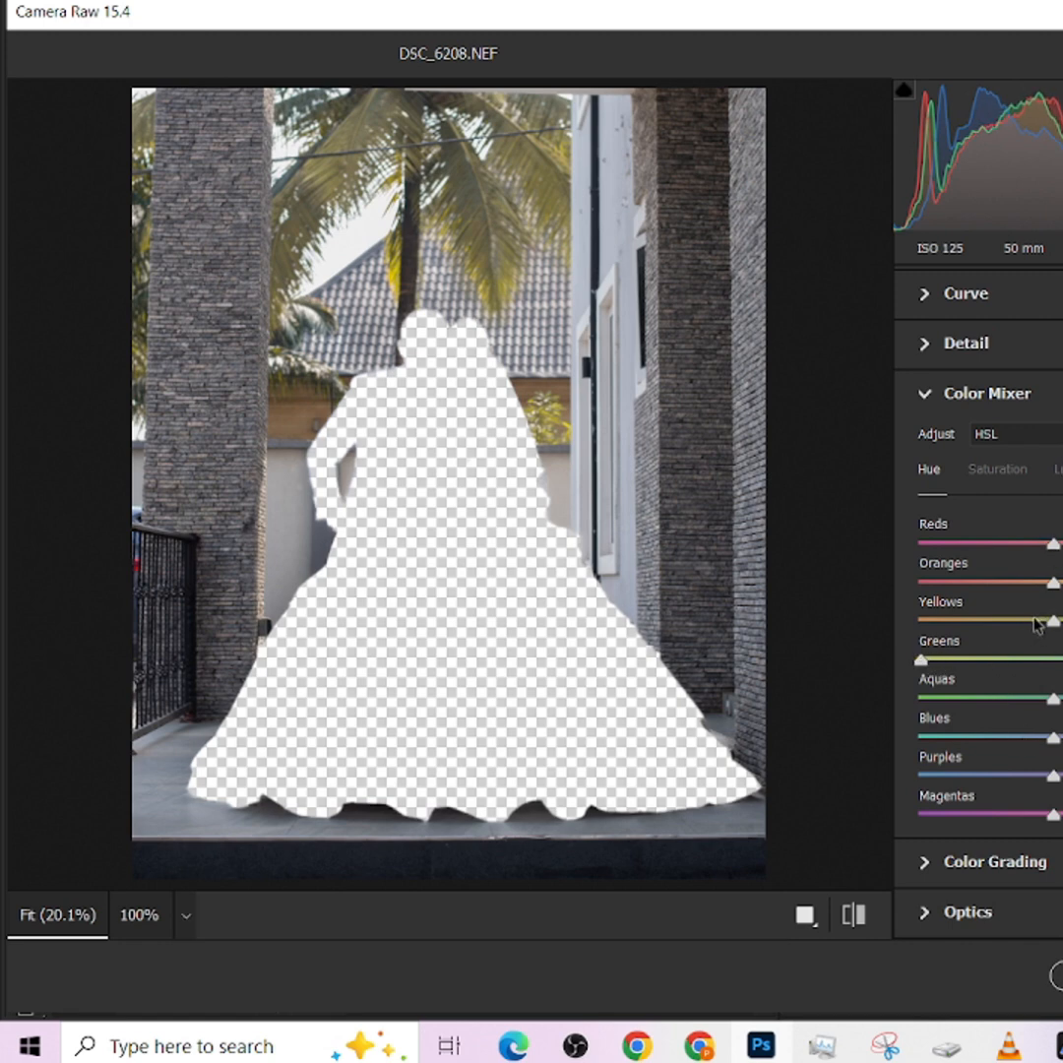
drag(1053, 620, 985, 620)
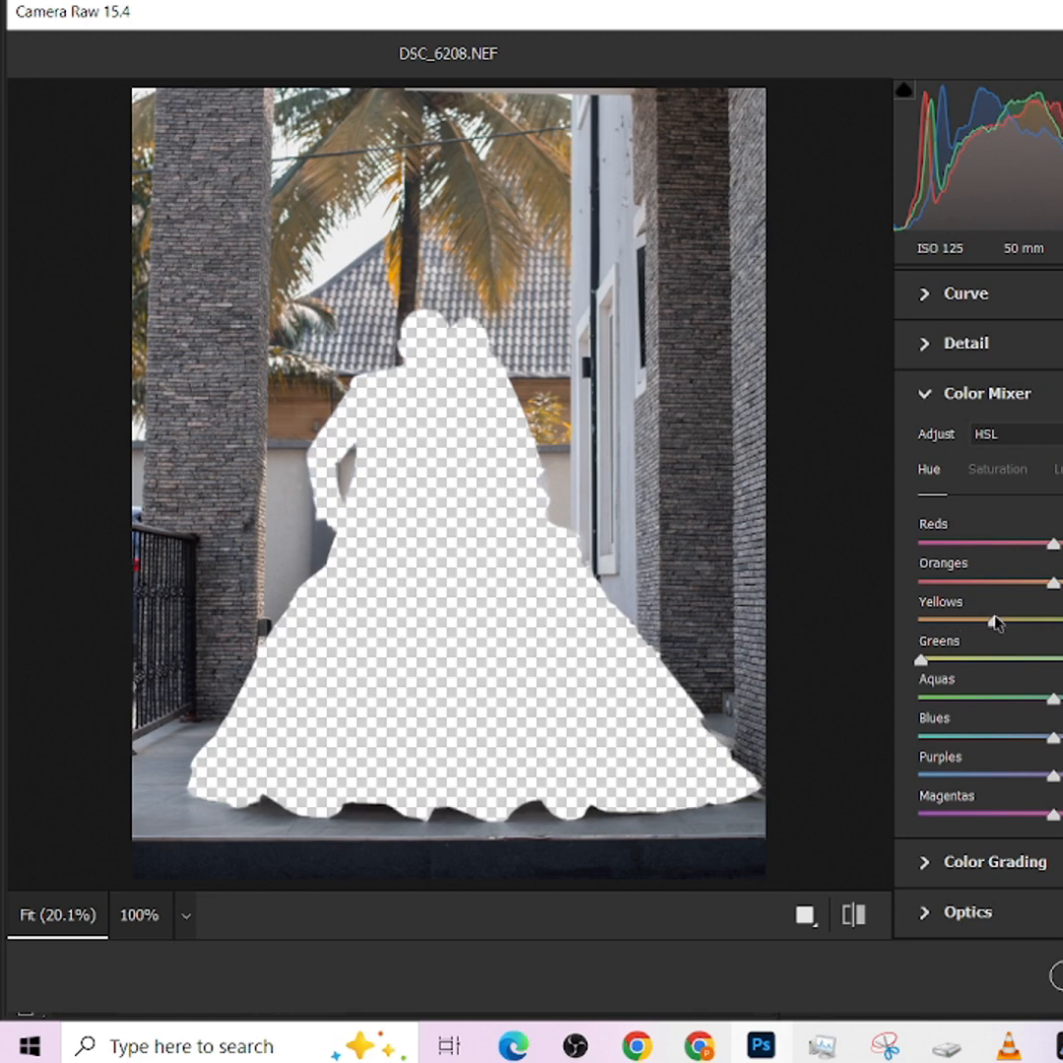
mouse_move(677, 372)
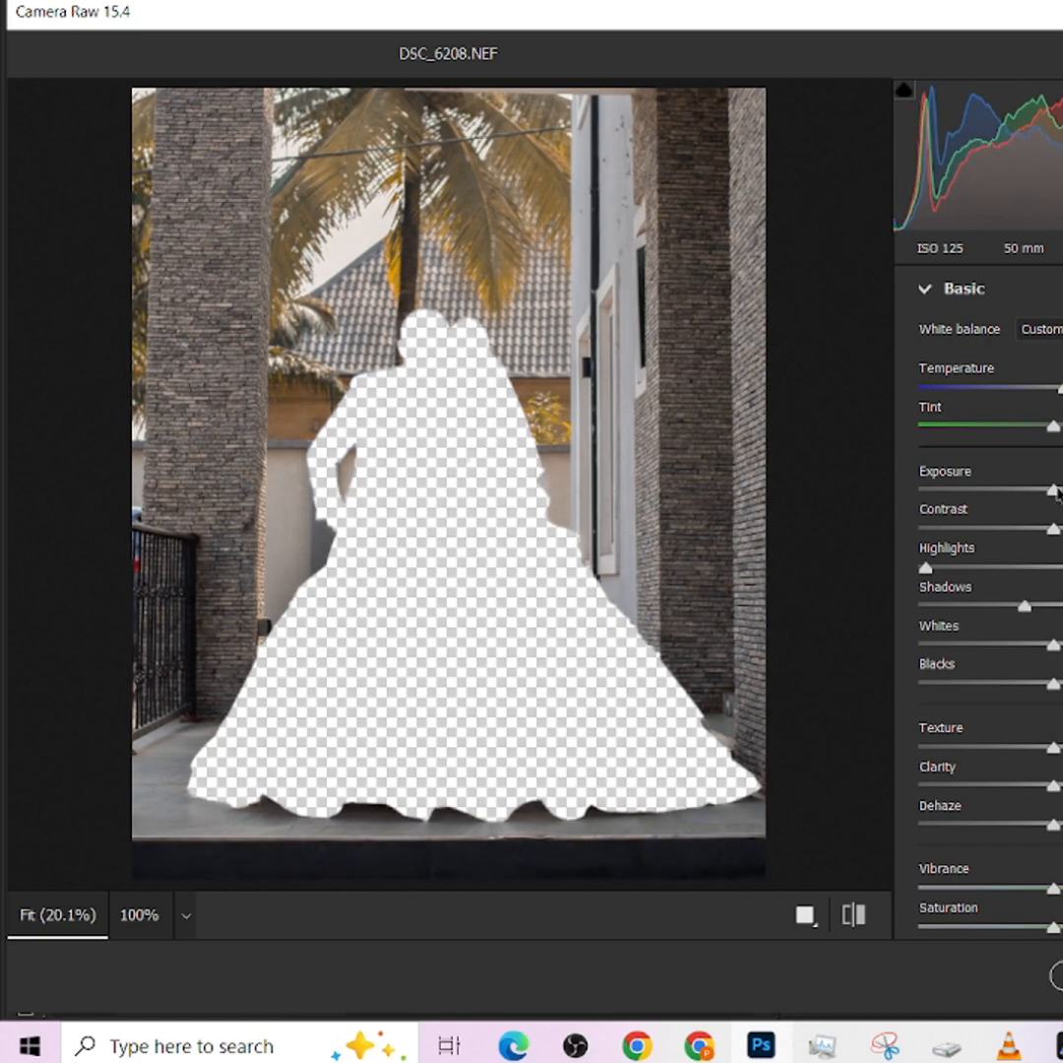
drag(1053, 492, 1020, 492)
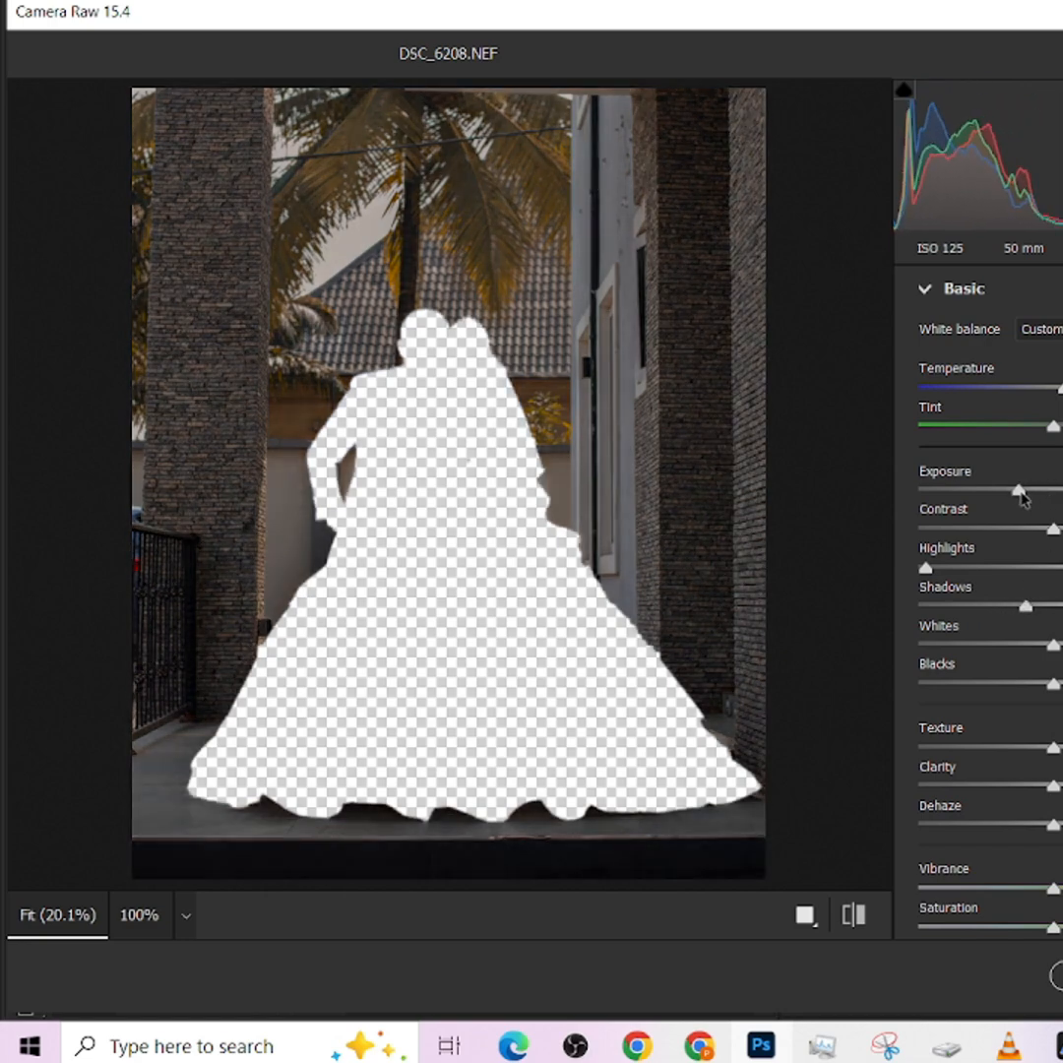
drag(1020, 492, 1047, 492)
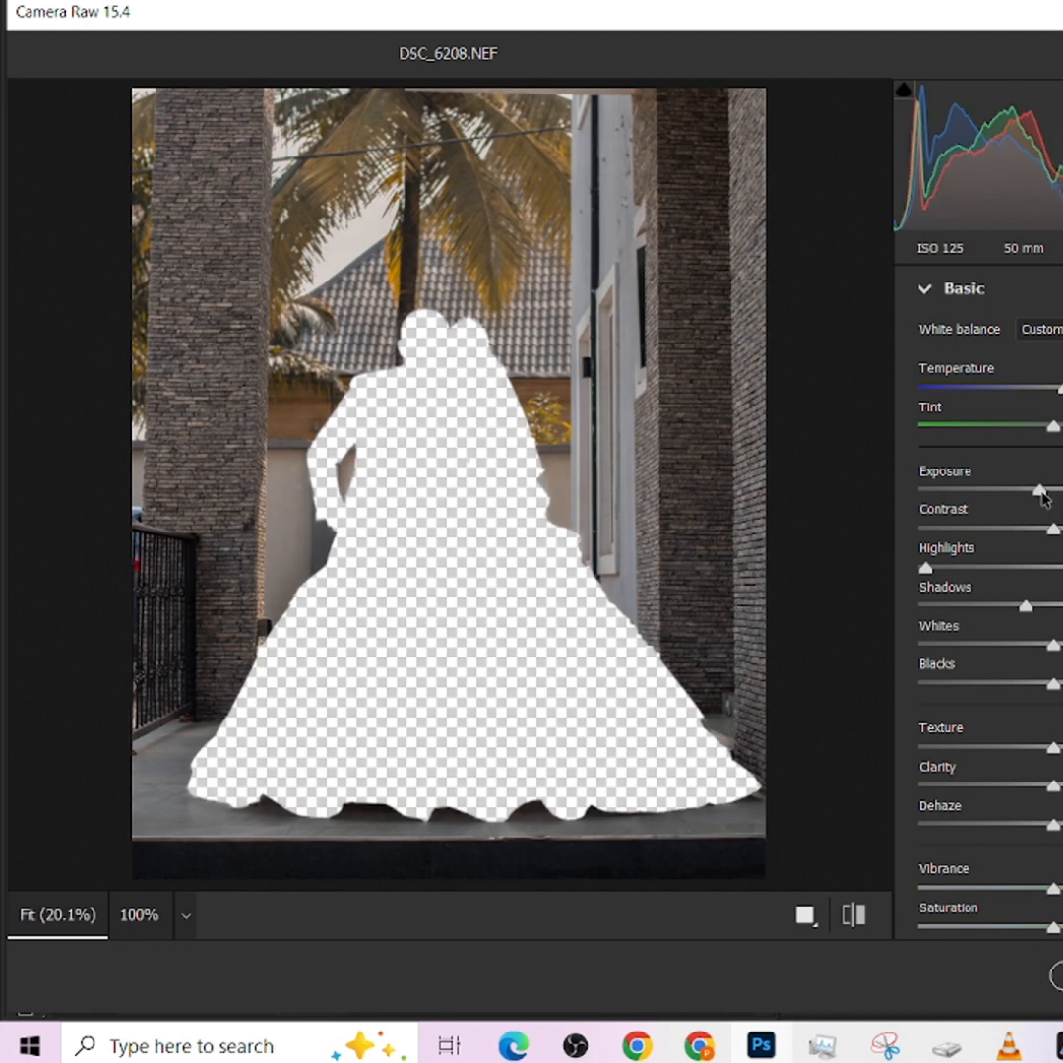
drag(1039, 492, 1053, 492)
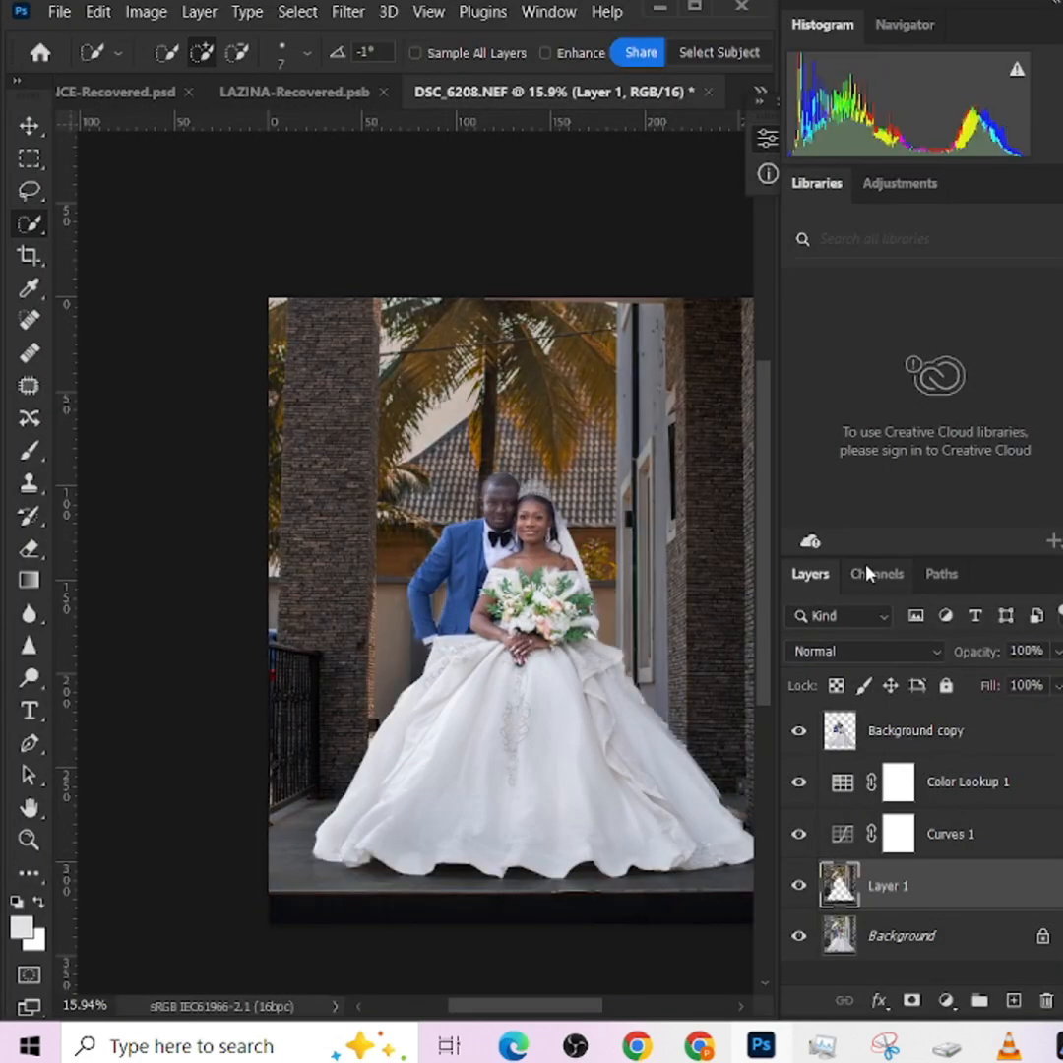
Toggle the warmed background layer off and on to compare, then select the top Background copy layer
click(799, 886)
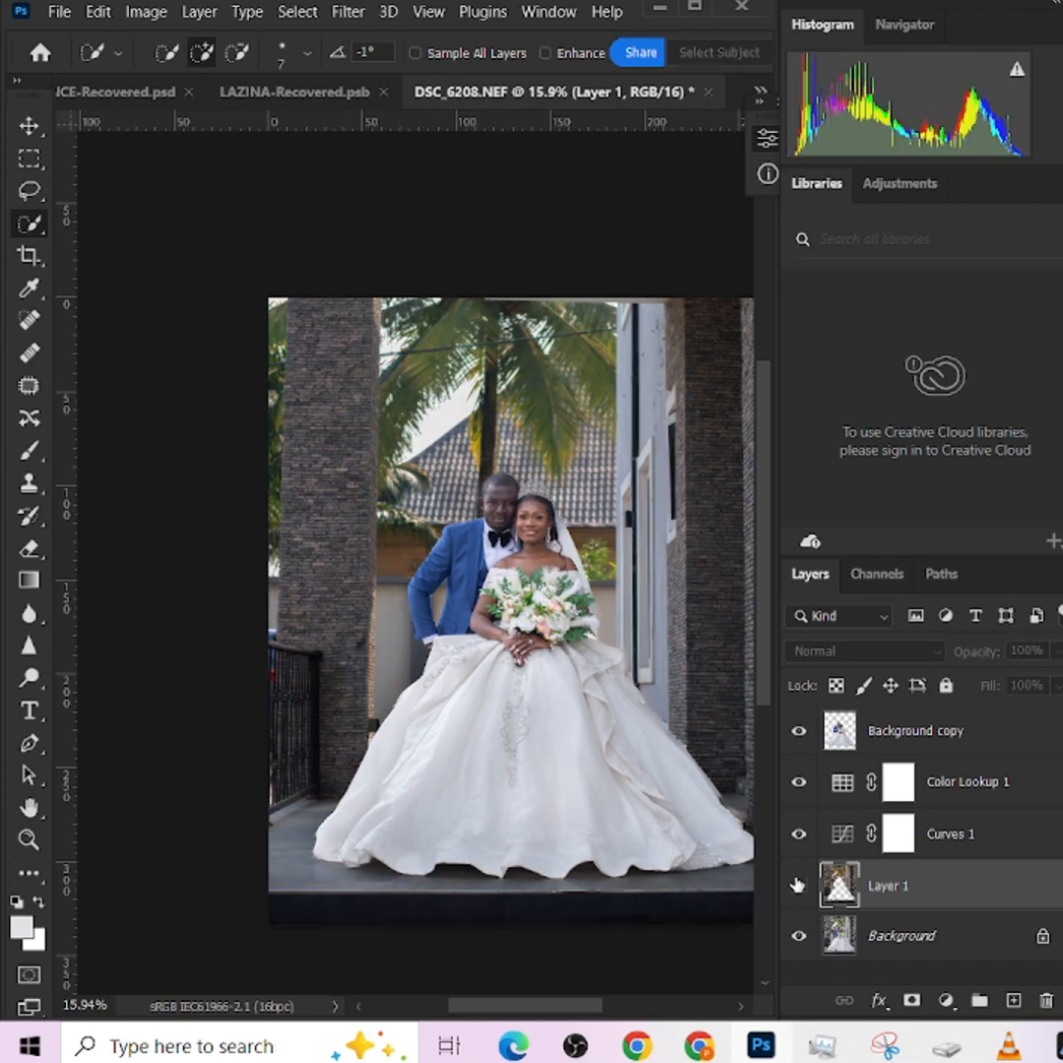
click(799, 884)
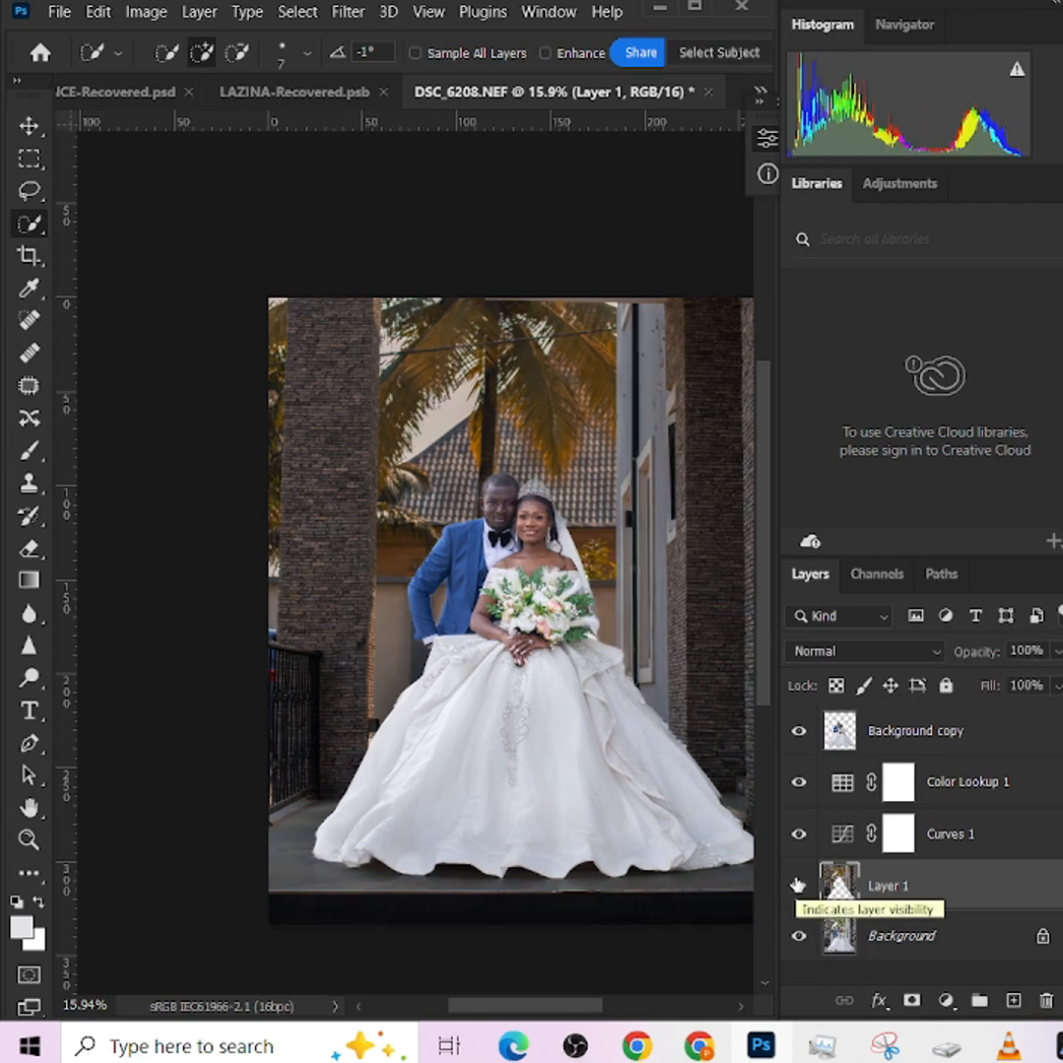
click(799, 886)
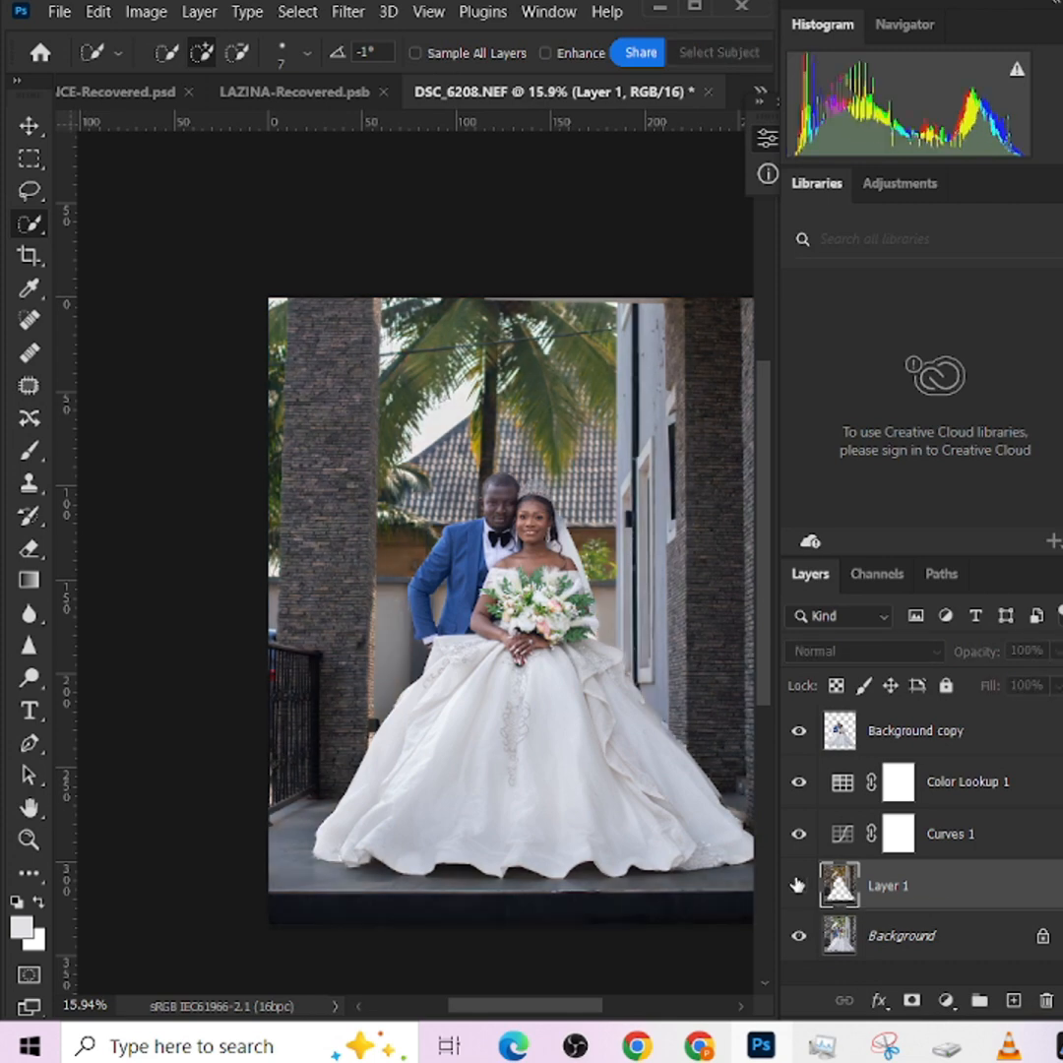
click(799, 884)
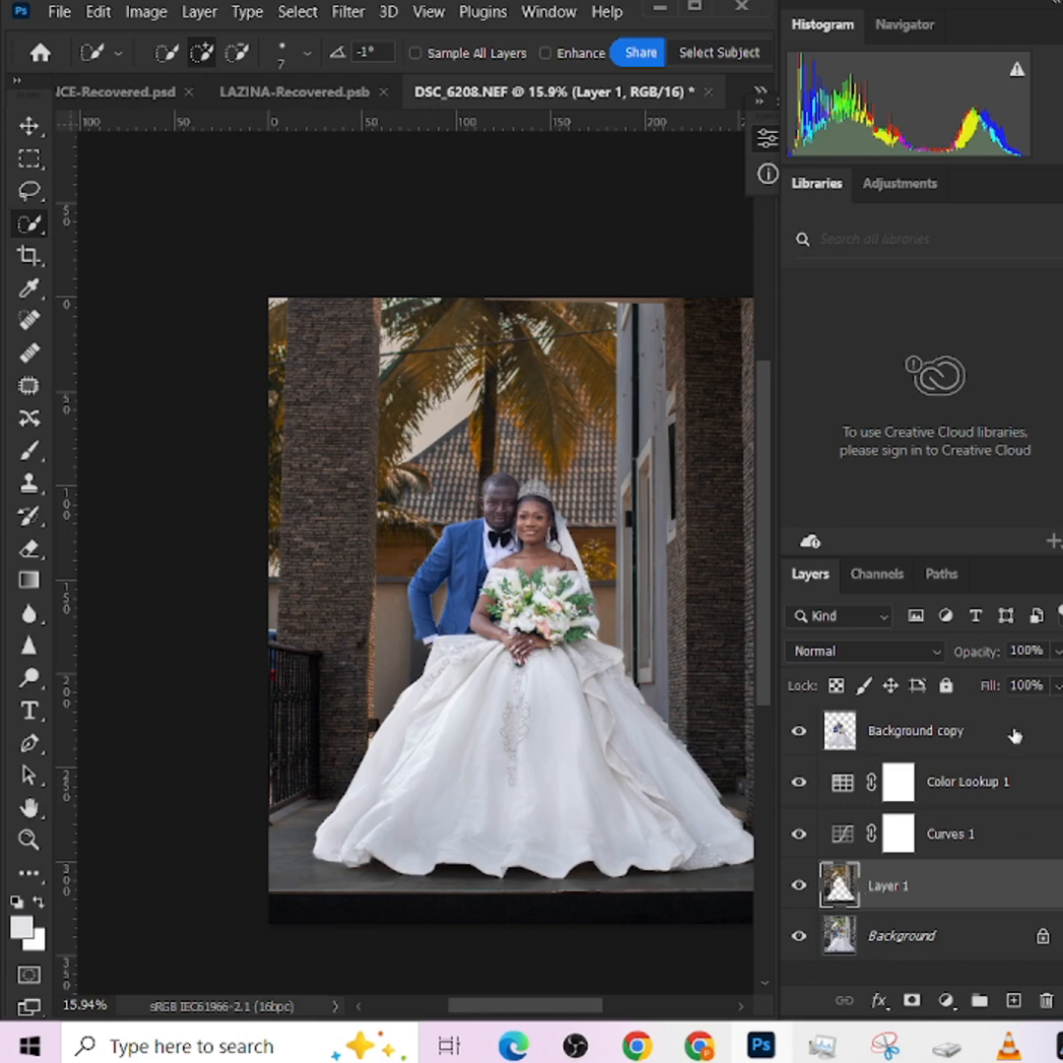
click(914, 730)
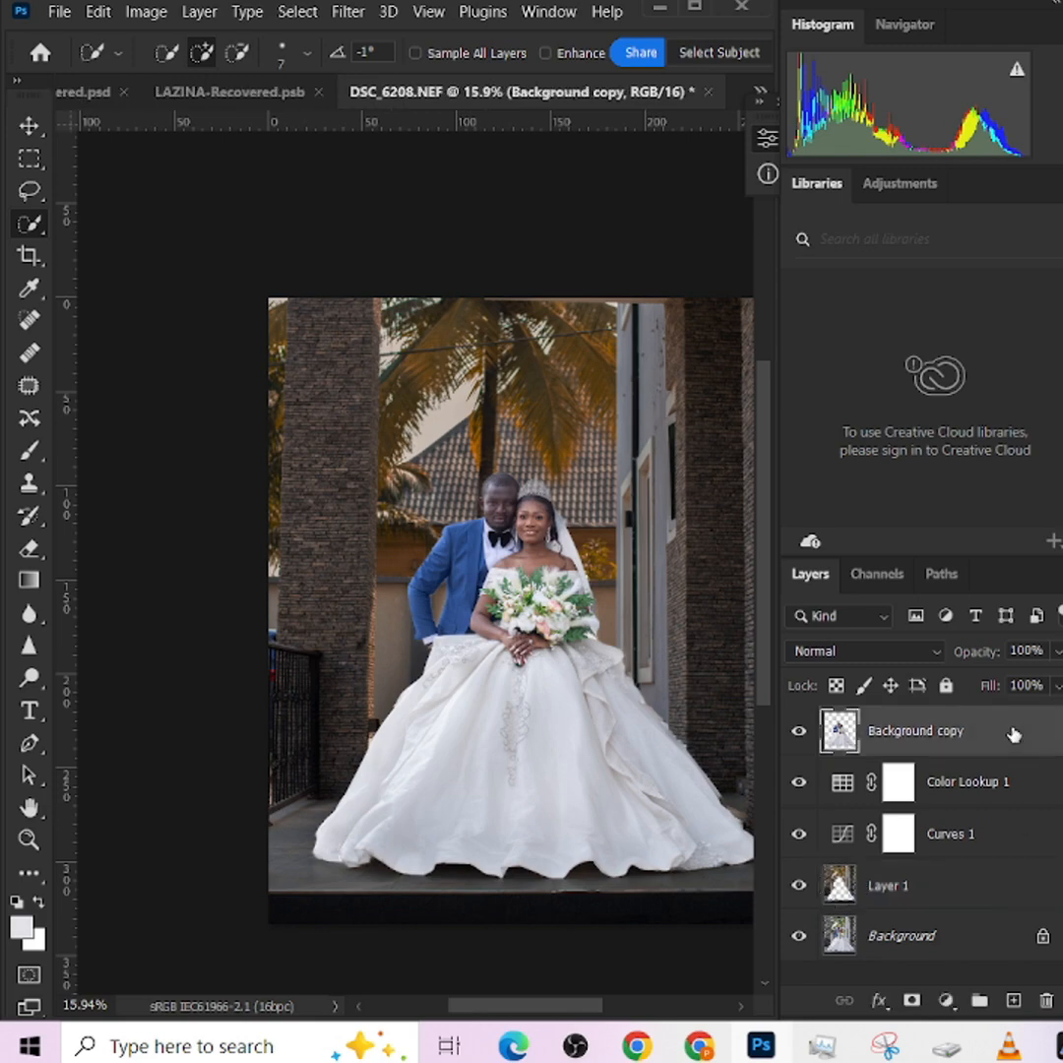
In Camera Raw's Effects, add an edge vignette with lowered midpoint and ease it back to about -46
click(347, 12)
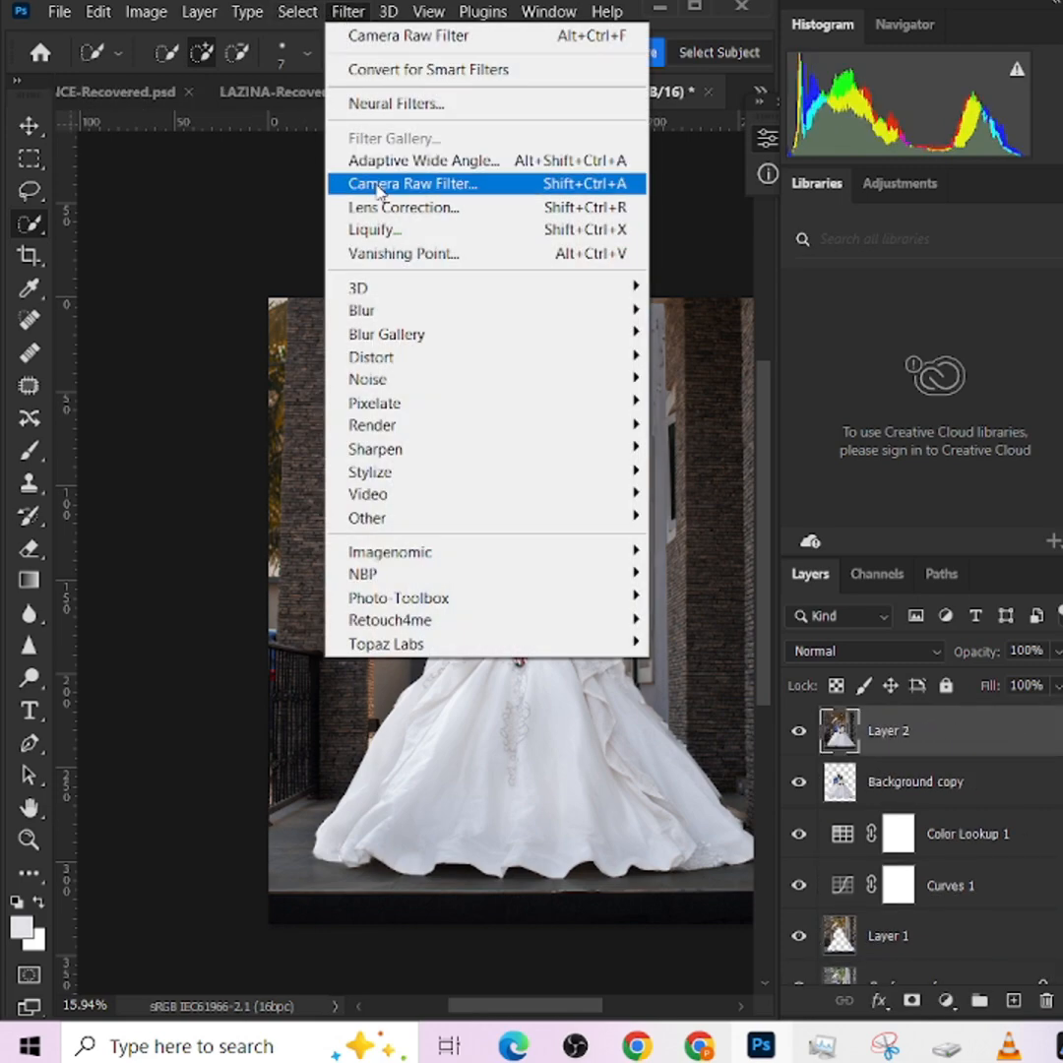
click(411, 183)
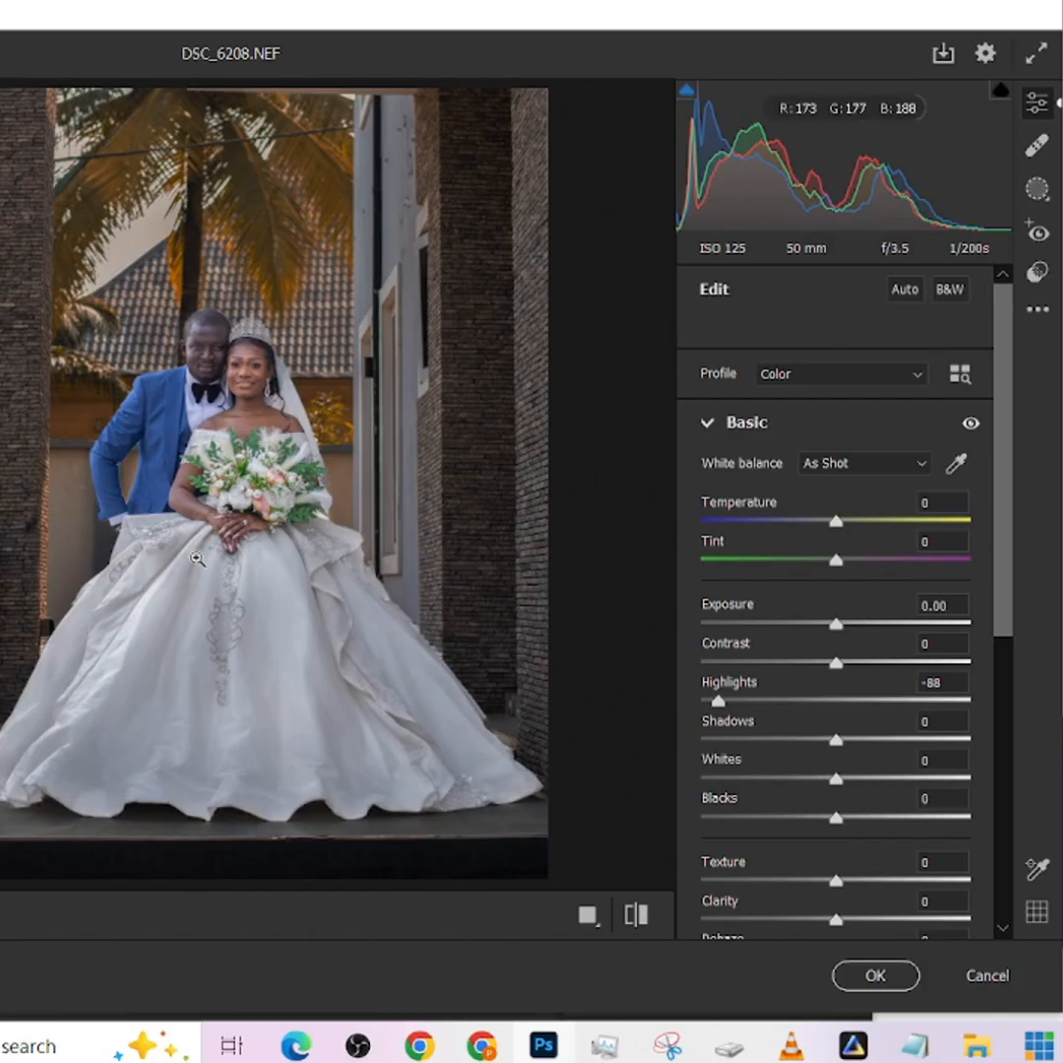
scroll(down, 3)
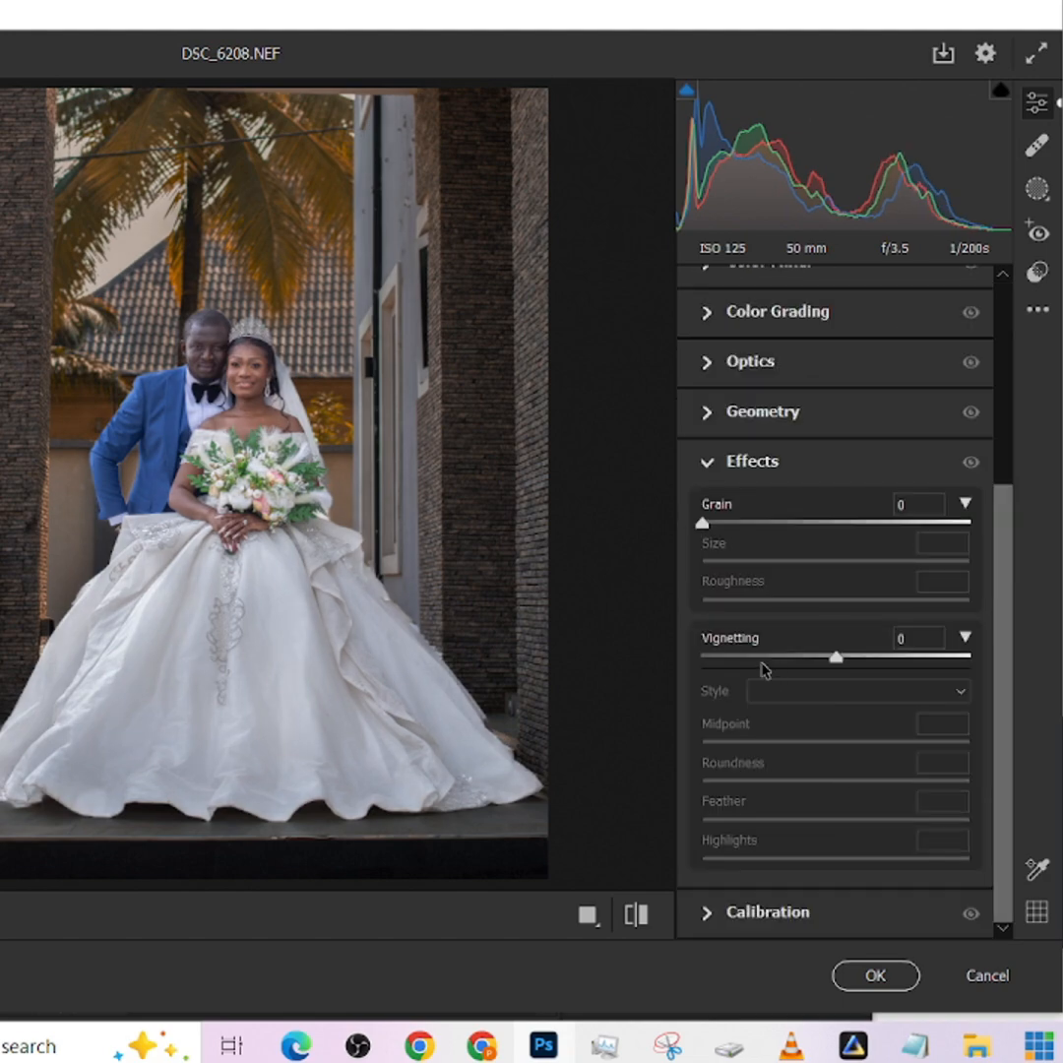
drag(835, 657, 746, 657)
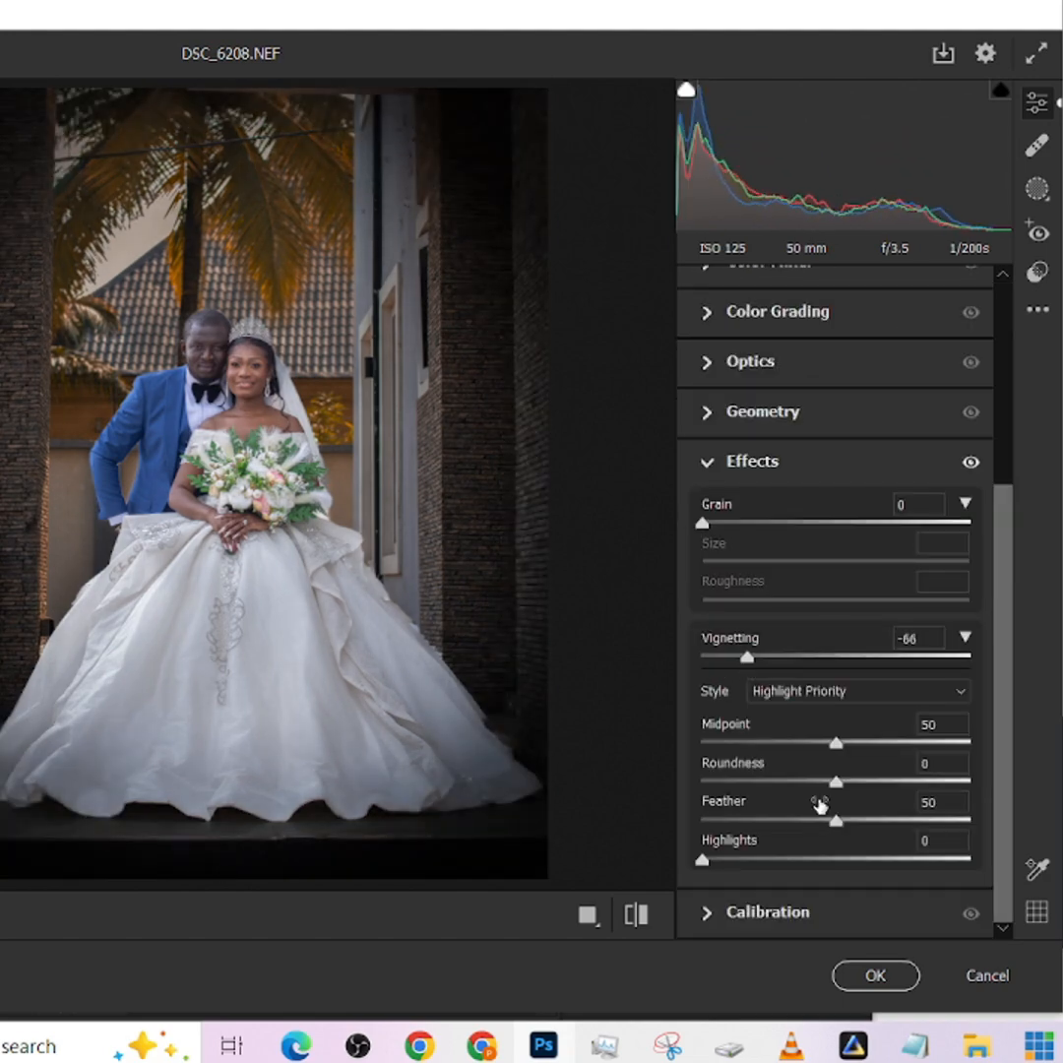
drag(834, 744, 756, 744)
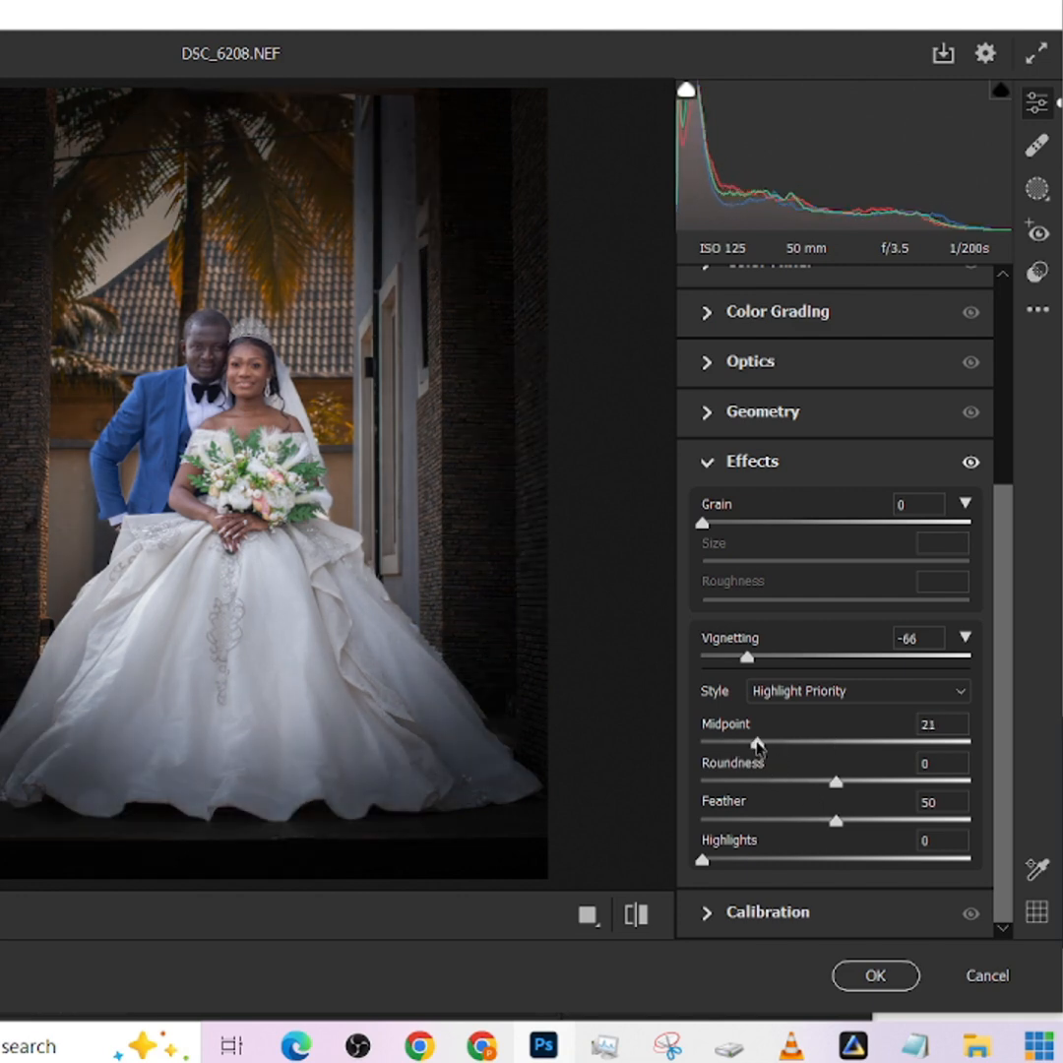
drag(758, 744, 721, 744)
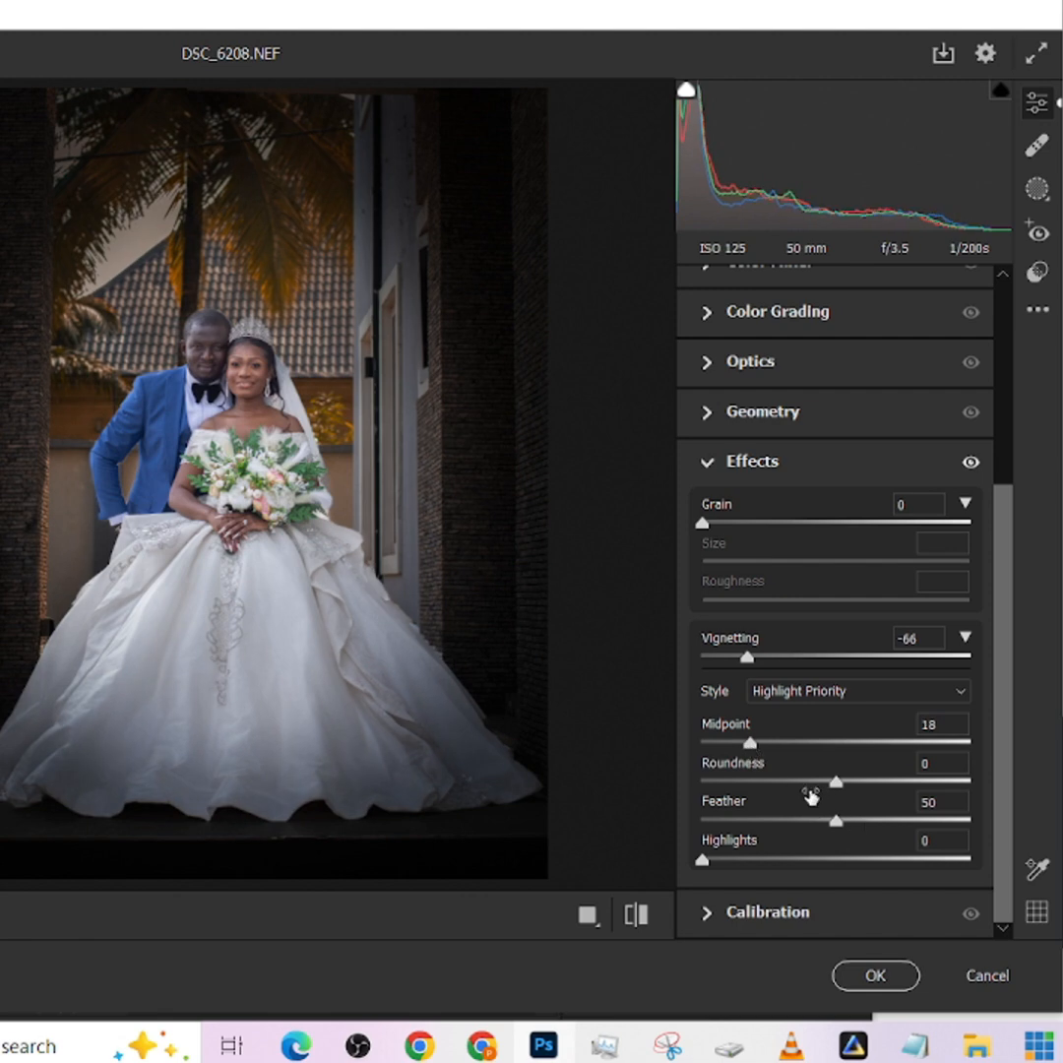
drag(748, 658, 767, 658)
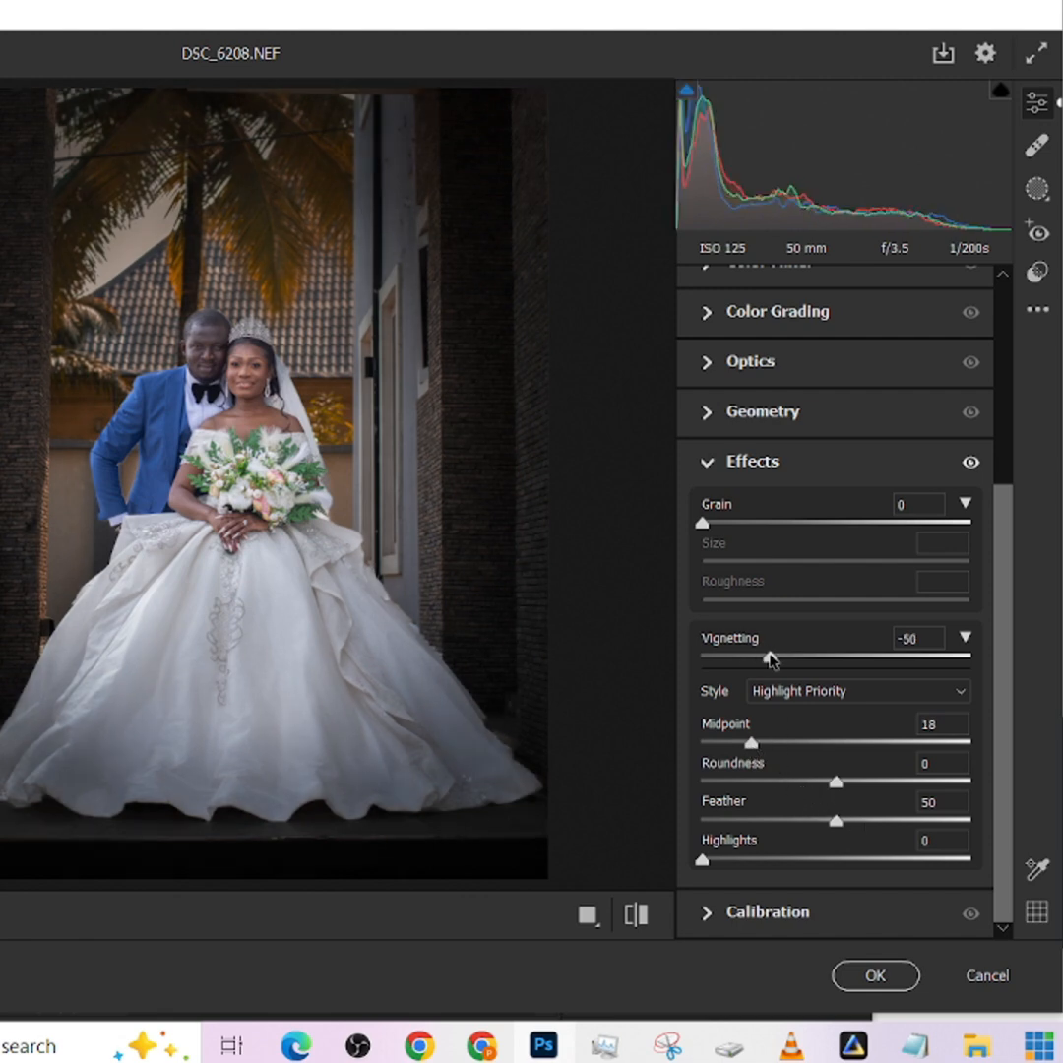
drag(770, 657, 778, 658)
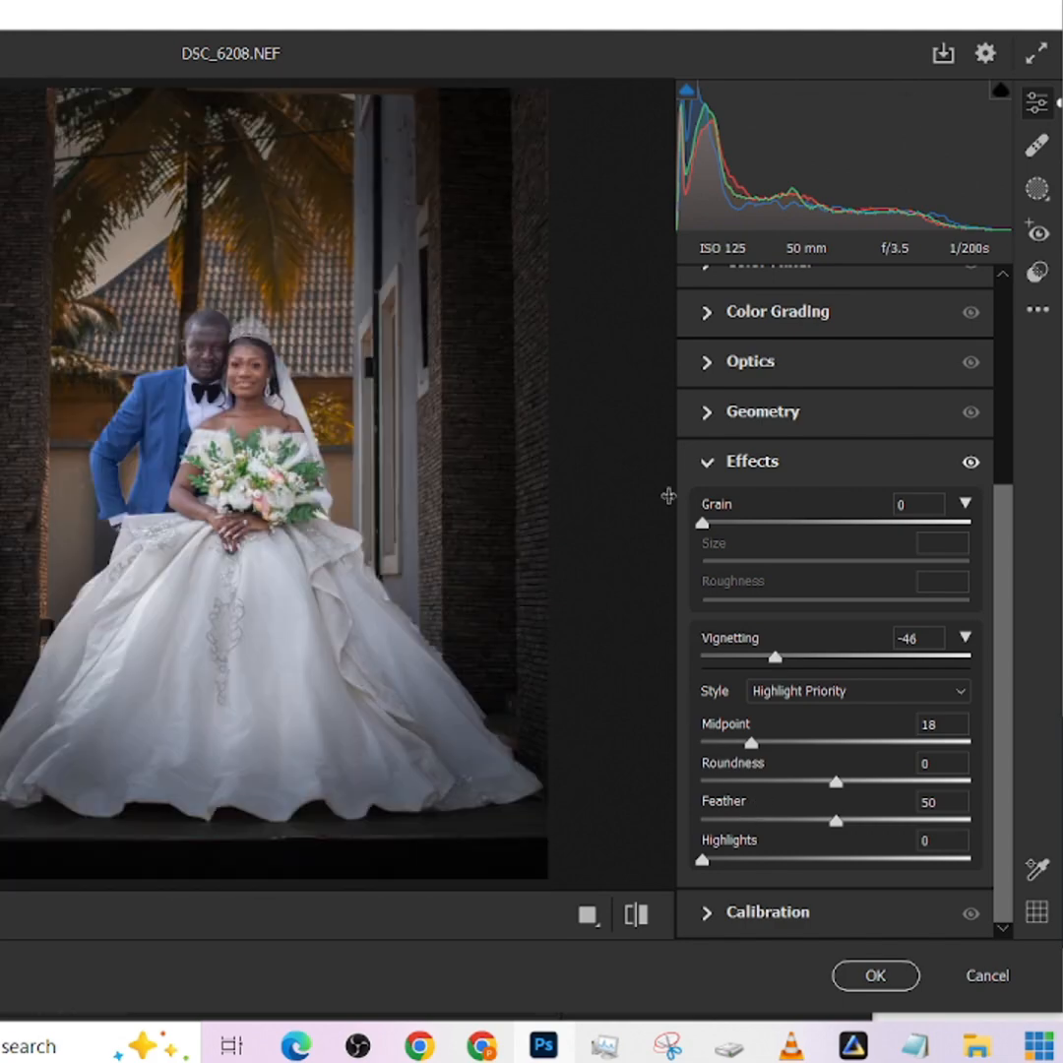
In Basic, raise Vibrance to +61, Contrast to +11 and Exposure to +0.40
scroll(up, 3)
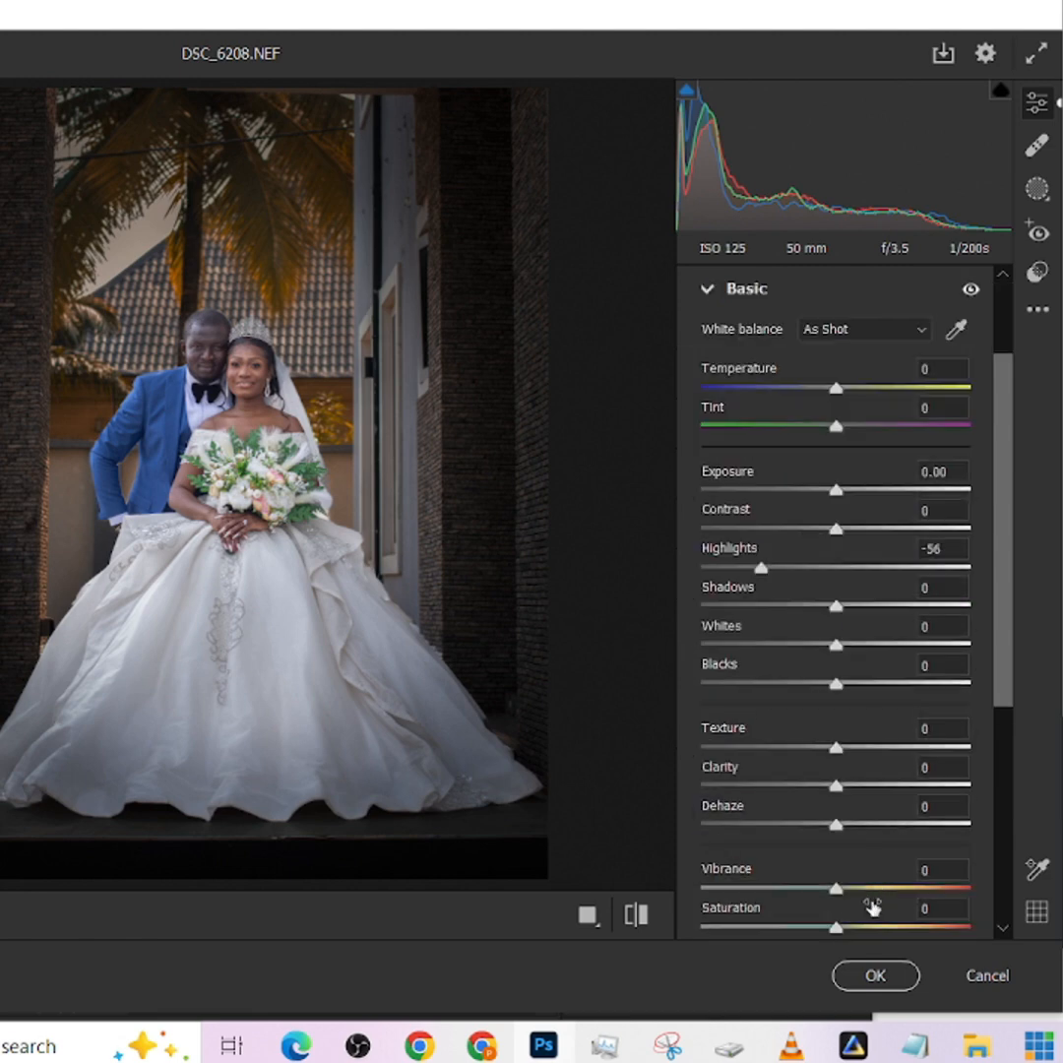
drag(835, 888, 915, 888)
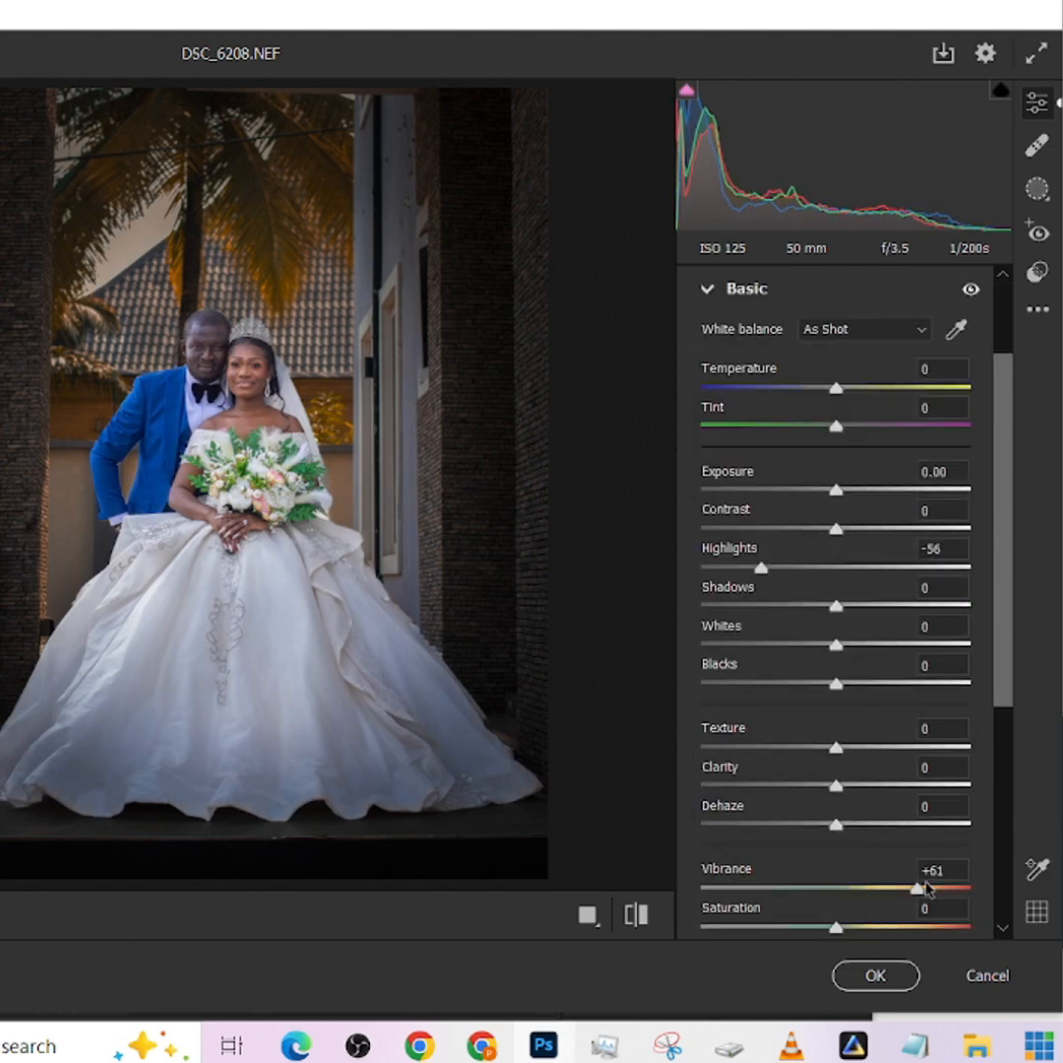
mouse_move(921, 891)
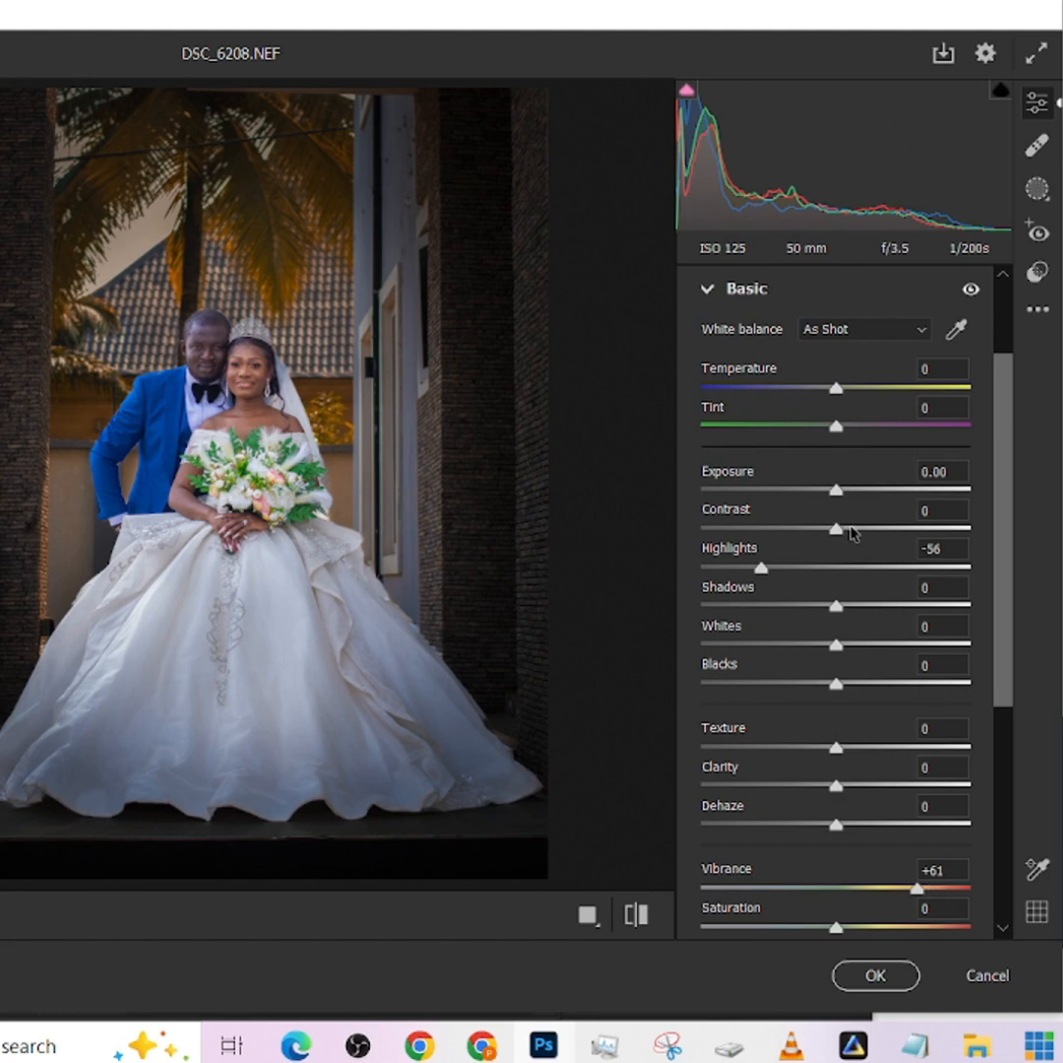
drag(835, 528, 847, 528)
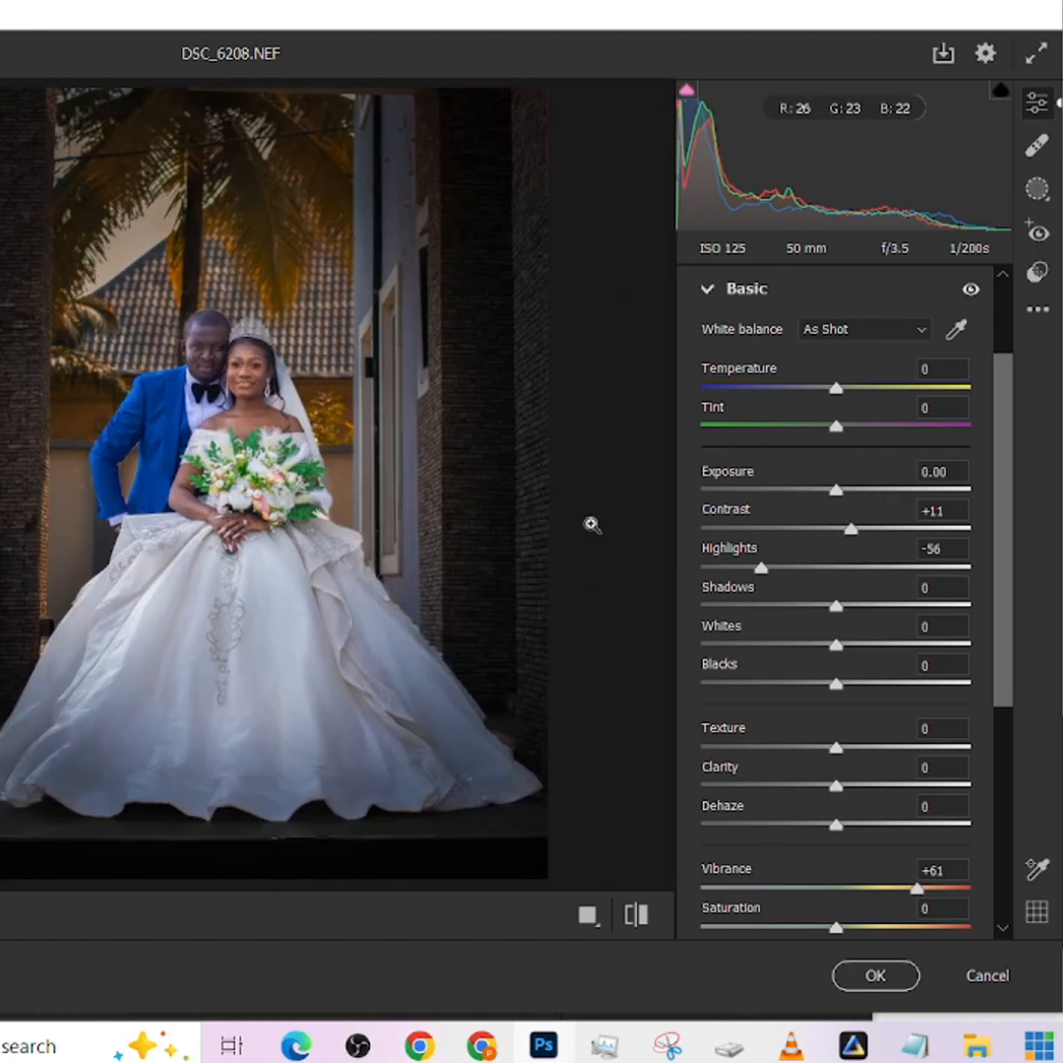
drag(836, 490, 851, 490)
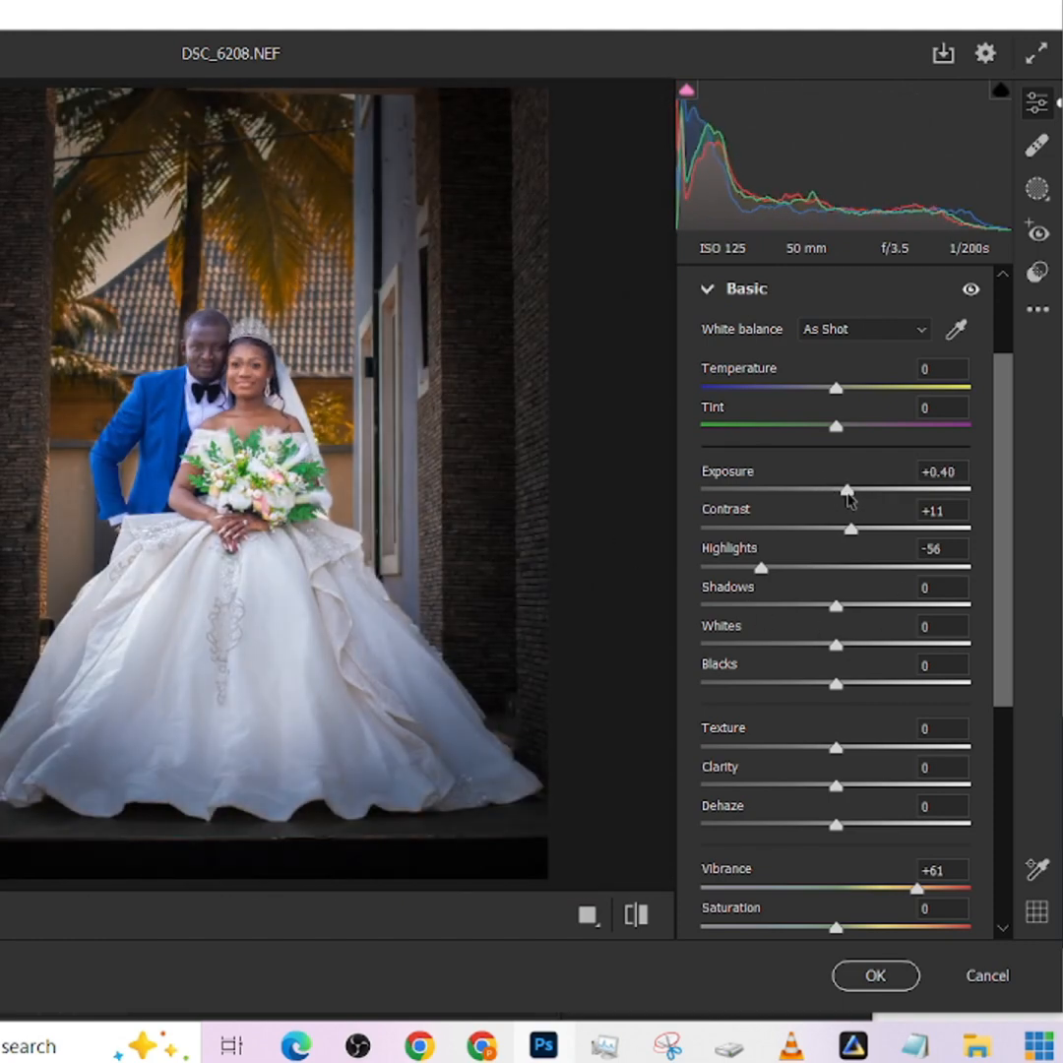
scroll(down, 3)
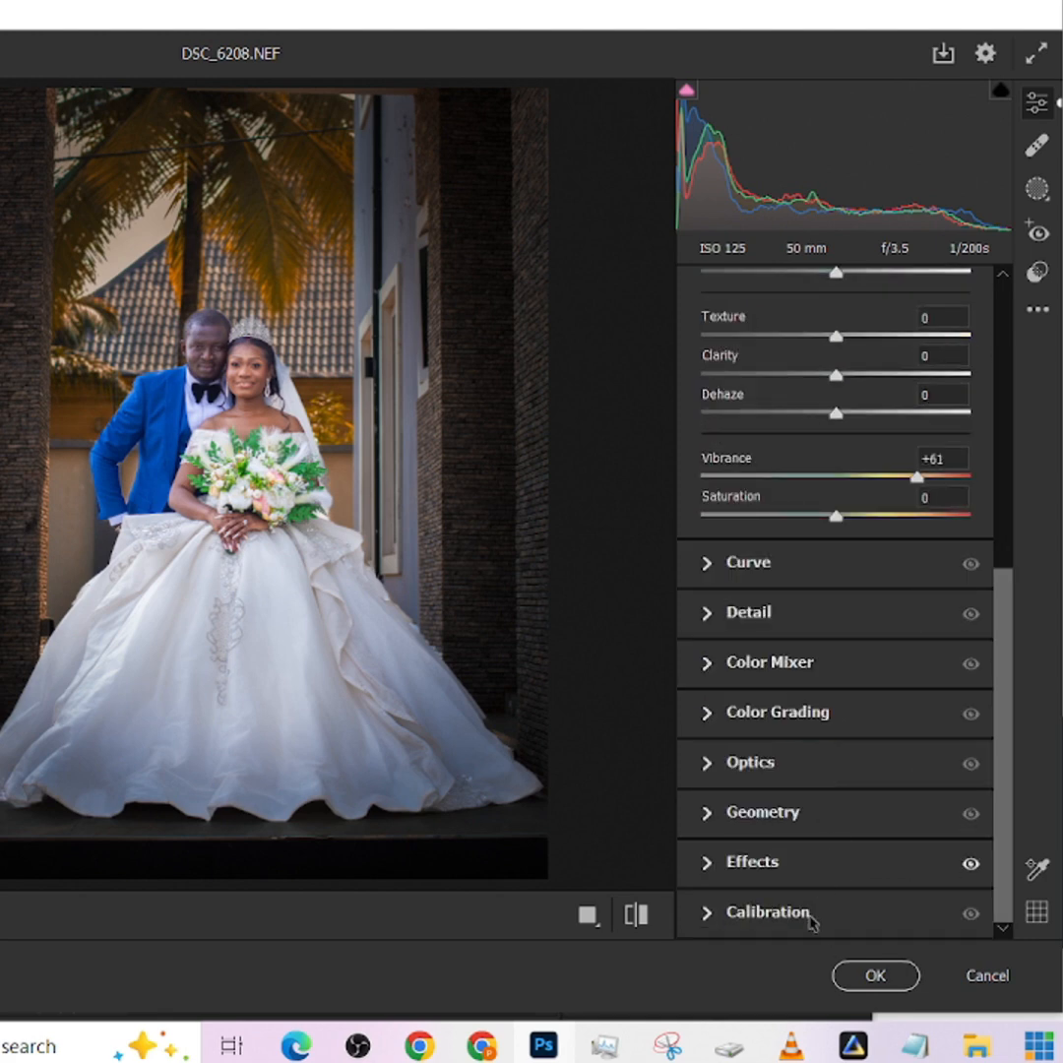
Set Calibration's Blue Primary Saturation to +32 and apply the Camera Raw edits with OK
click(768, 914)
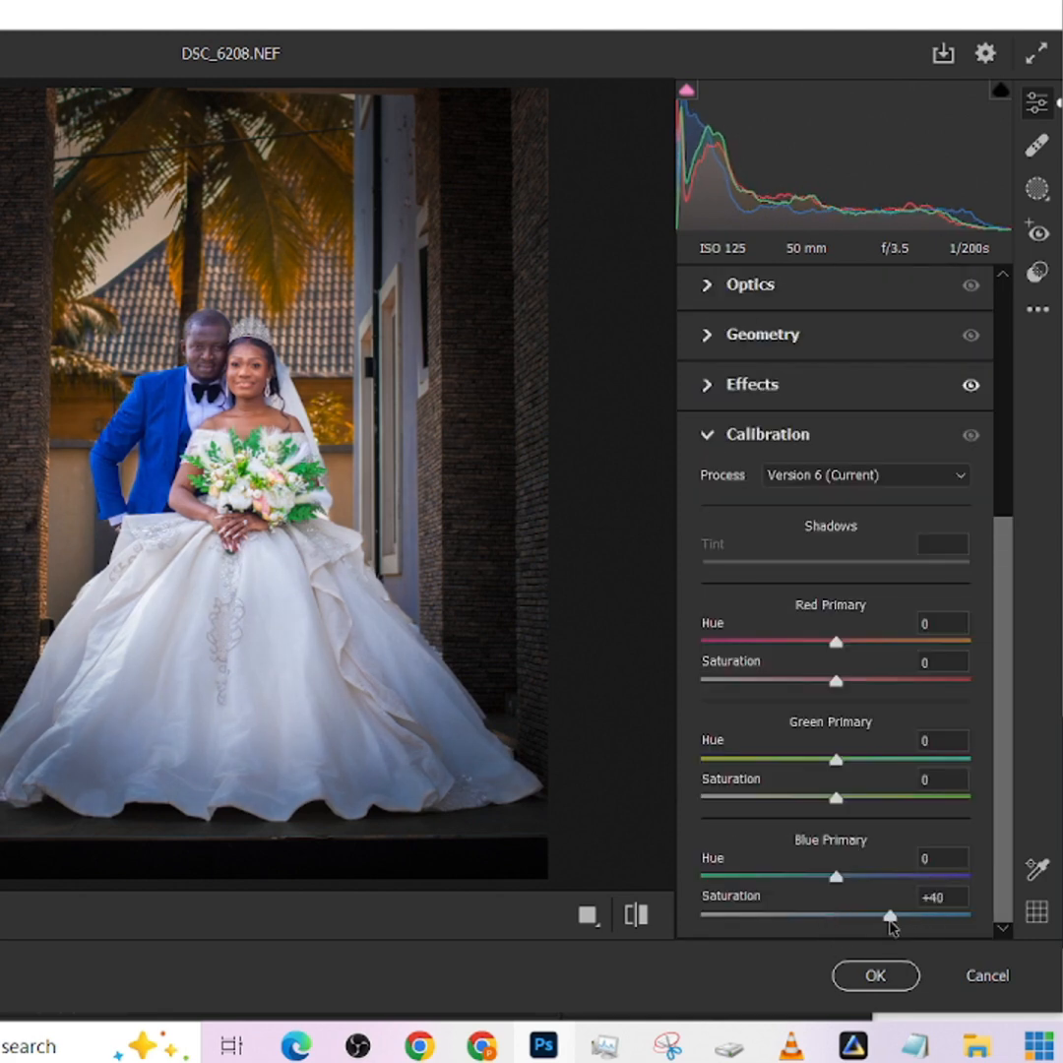
drag(921, 913, 882, 913)
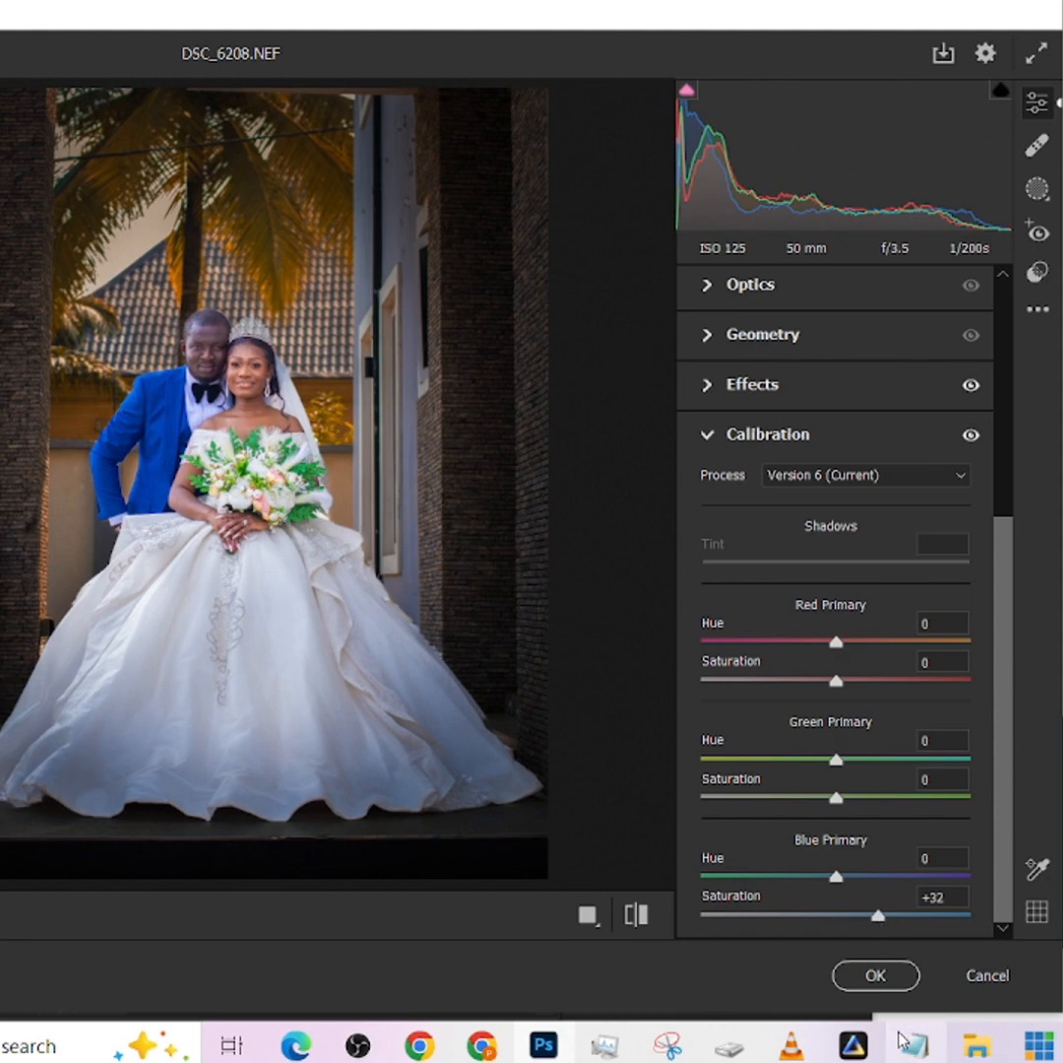
click(874, 976)
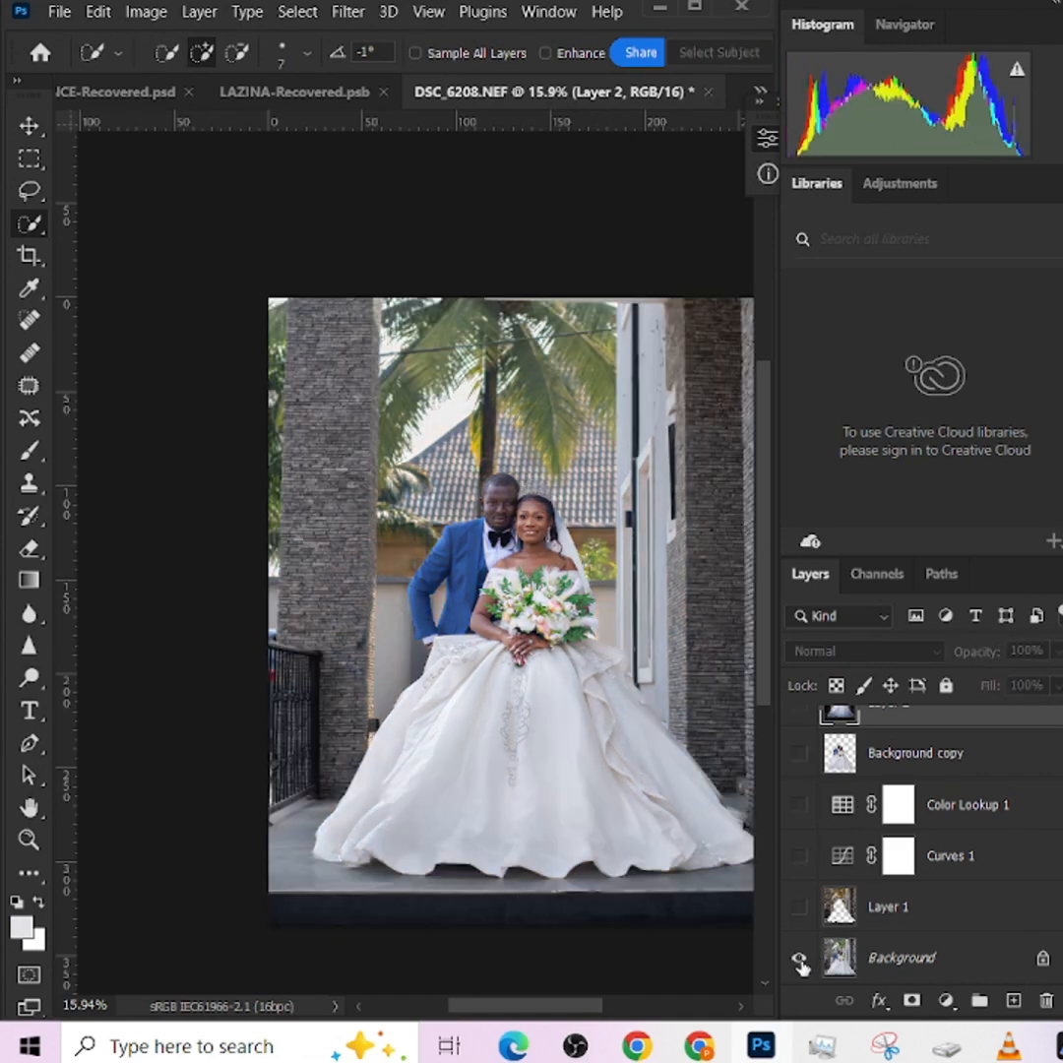
Show all edit layers, then toggle them against the Background to compare before and after
click(799, 752)
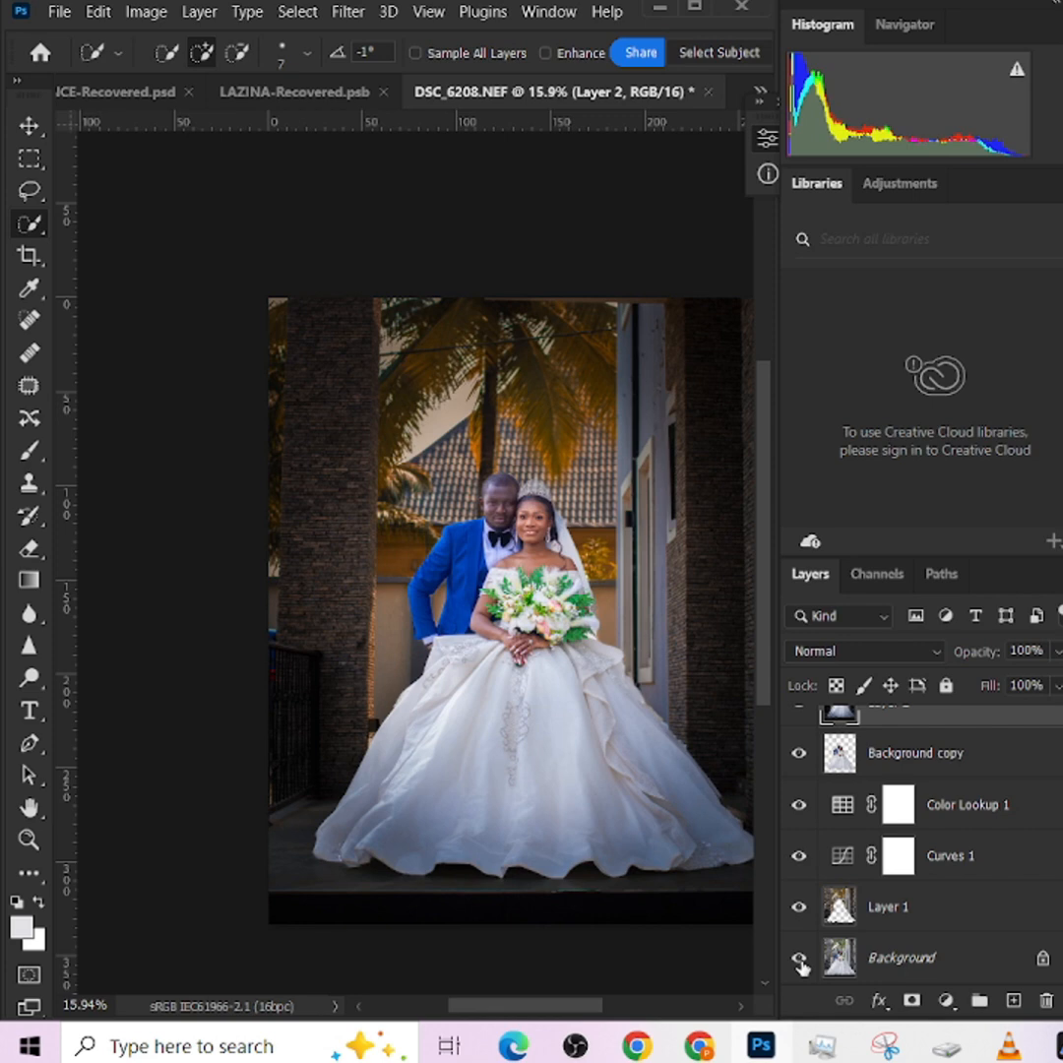
mouse_move(801, 961)
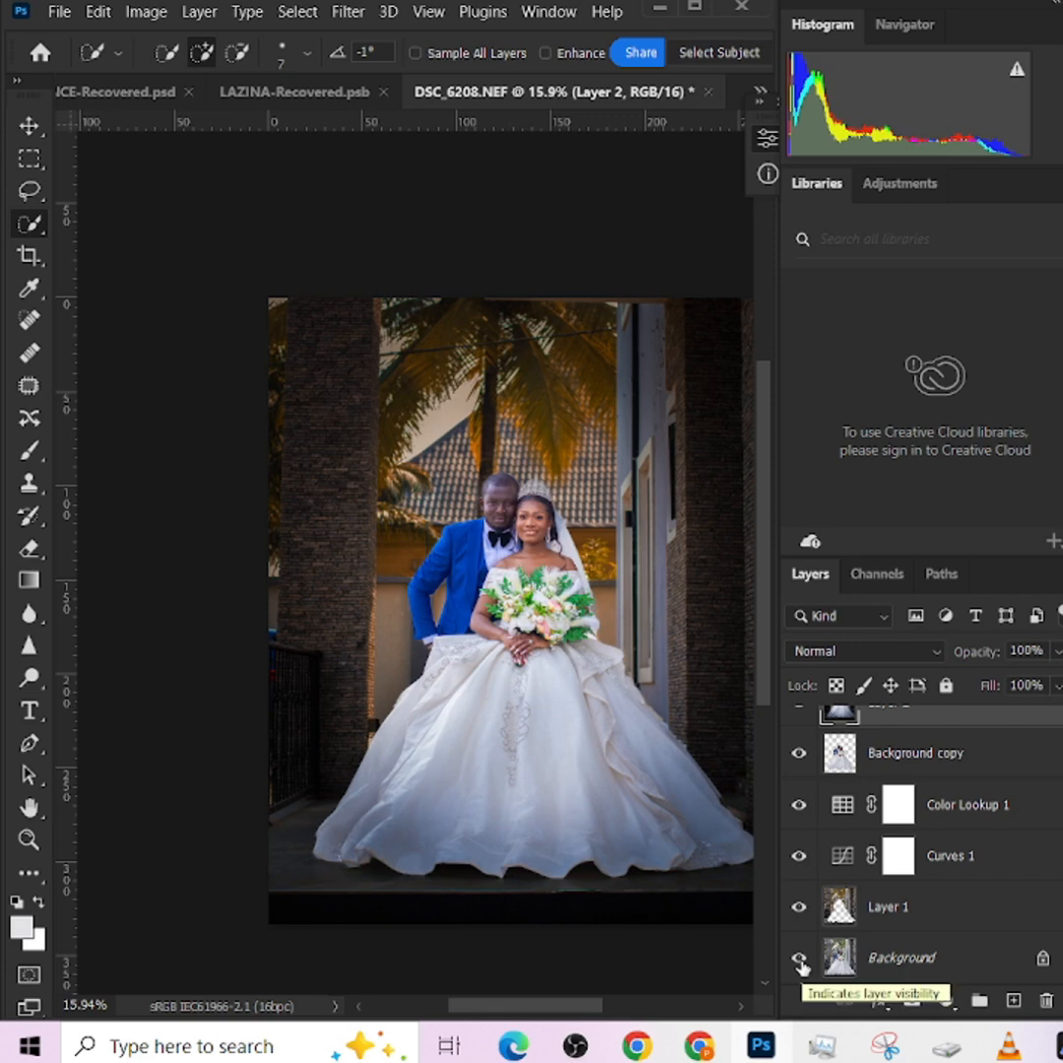
click(799, 957)
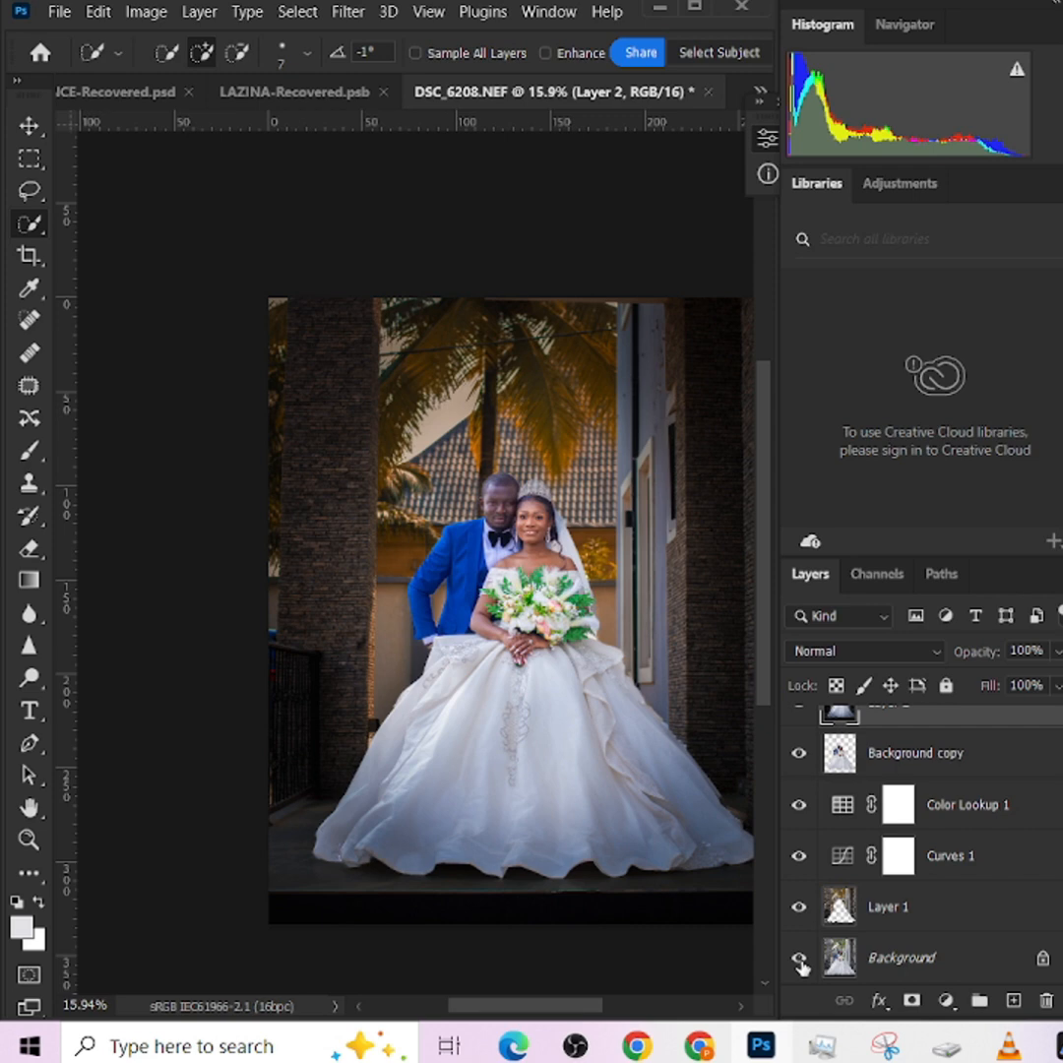
click(799, 957)
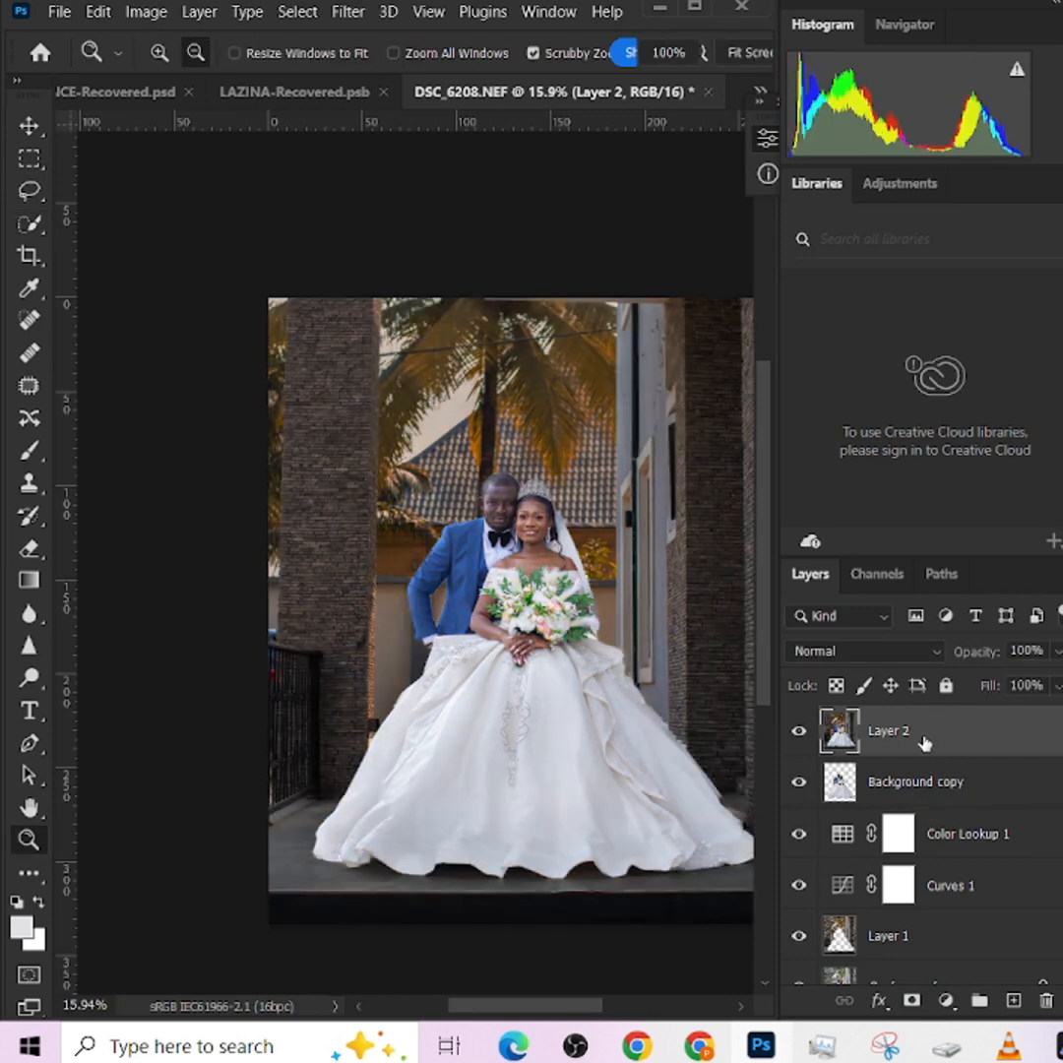
Reopen Layer 2 in the Camera Raw Filter from the Filter menu
click(347, 12)
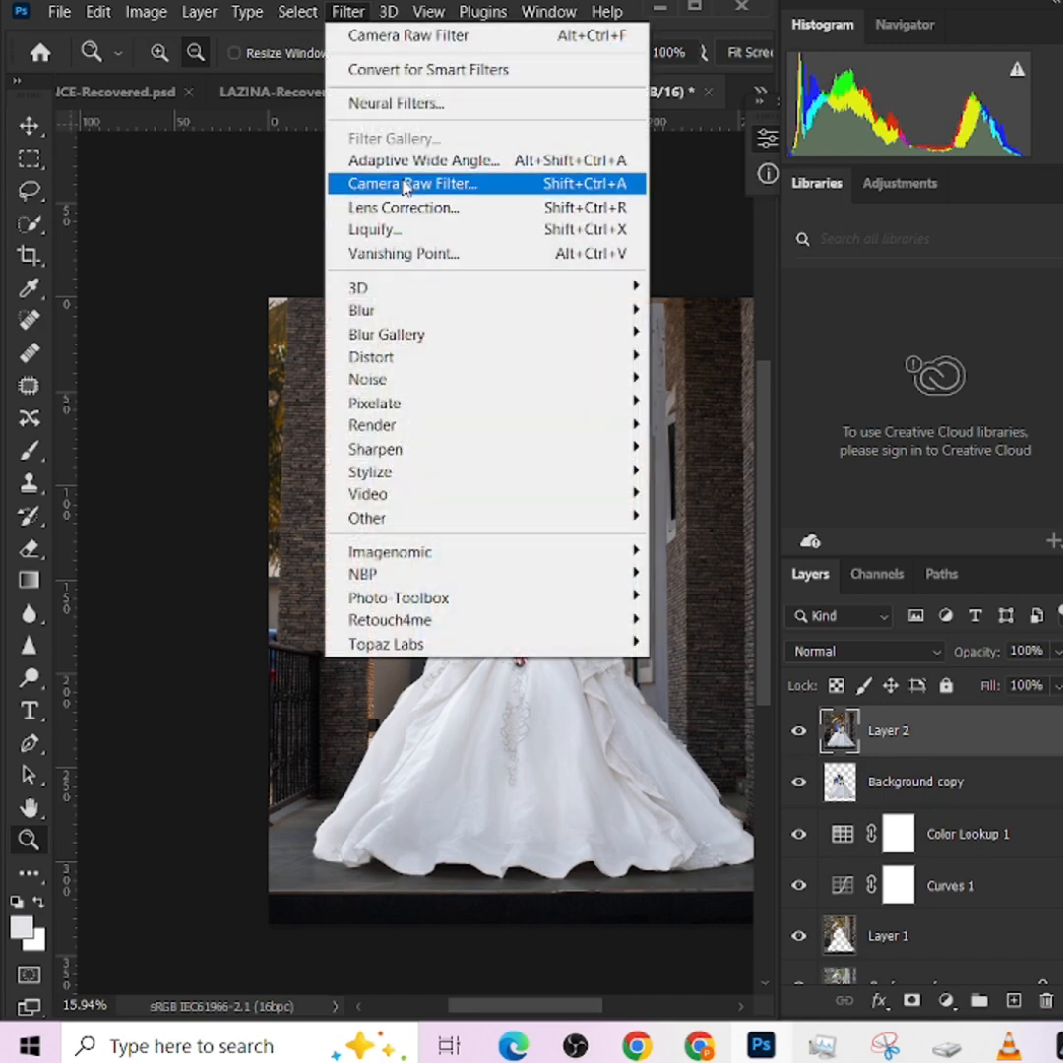
click(413, 183)
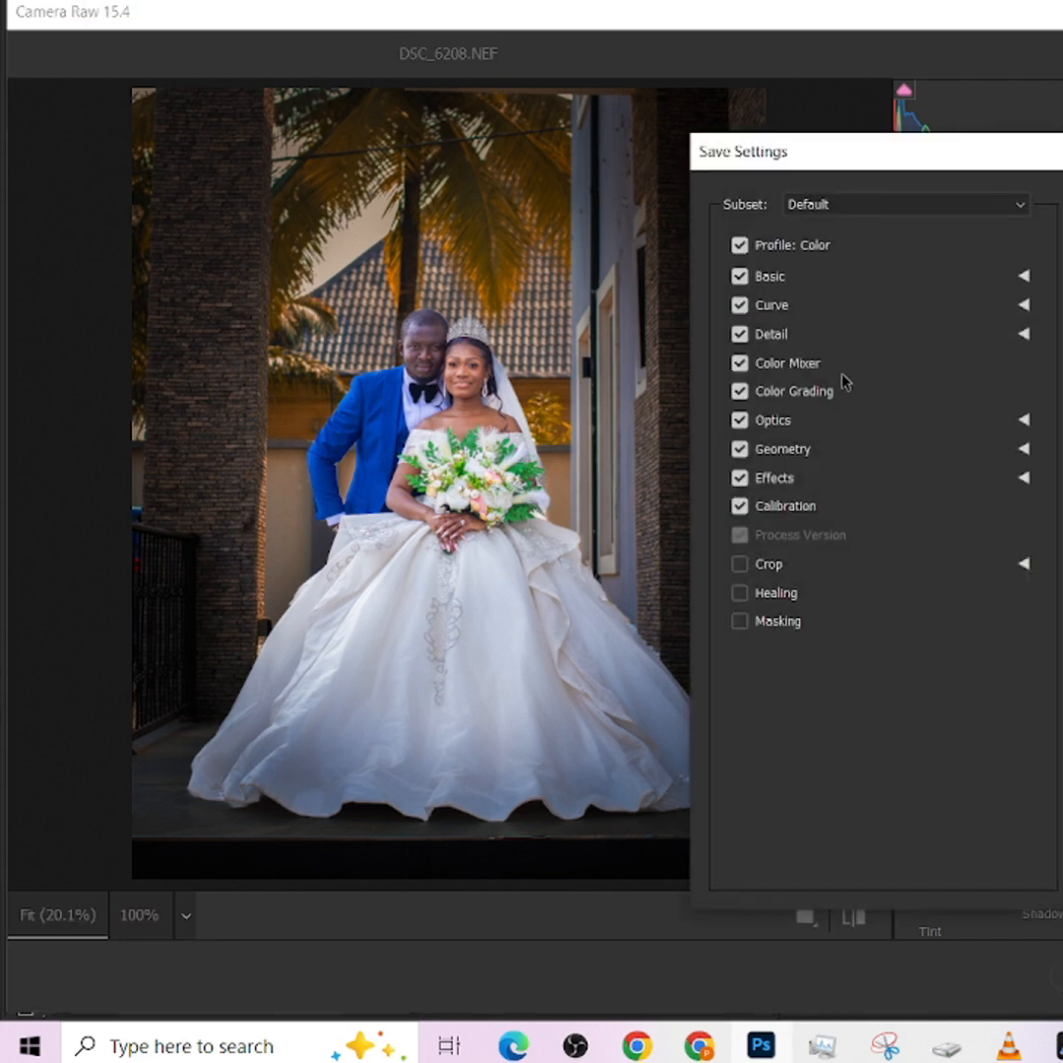
mouse_move(803, 665)
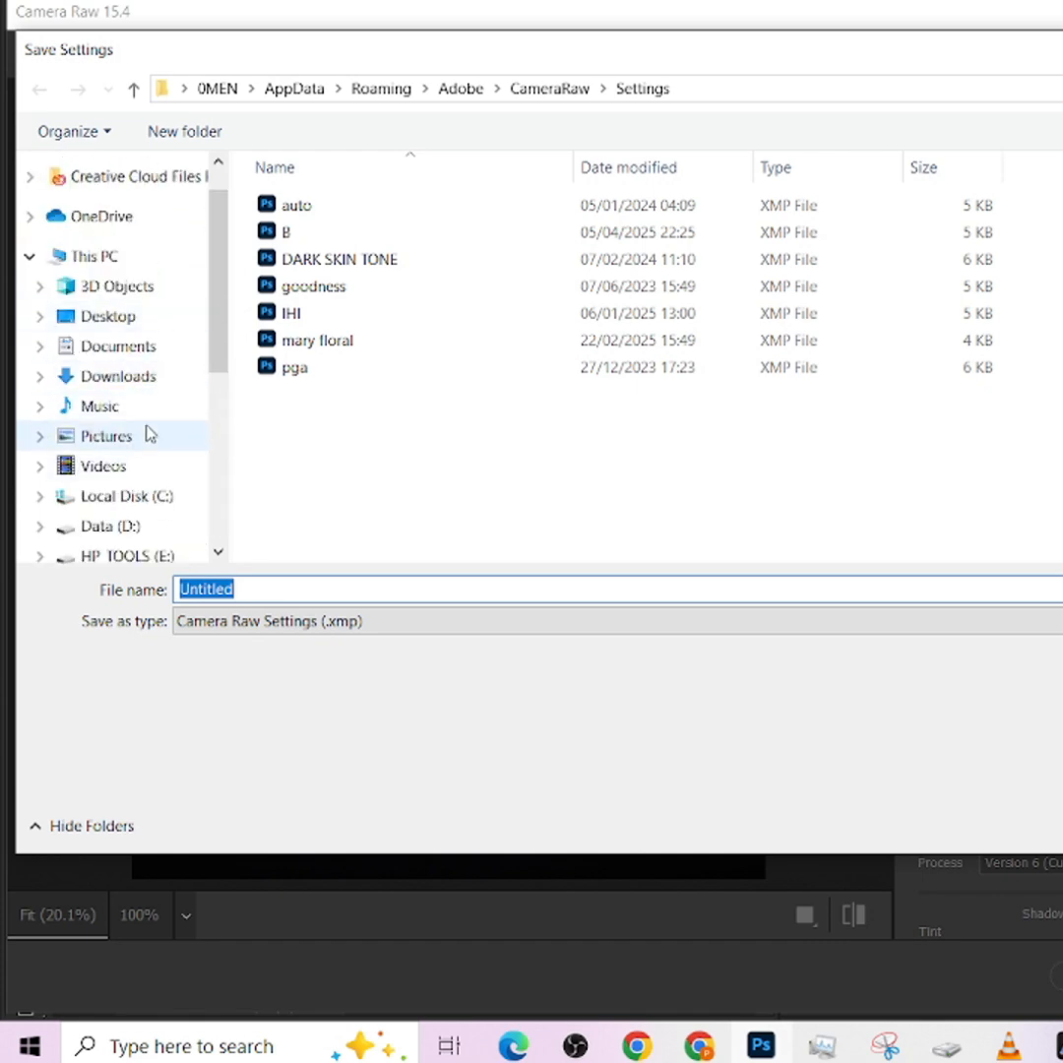
Save the Camera Raw settings as a preset named 'wedding' in the Pictures folder
click(107, 435)
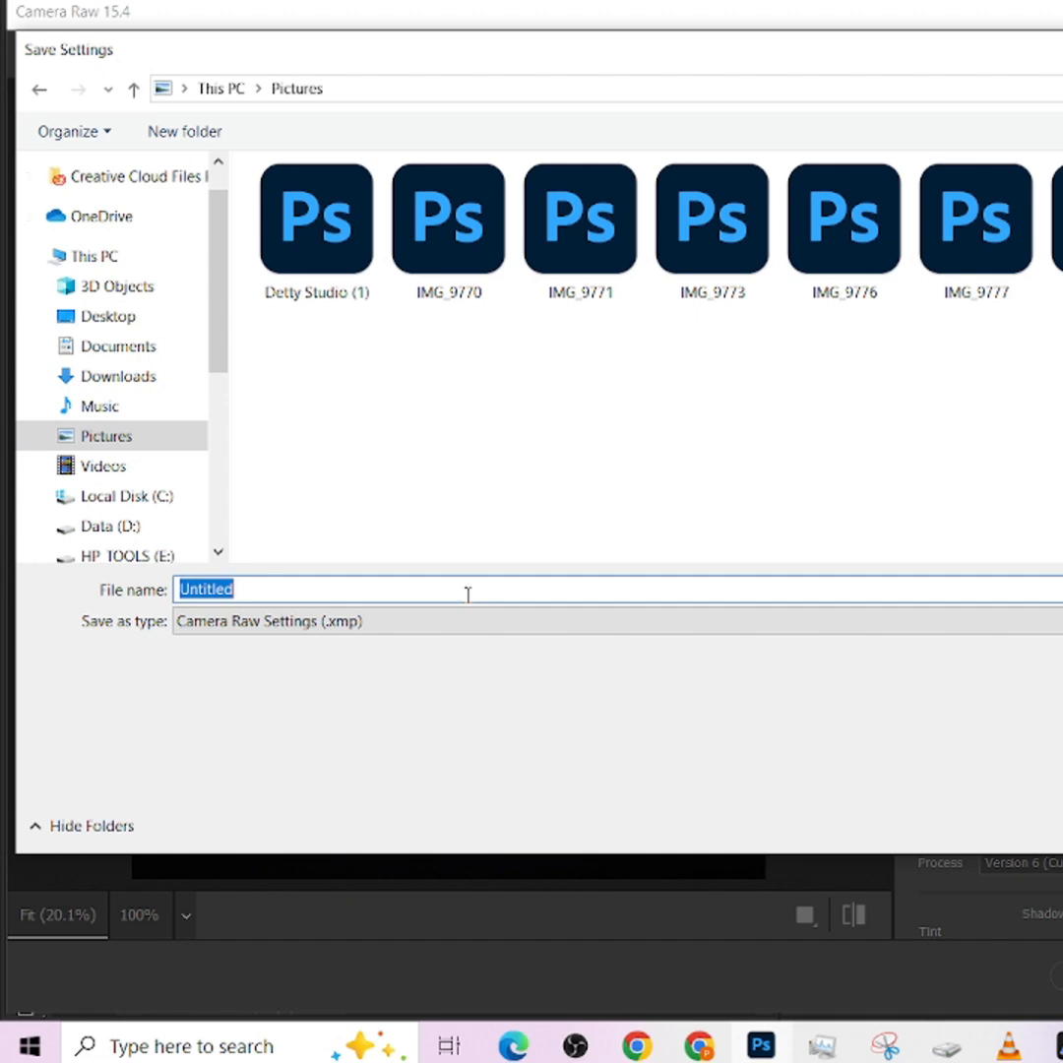
text(weddi)
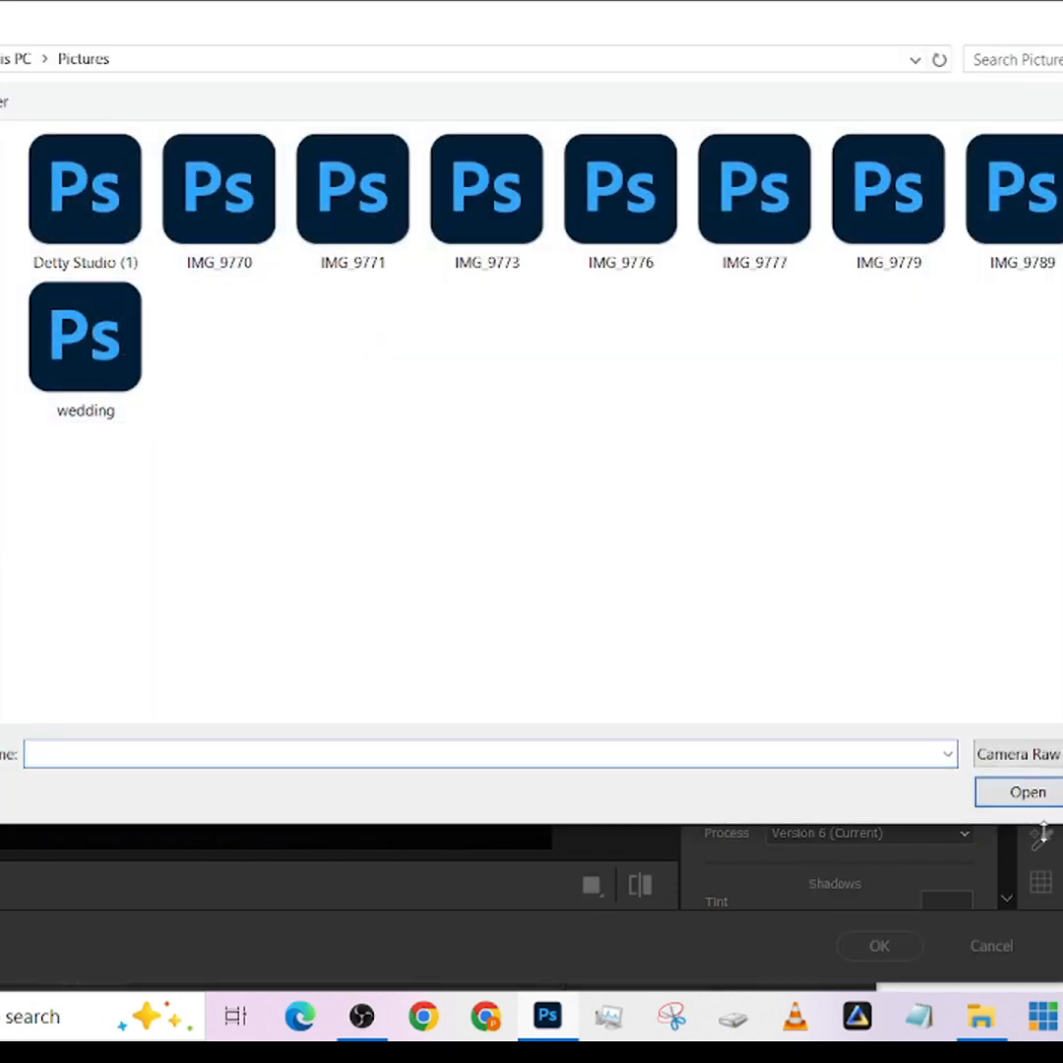
click(1028, 792)
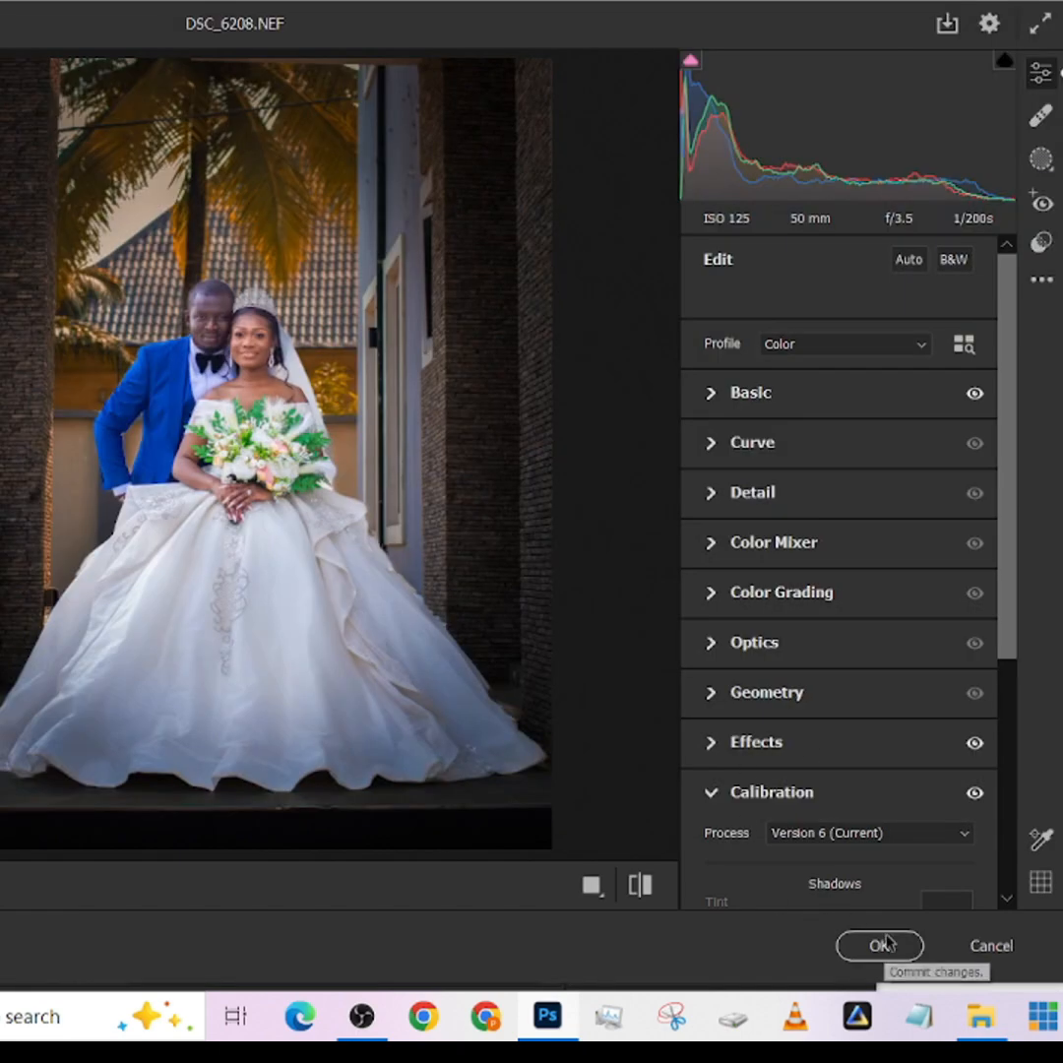
Apply the Camera Raw changes with OK and toggle the layers to compare with the original
click(878, 945)
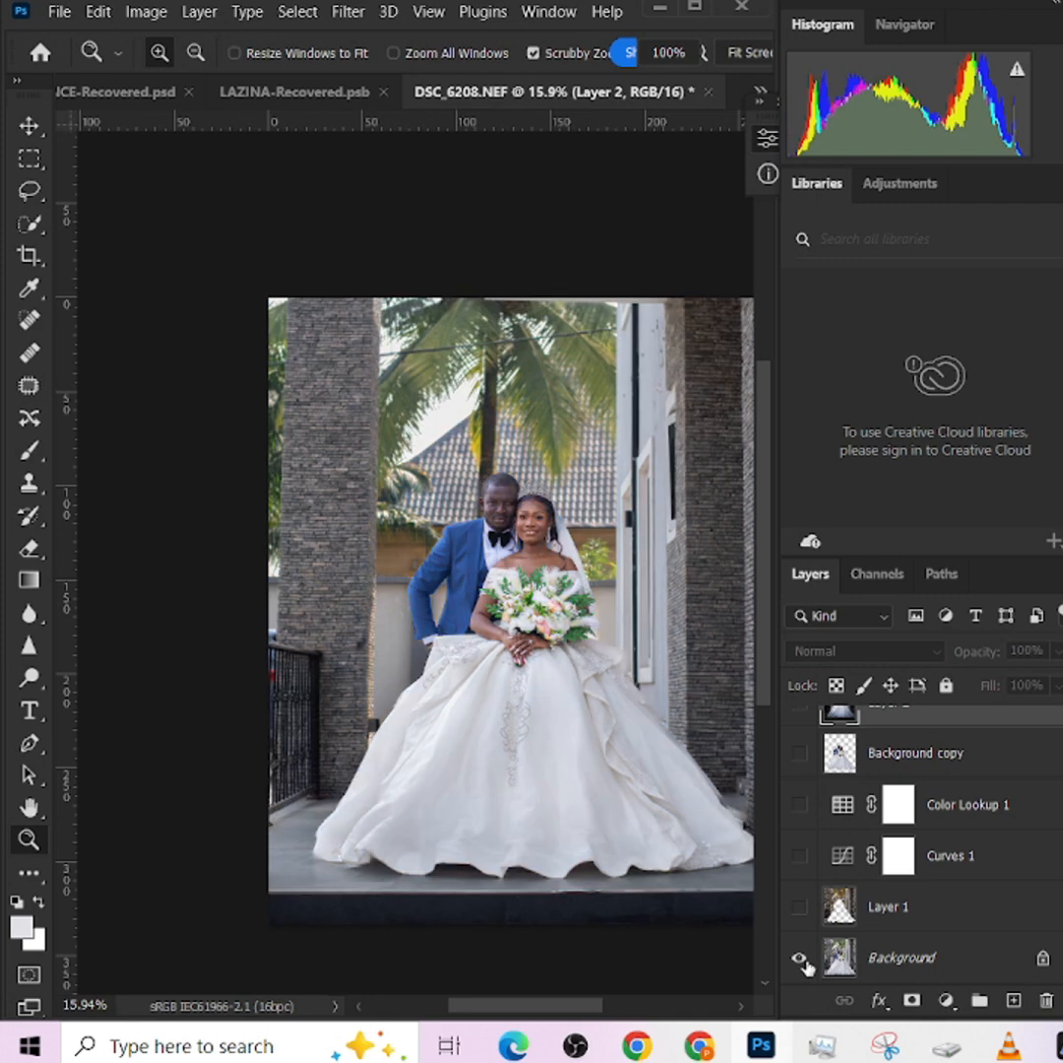
click(801, 957)
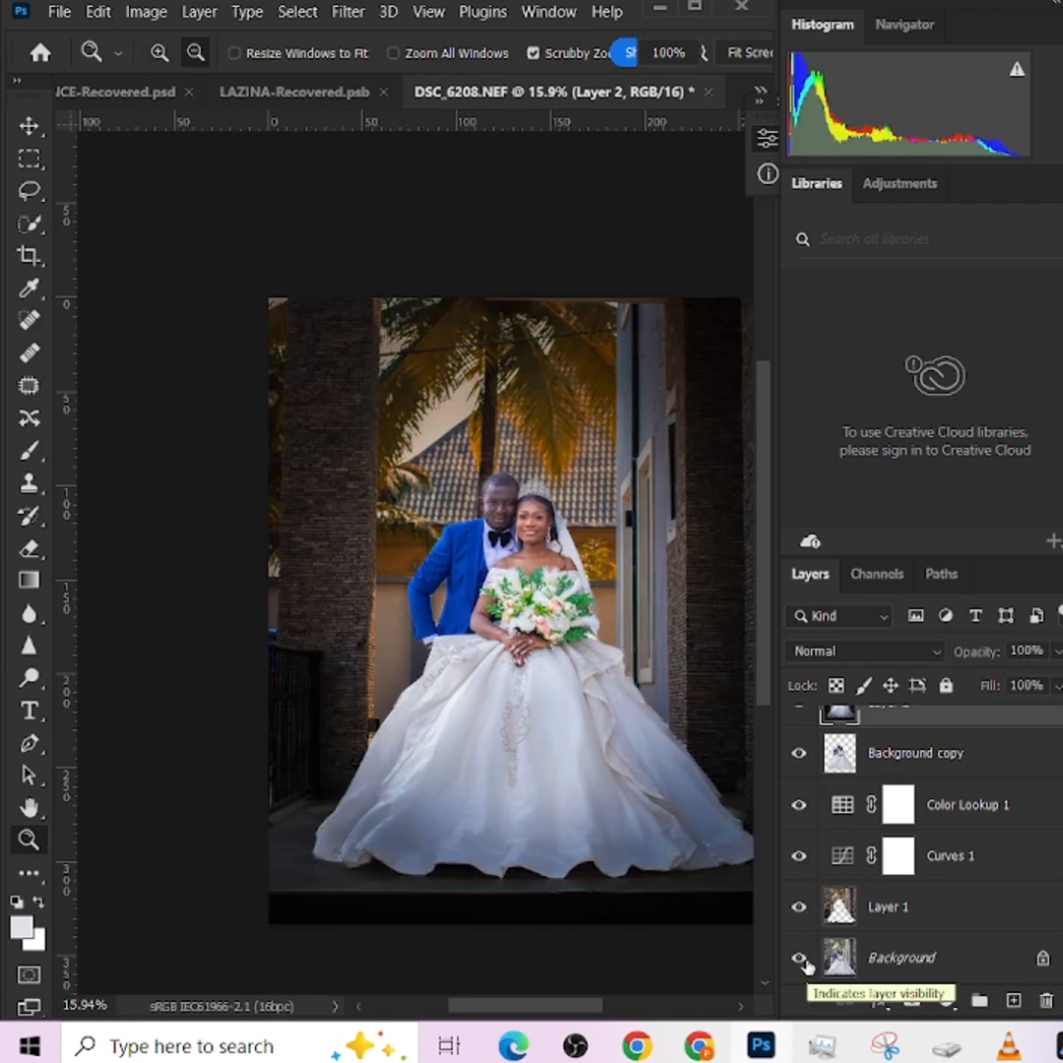